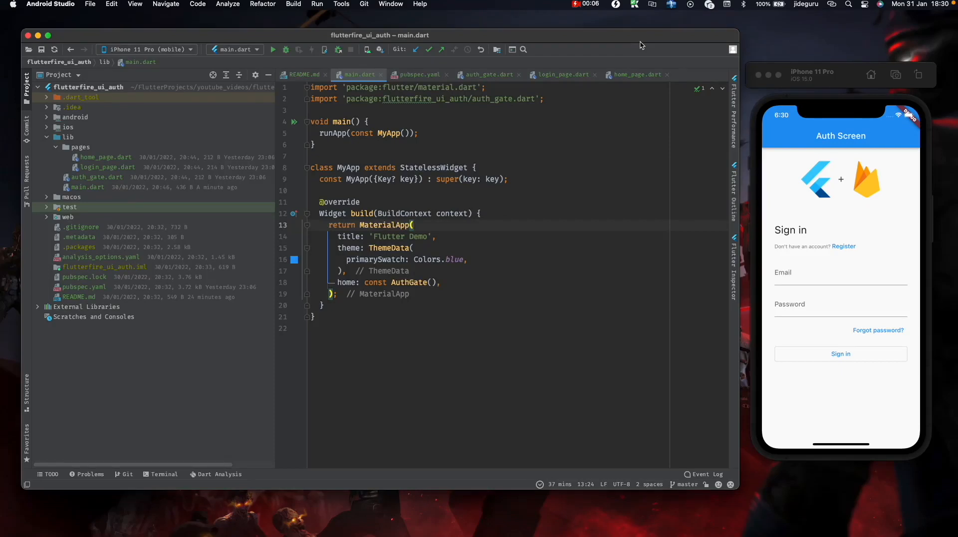
{"action": "mouse_move", "coordinate": [569, 41]}
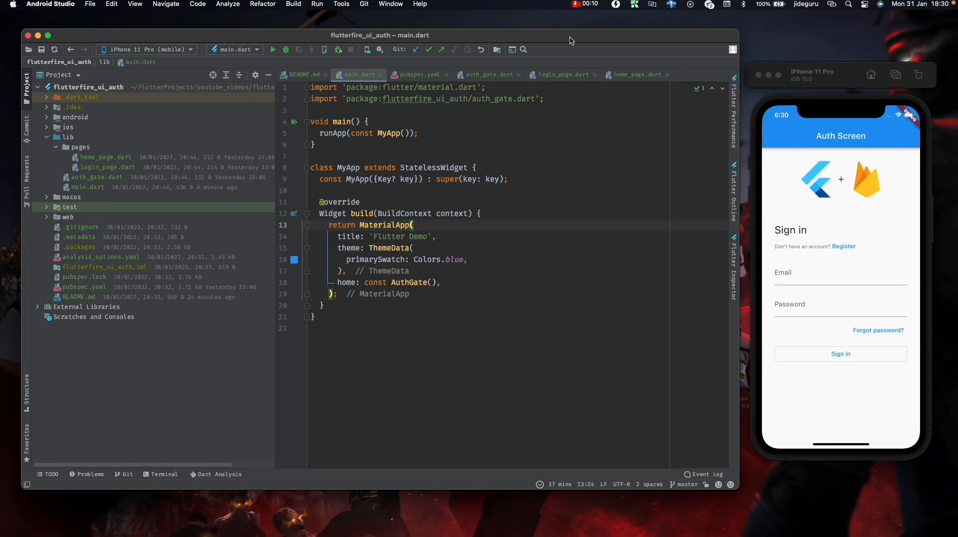
{"action": "mouse_move", "coordinate": [574, 44]}
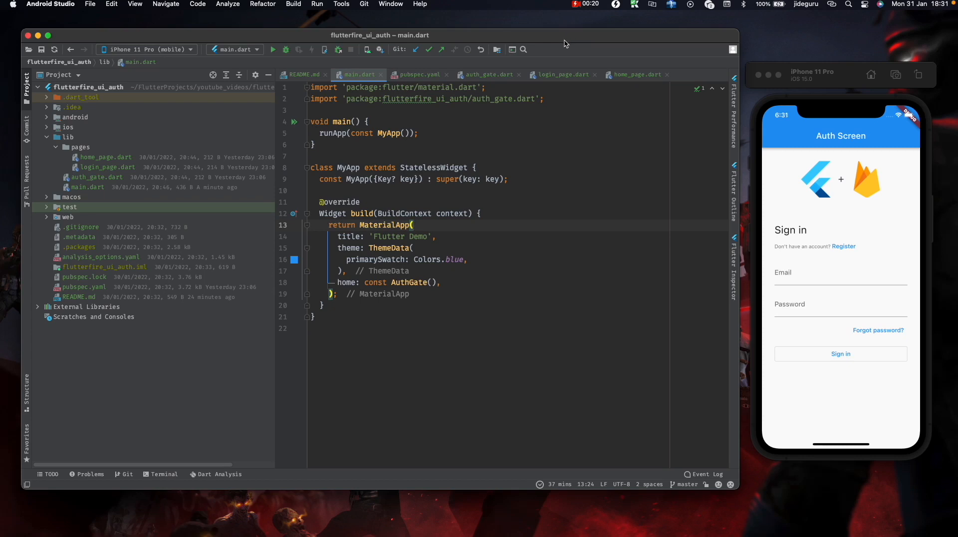
{"action": "mouse_move", "coordinate": [579, 44]}
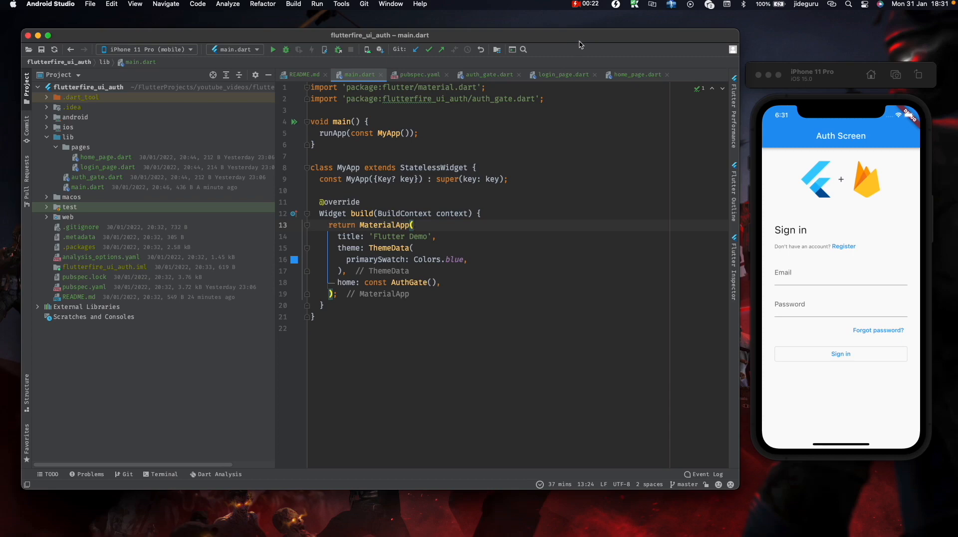
- Open the FlutterFire Overview guide and scroll to the 'flutterfire configure' CLI initialization step
{"action": "left_click", "coordinate": [164, 474]}
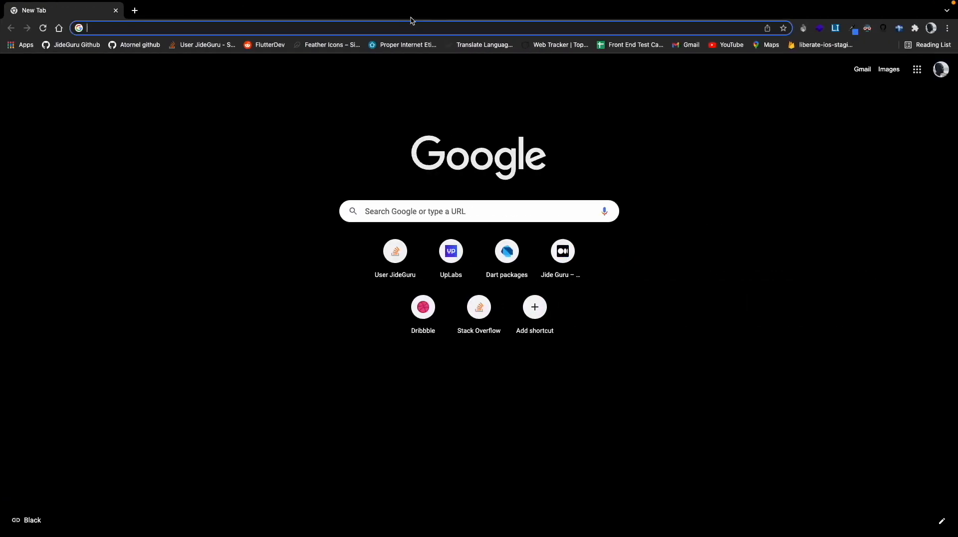
{"action": "type", "text": "firebase.flutter.dev"}
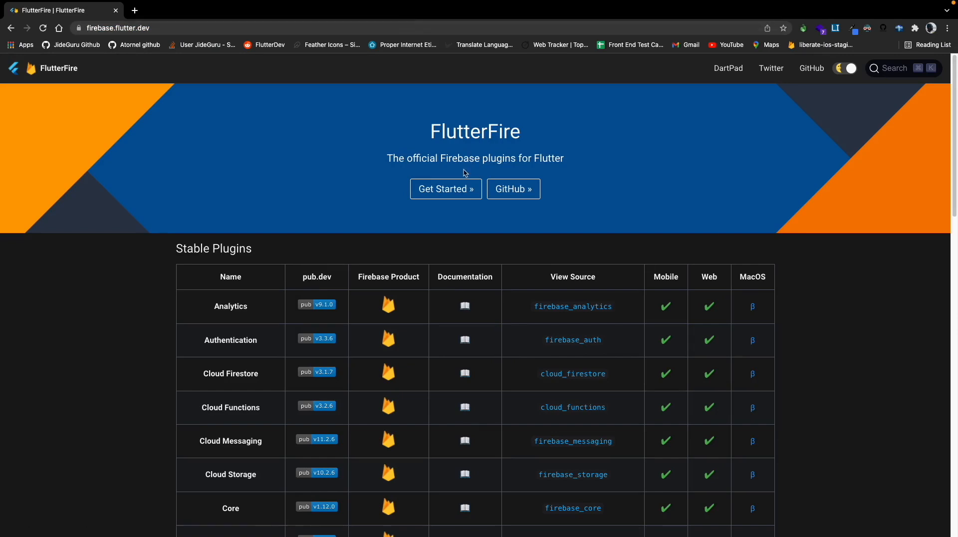
{"action": "left_click", "coordinate": [445, 188]}
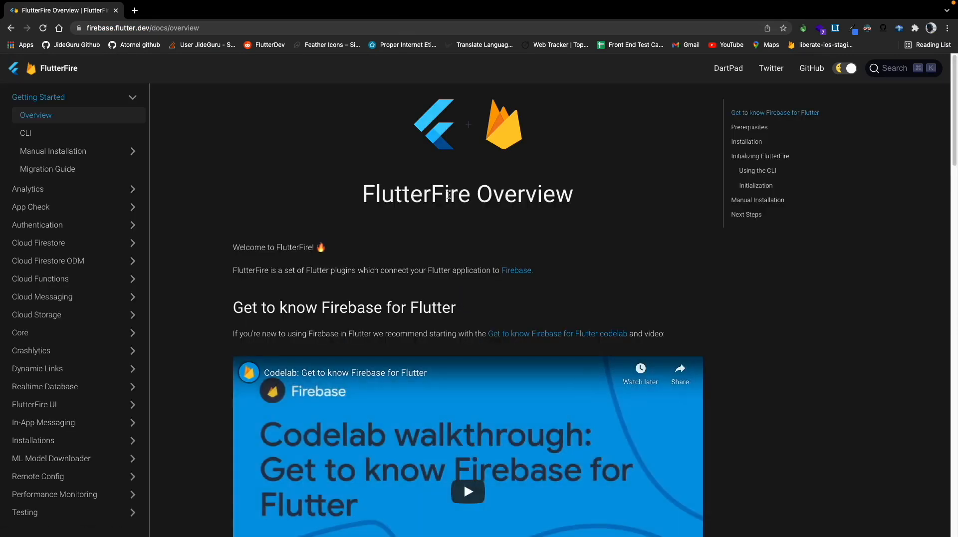
{"action": "scroll", "scroll_direction": "down", "scroll_amount": 3}
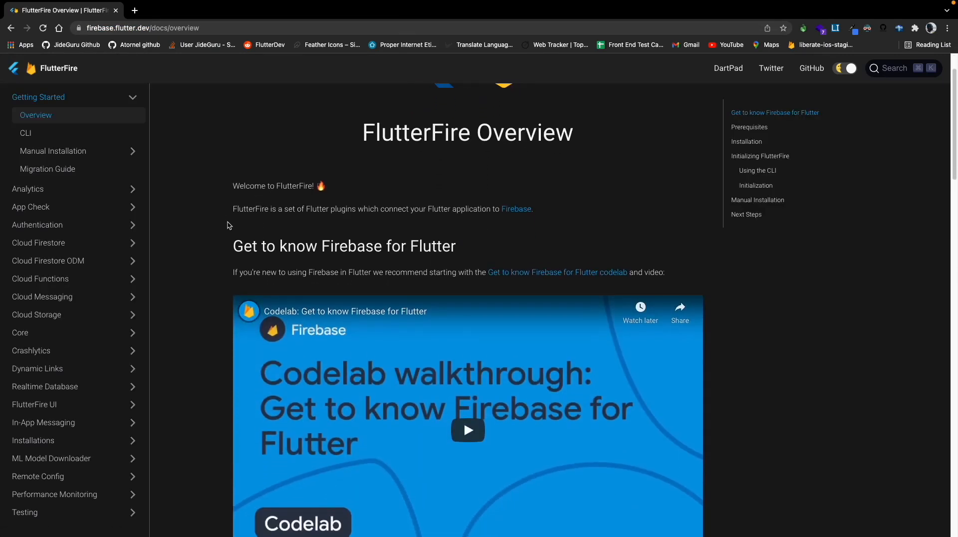
{"action": "scroll", "scroll_direction": "down", "scroll_amount": 3}
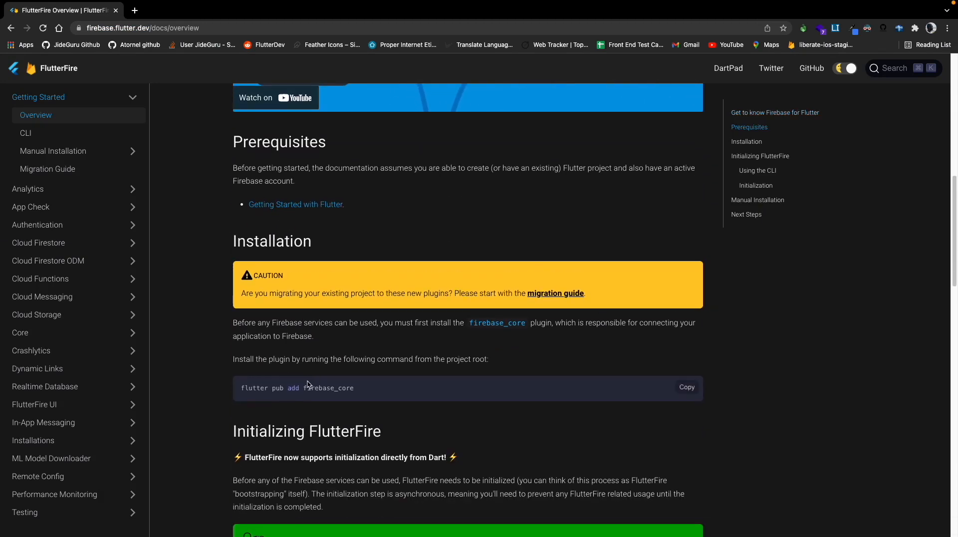
{"action": "mouse_move", "coordinate": [279, 240]}
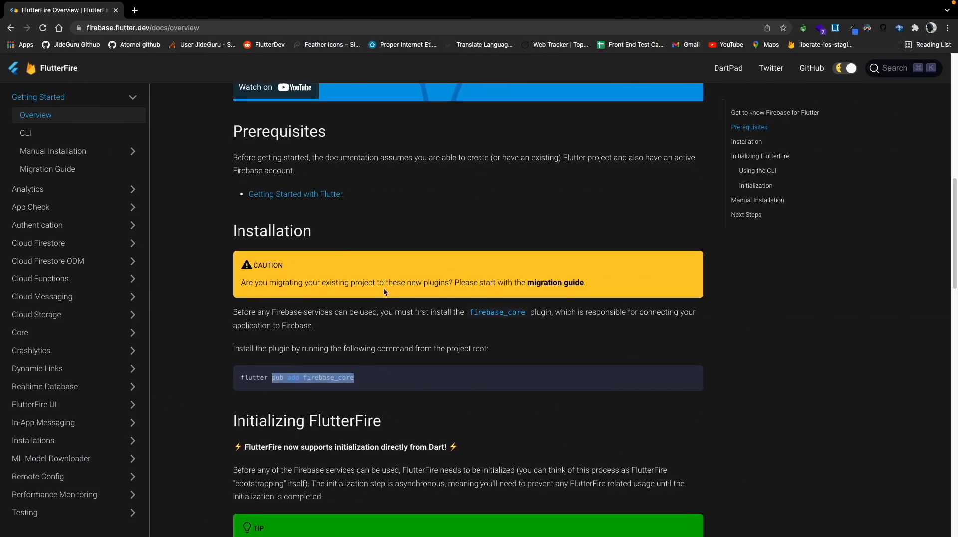
{"action": "scroll", "scroll_direction": "down", "scroll_amount": 3}
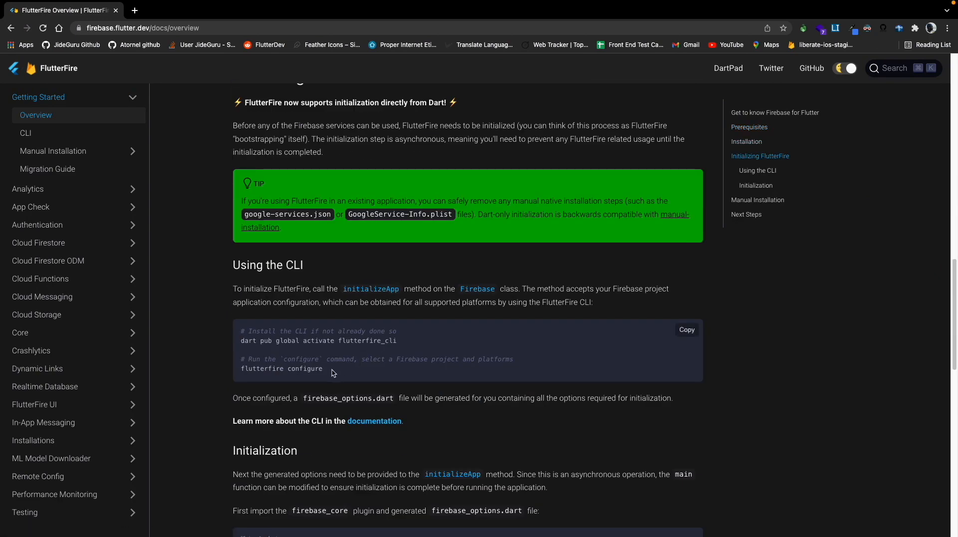
{"action": "mouse_move", "coordinate": [325, 371]}
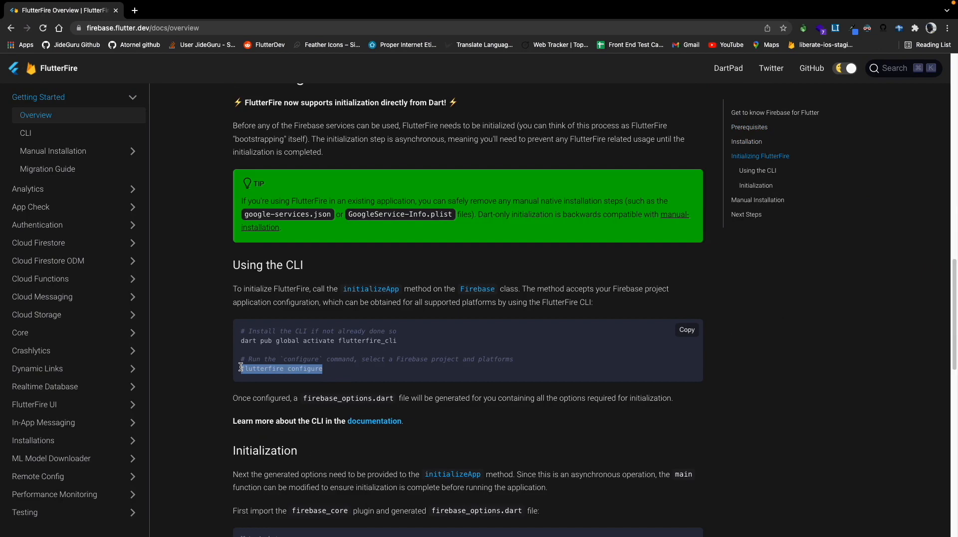
{"action": "mouse_move", "coordinate": [410, 346]}
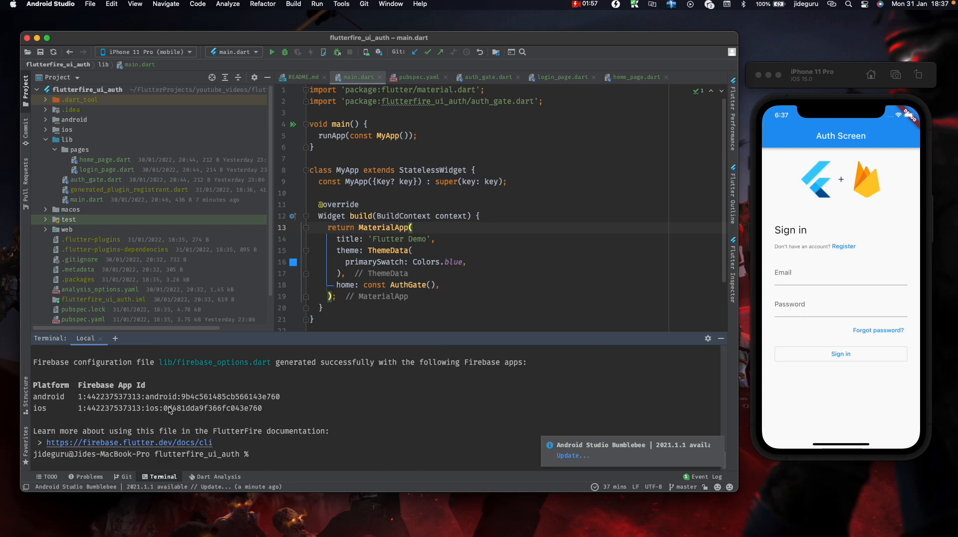
{"action": "mouse_move", "coordinate": [327, 401]}
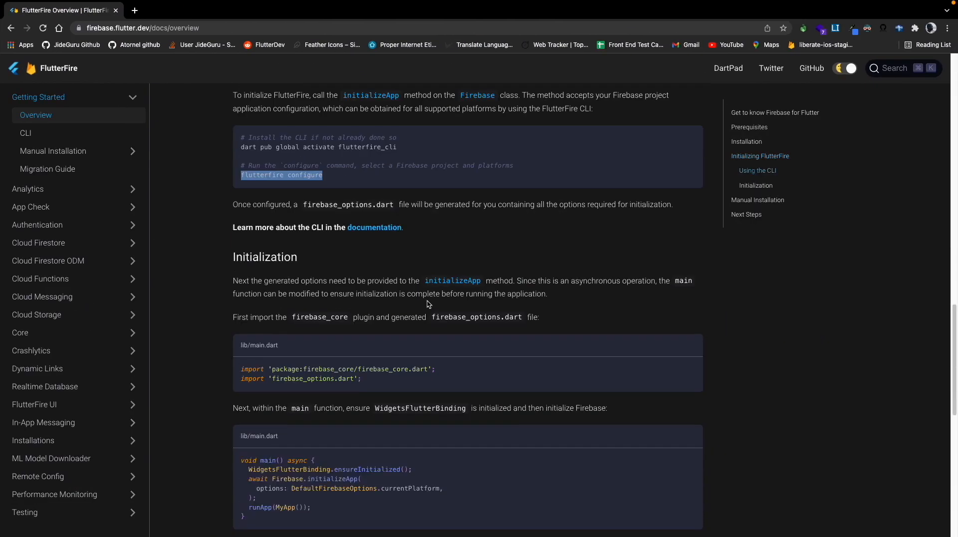
- Paste the firebase_core/firebase_options imports and async main initializing Firebase with DefaultFirebaseOptions.currentPlatform
{"action": "scroll", "scroll_direction": "down", "scroll_amount": 3}
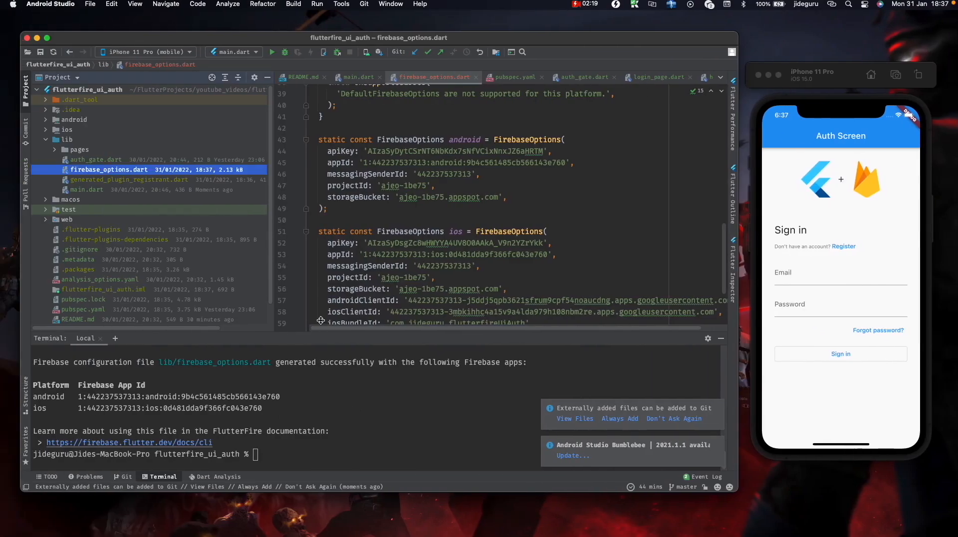
{"action": "left_click", "coordinate": [358, 77]}
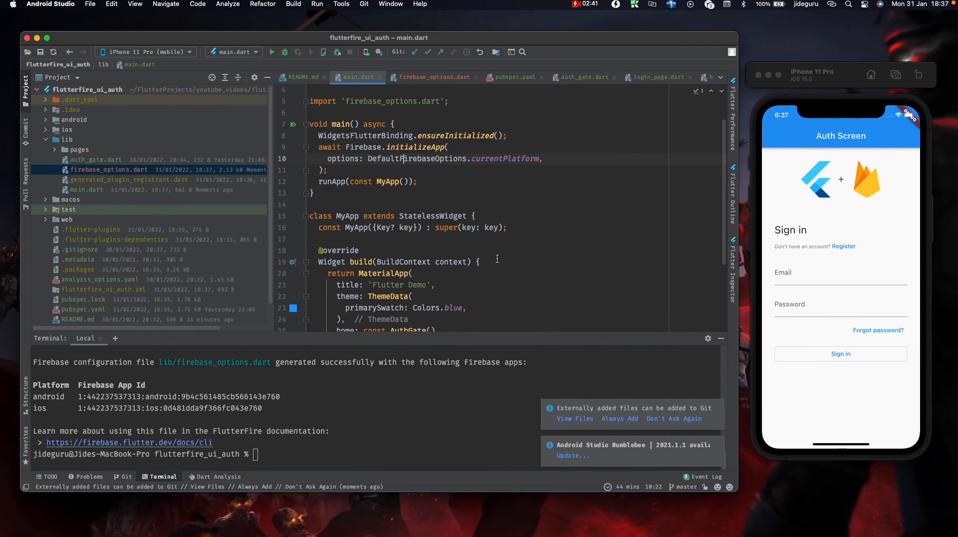
{"action": "mouse_move", "coordinate": [494, 214]}
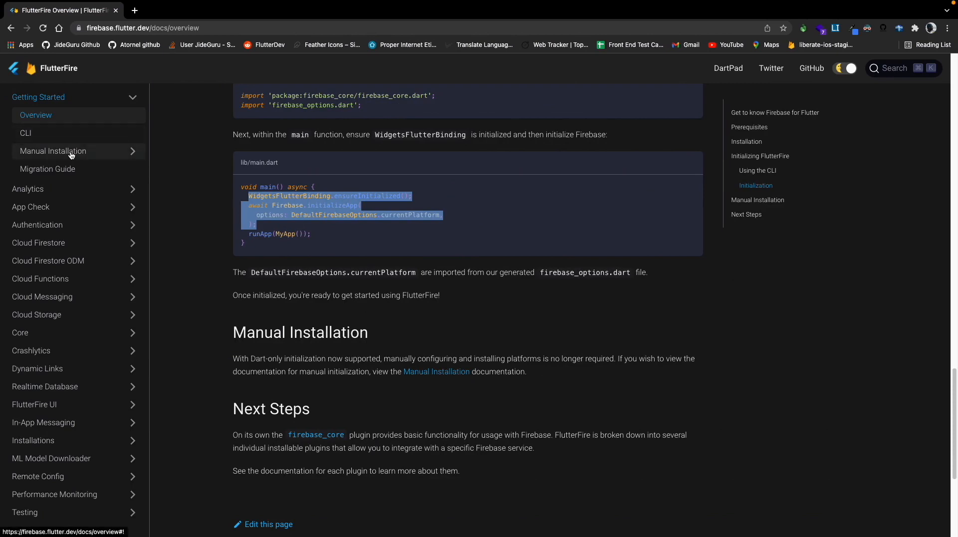
{"action": "mouse_move", "coordinate": [89, 150]}
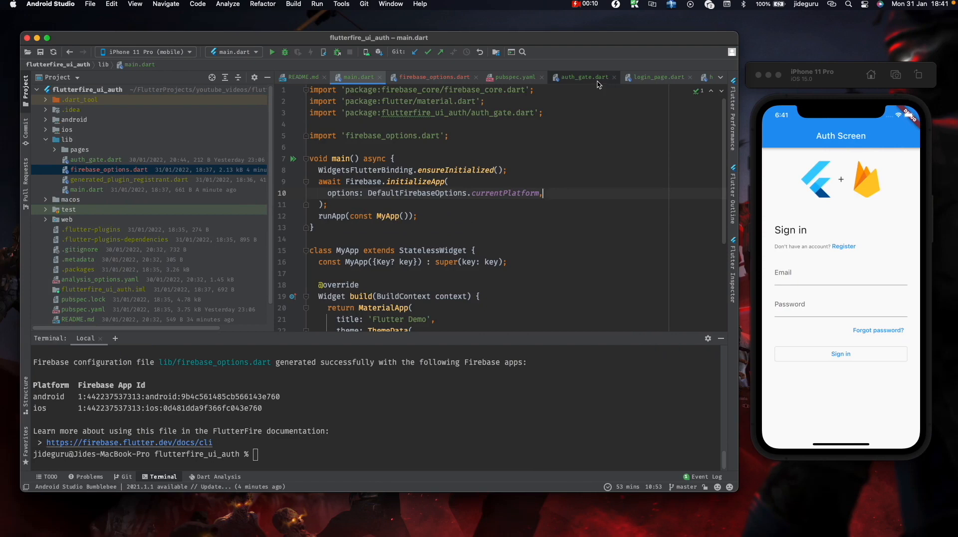
{"action": "mouse_move", "coordinate": [585, 77]}
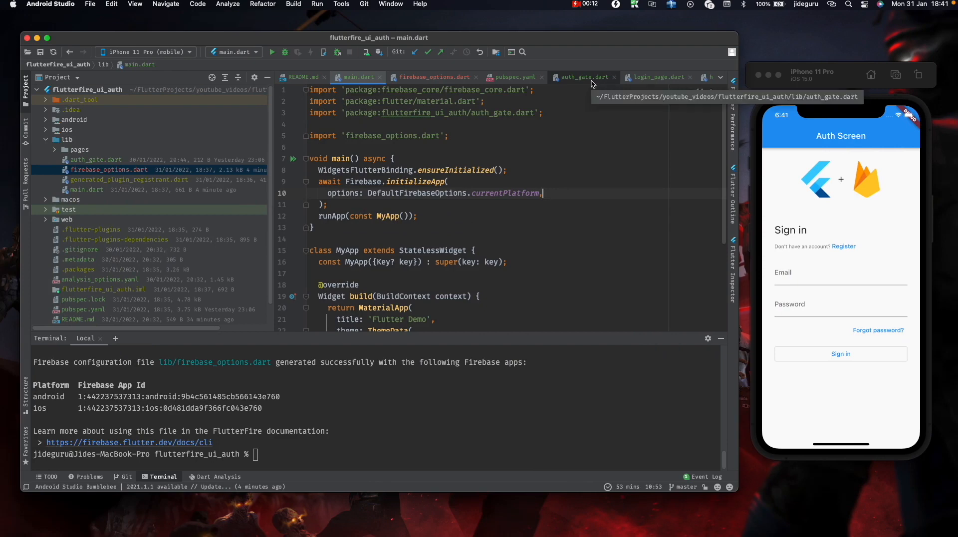
{"action": "mouse_move", "coordinate": [504, 224]}
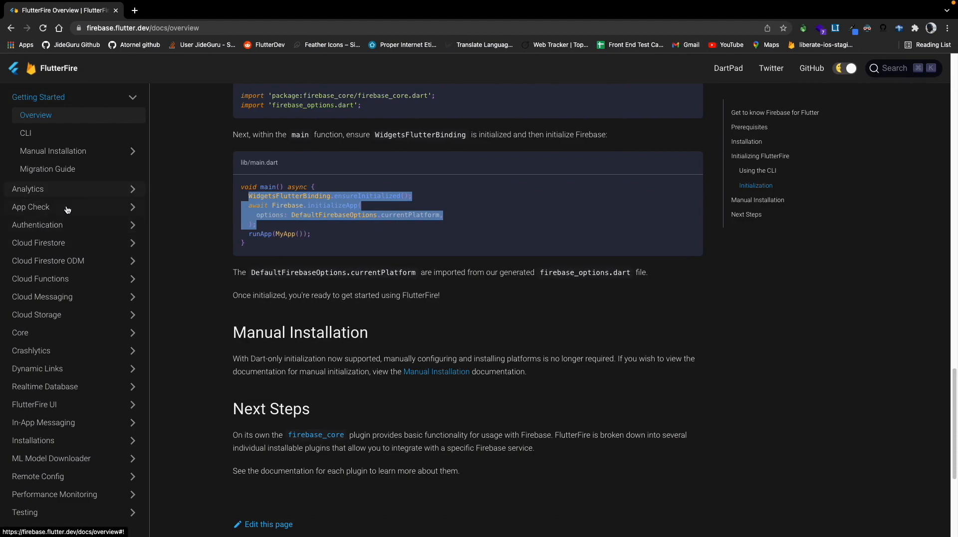
- Copy the firebase_auth install command from the FlutterFire Authentication overview page
{"action": "left_click", "coordinate": [37, 225]}
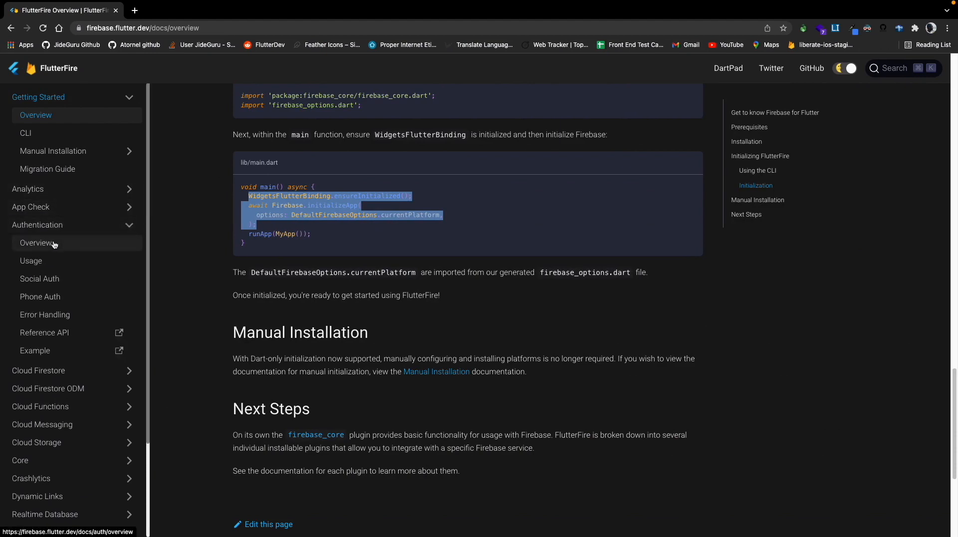
{"action": "left_click", "coordinate": [36, 242]}
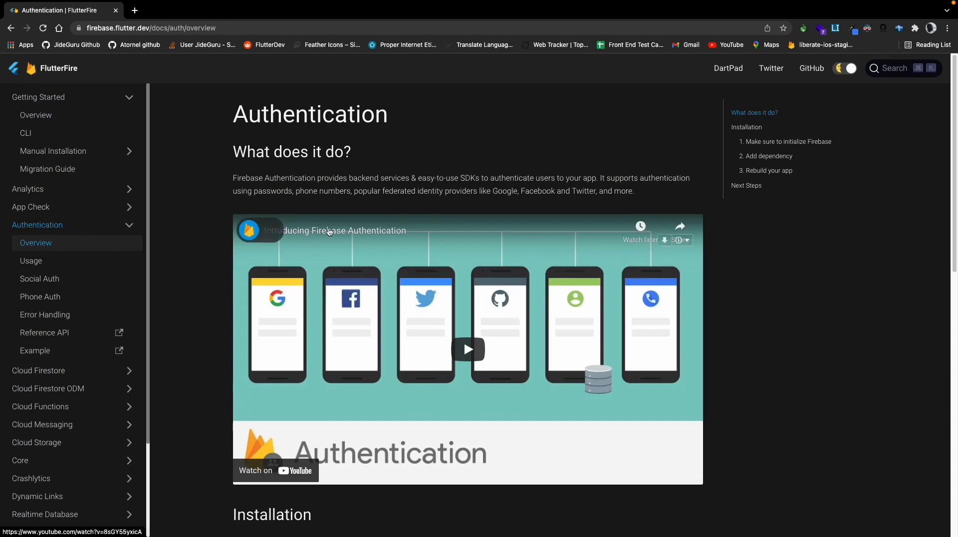
{"action": "scroll", "scroll_direction": "down", "scroll_amount": 3}
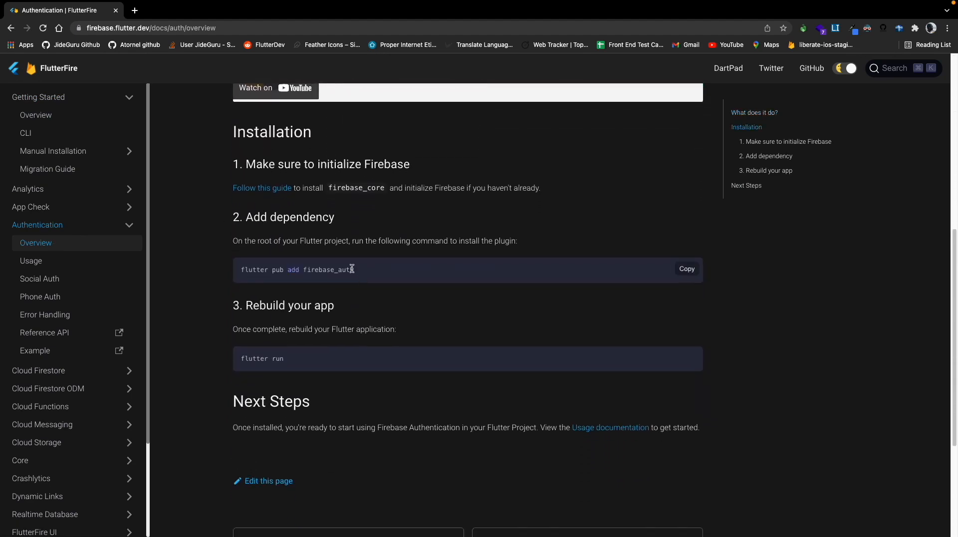
{"action": "left_click_drag", "start_coordinate": [272, 269], "coordinate": [353, 269]}
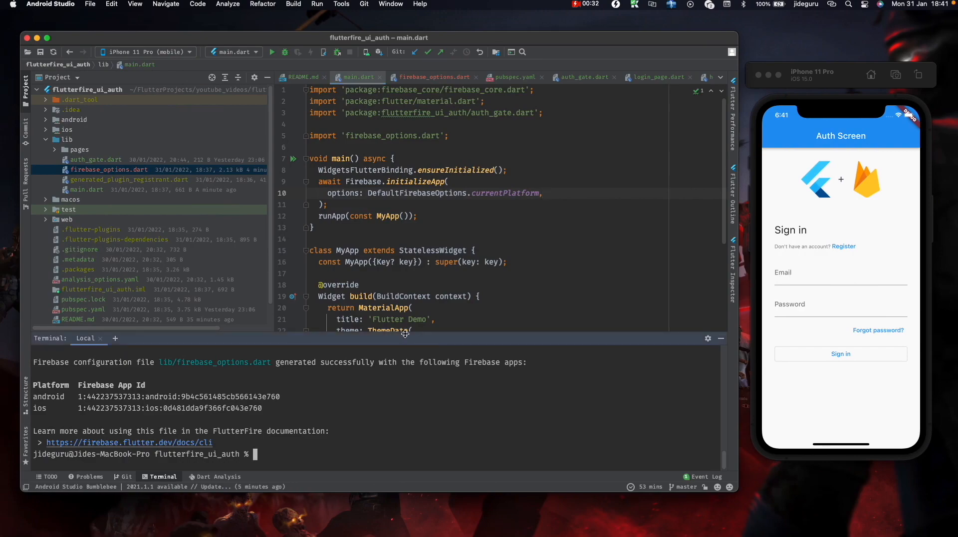
{"action": "left_click", "coordinate": [513, 77]}
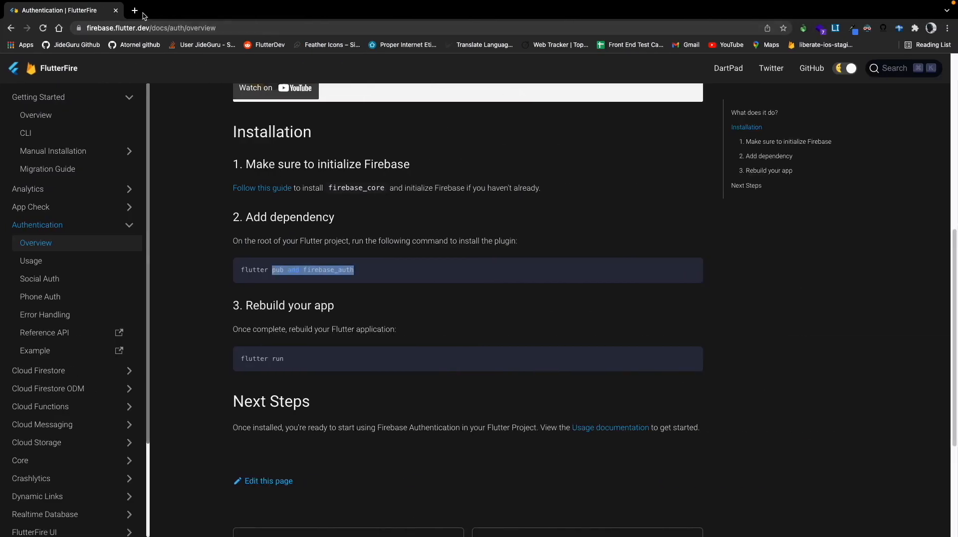
- Look up firebase_auth on pub.dev and add 'firebase_auth: ^3.3.6' to pubspec.yaml
{"action": "left_click", "coordinate": [134, 11]}
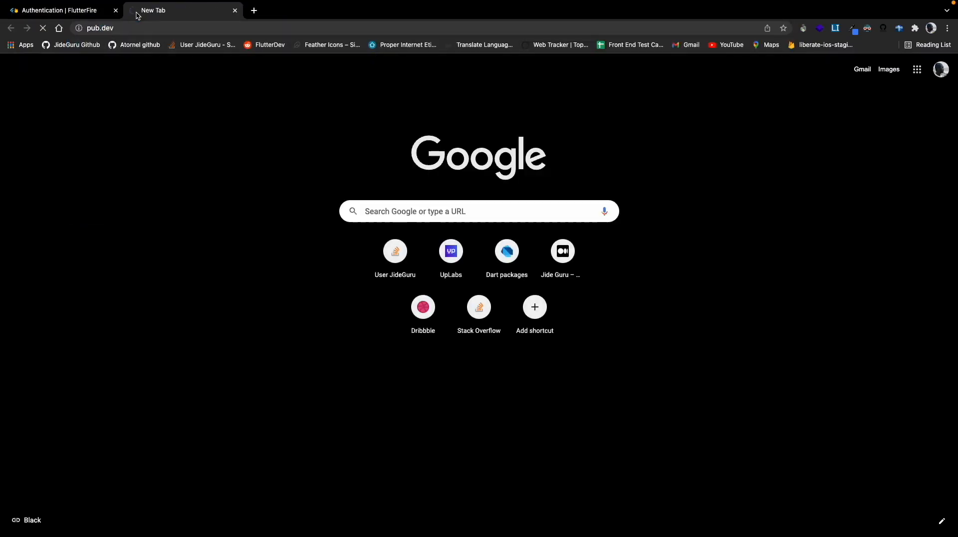
{"action": "left_click", "coordinate": [505, 250]}
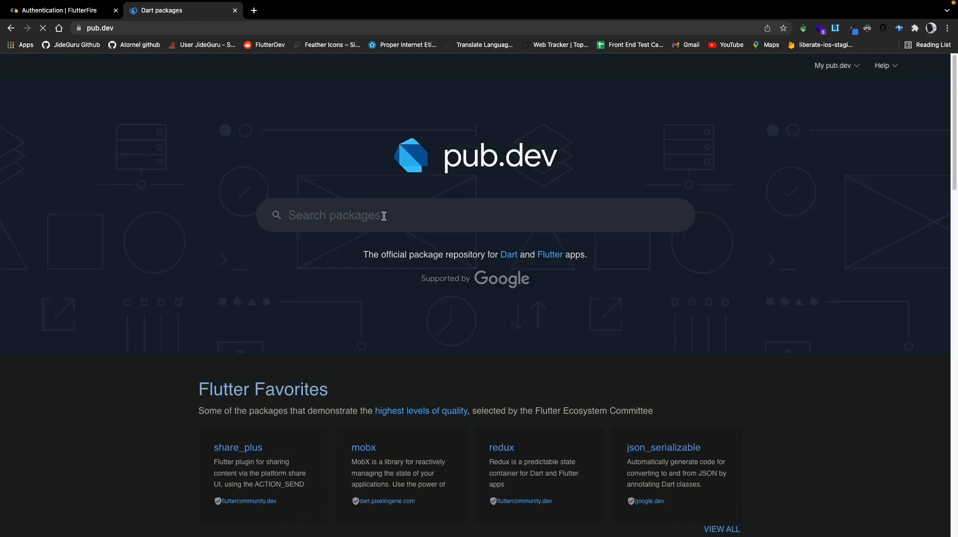
{"action": "type", "text": "firebase auth"}
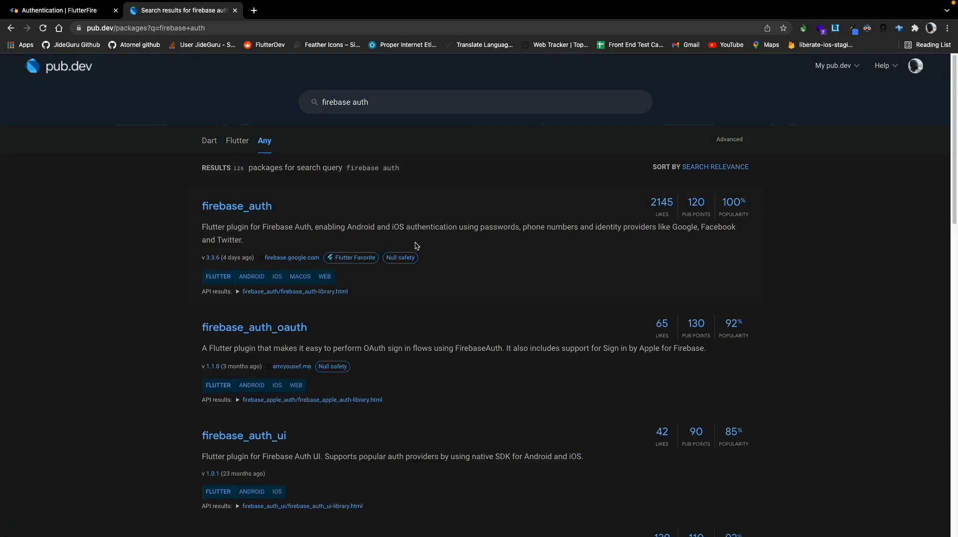
{"action": "left_click", "coordinate": [236, 206]}
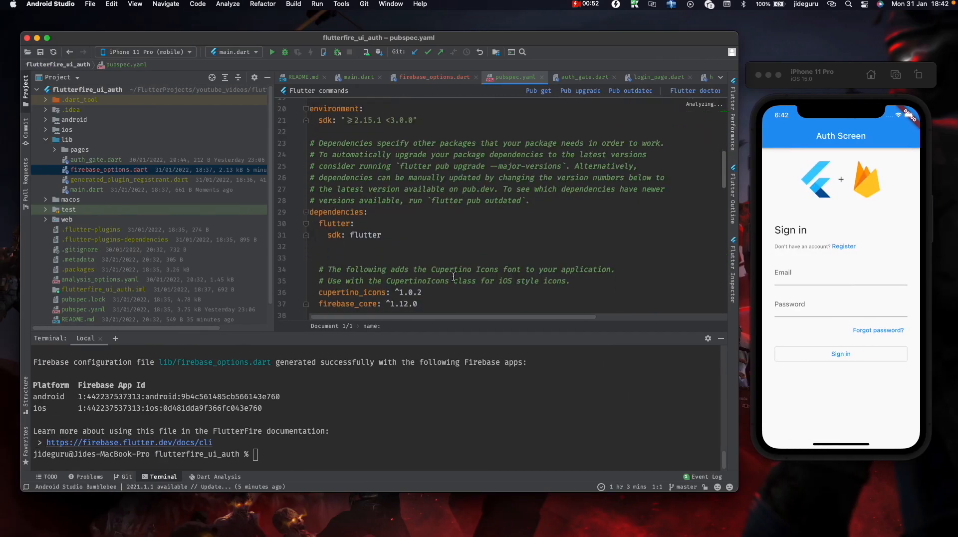
{"action": "type", "text": "firebase_auth: ^3.3.6"}
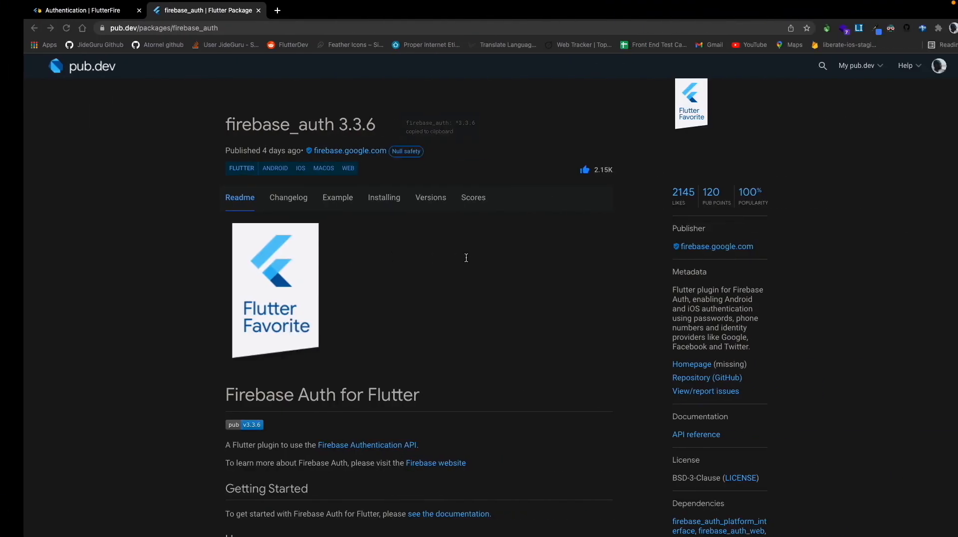
- Add flutterfire_ui ^0.3.2 from the FlutterFire UI overview and run Pub get
{"action": "left_click", "coordinate": [73, 10]}
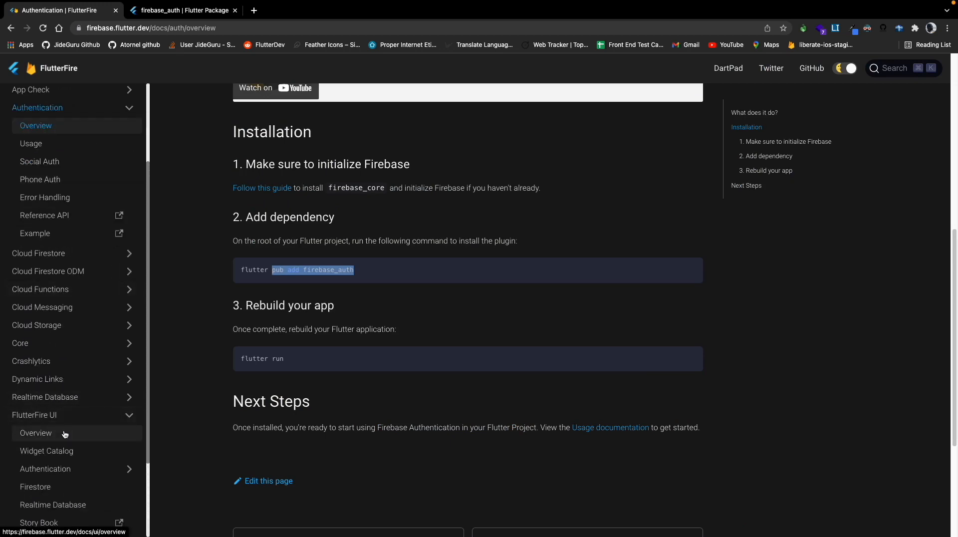
{"action": "left_click", "coordinate": [35, 432]}
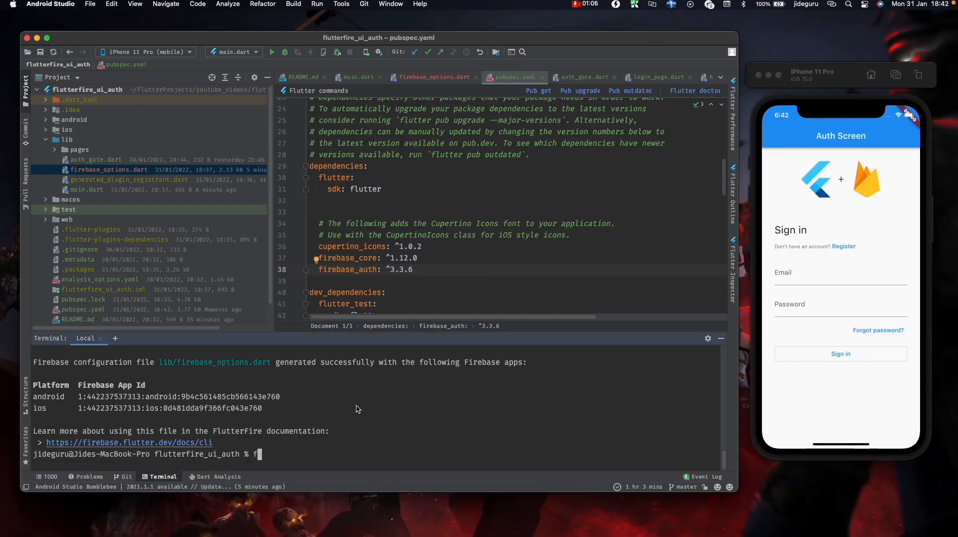
{"action": "type", "text": "l"}
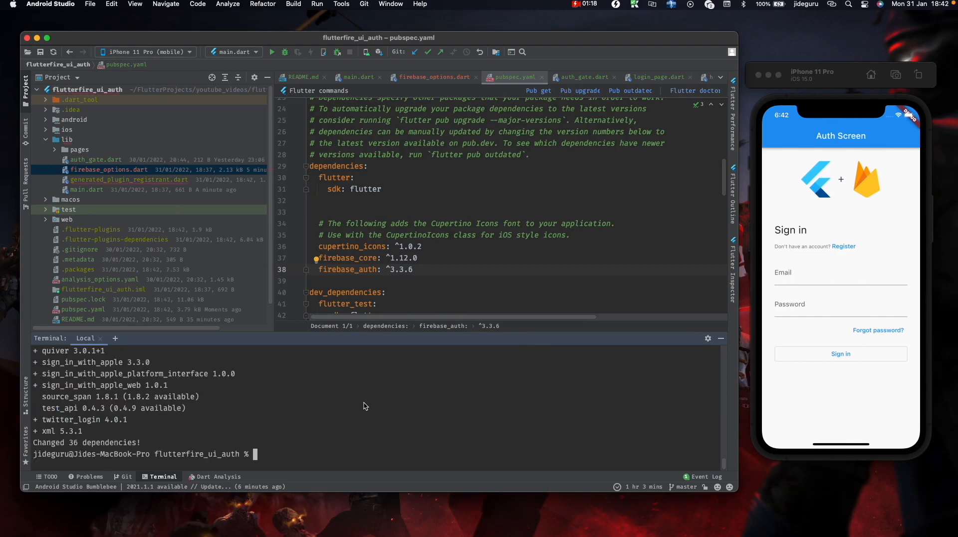
{"action": "mouse_move", "coordinate": [343, 417]}
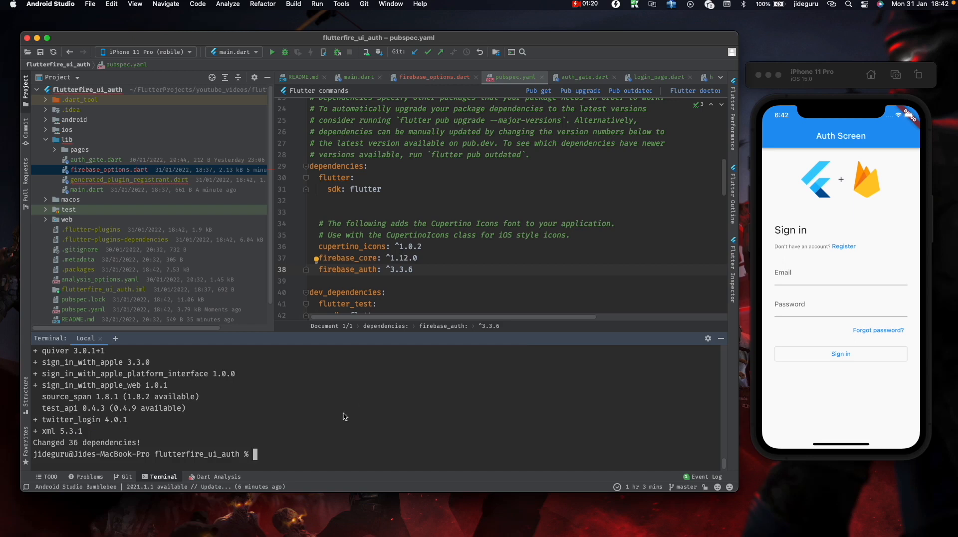
{"action": "mouse_move", "coordinate": [334, 412]}
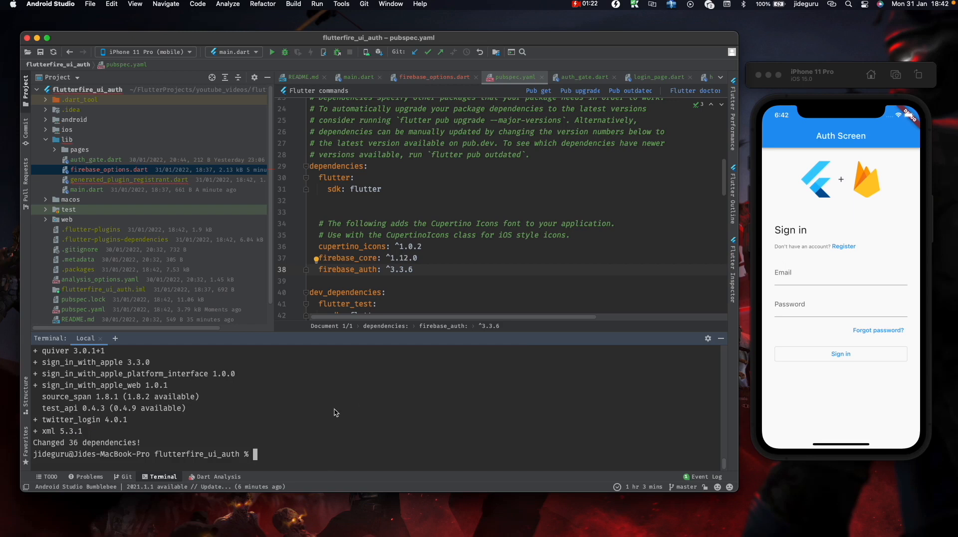
{"action": "mouse_move", "coordinate": [411, 311]}
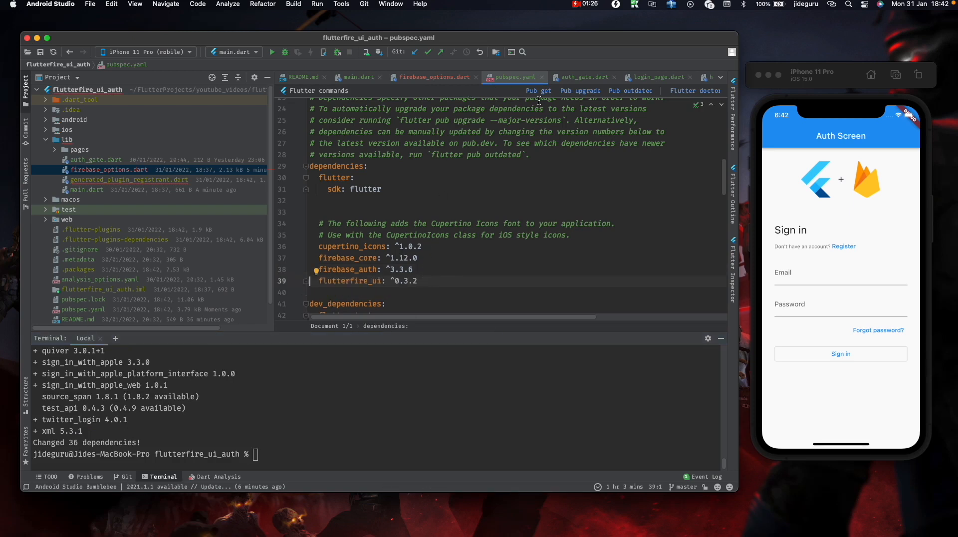
{"action": "left_click", "coordinate": [538, 91]}
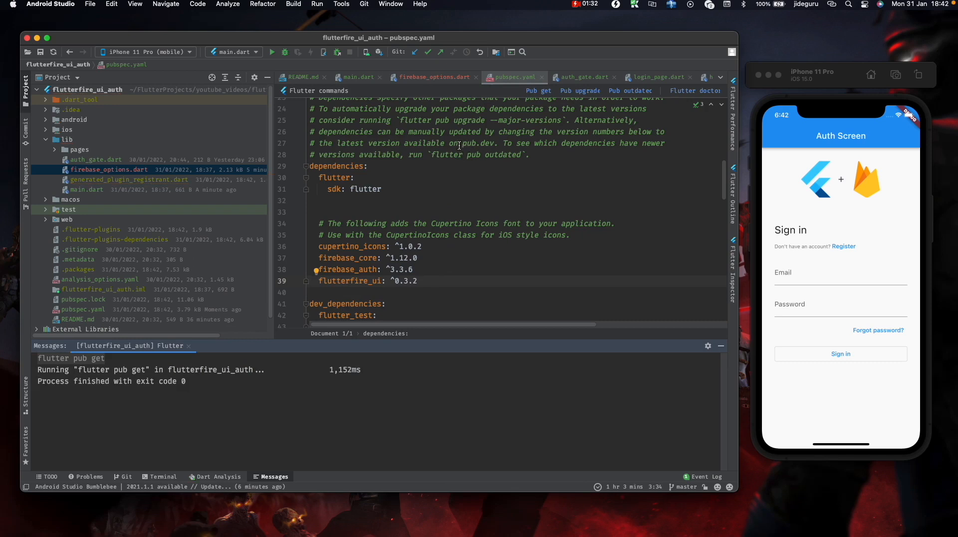
{"action": "mouse_move", "coordinate": [452, 100]}
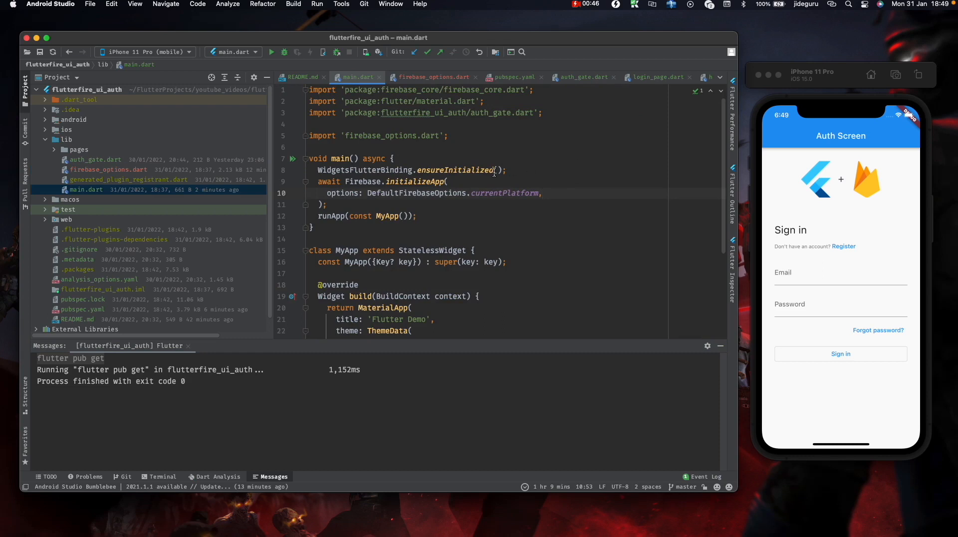
{"action": "mouse_move", "coordinate": [95, 152]}
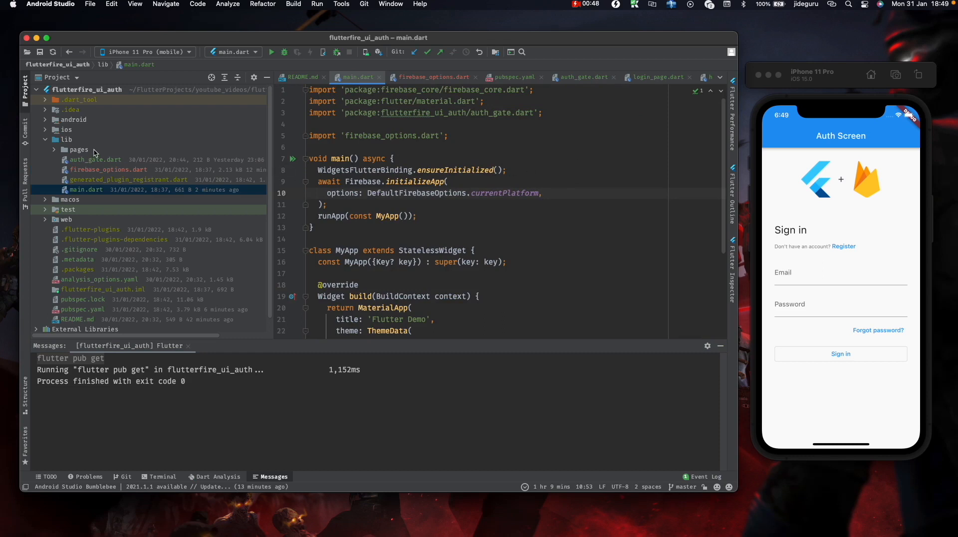
- In AuthGate, replace Container with a StreamBuilder on FirebaseAuth.instance.authStateChanges()
{"action": "left_click", "coordinate": [79, 150]}
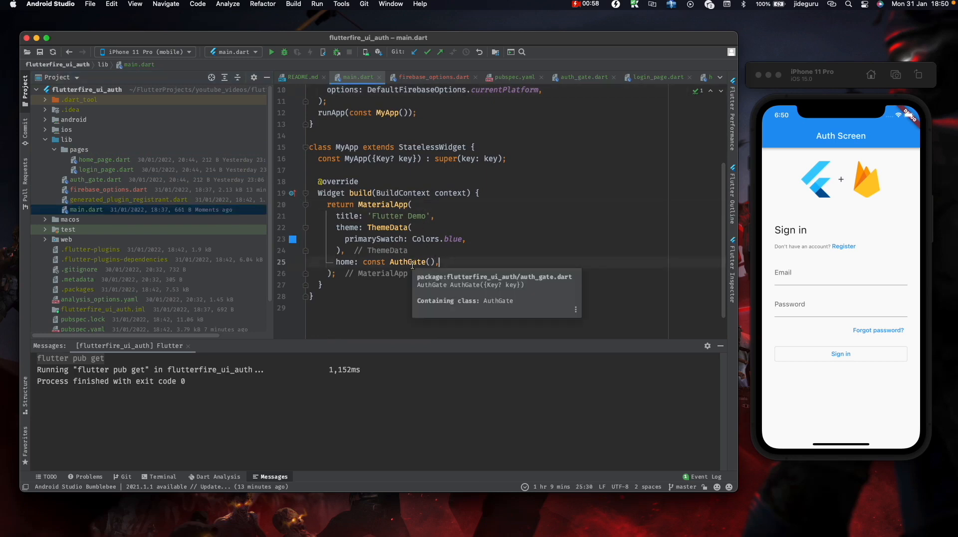
{"action": "left_click", "coordinate": [579, 77]}
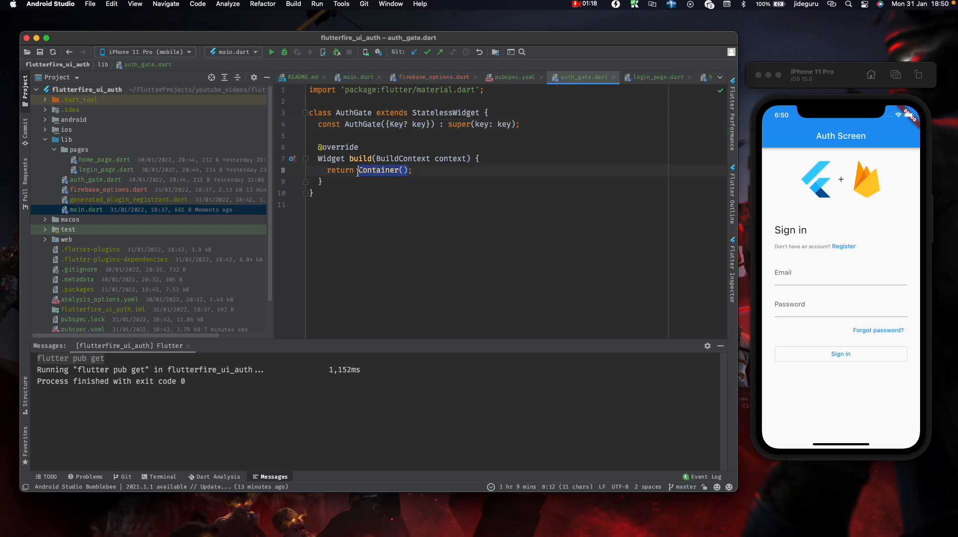
{"action": "type", "text": "StreamBuild"}
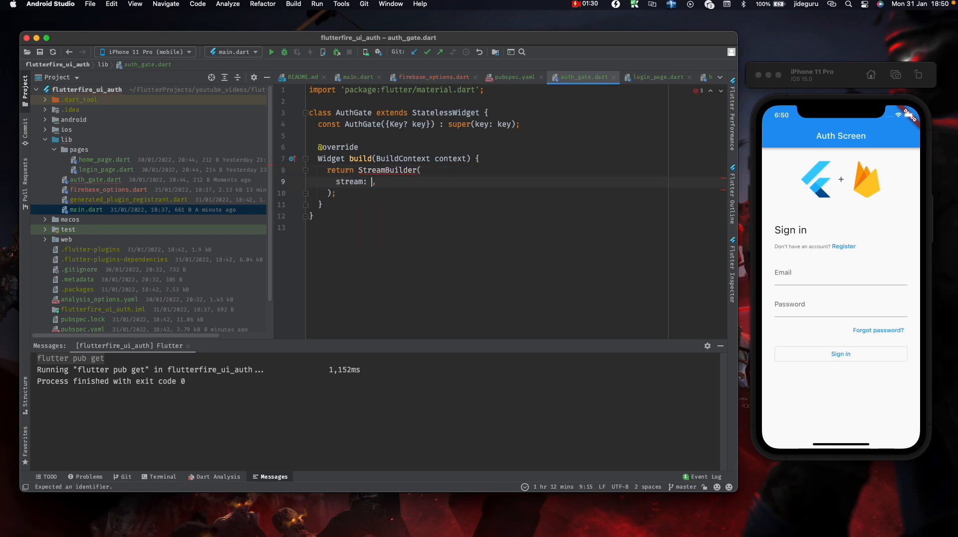
{"action": "type", "text": "FirebaseAuth."}
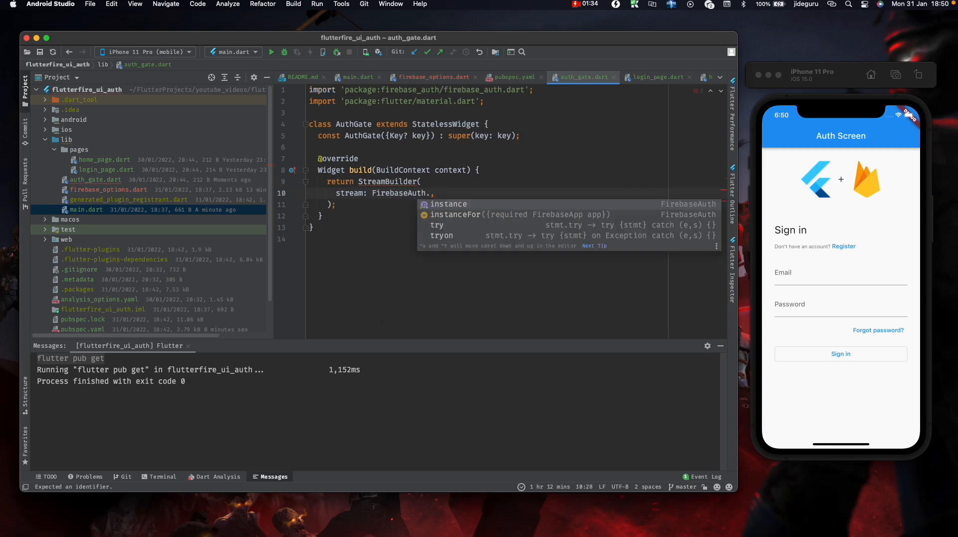
{"action": "type", "text": "instance"}
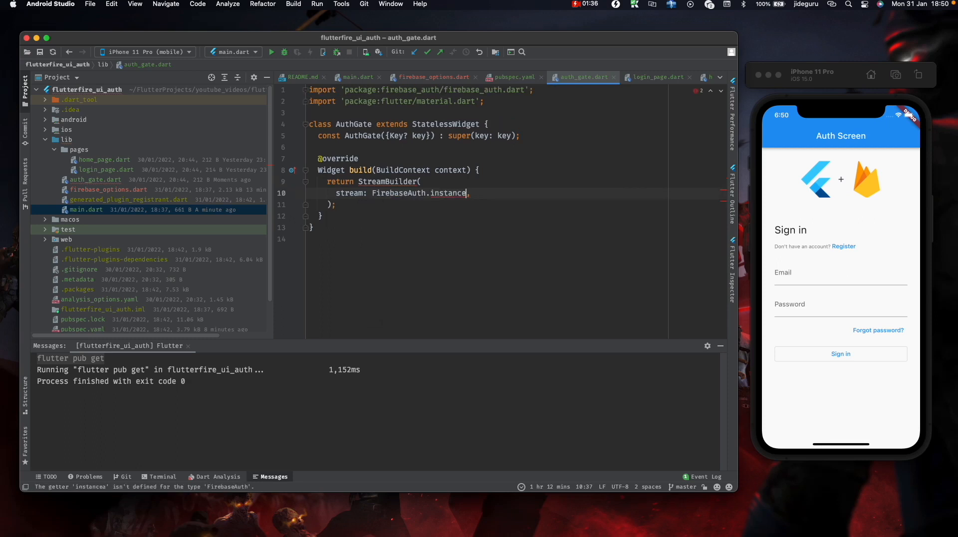
{"action": "type", "text": "."}
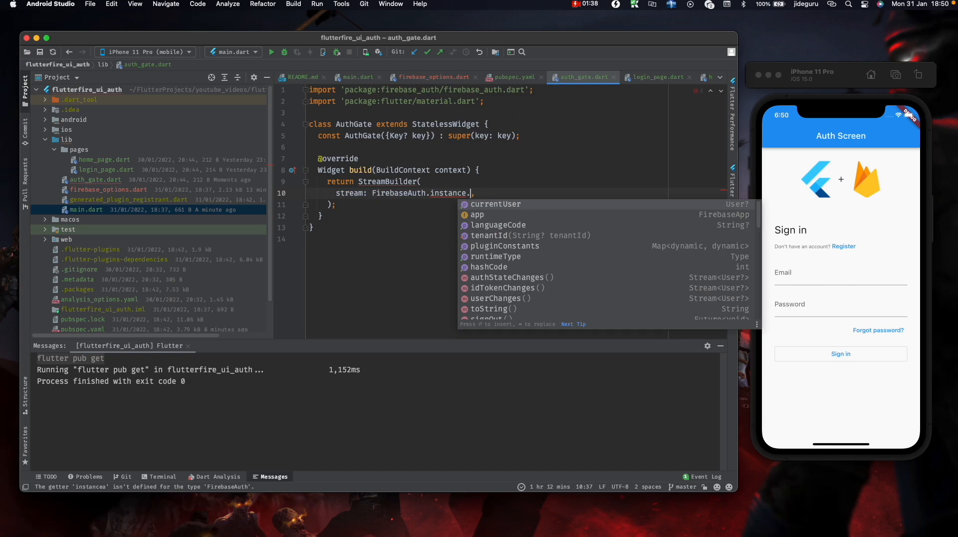
{"action": "key", "text": "Down"}
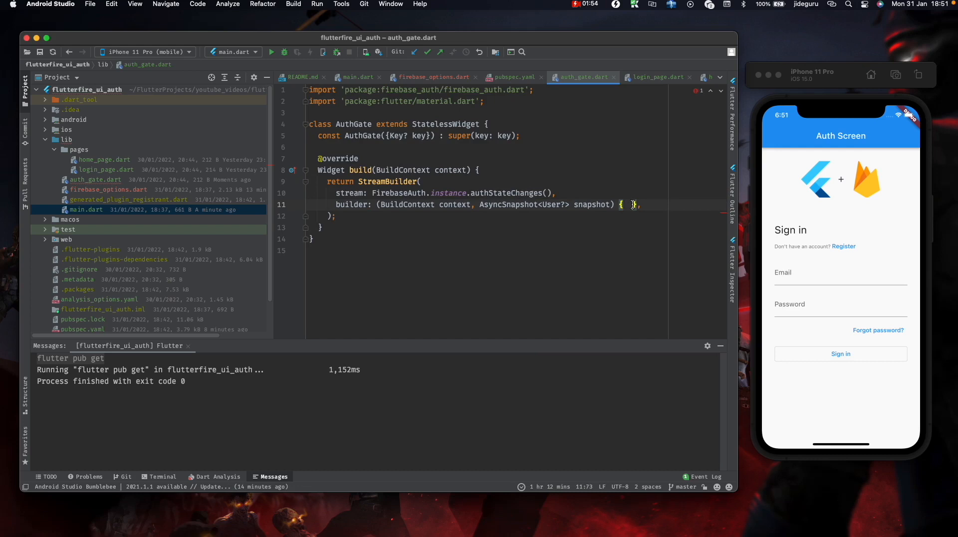
- Make the builder return HomePage if snapshot.hasData, otherwise LoginPage
{"action": "key", "text": "return"}
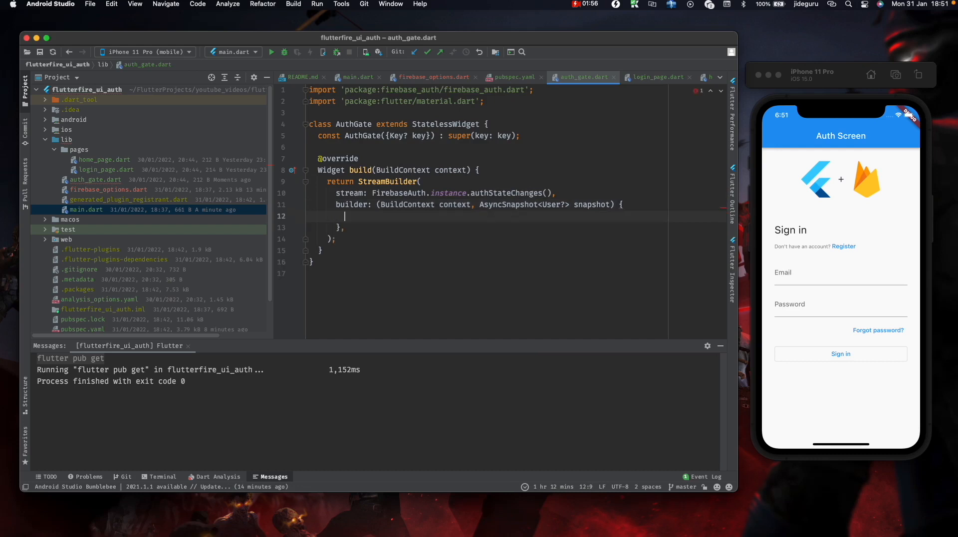
{"action": "type", "text": "if(s"}
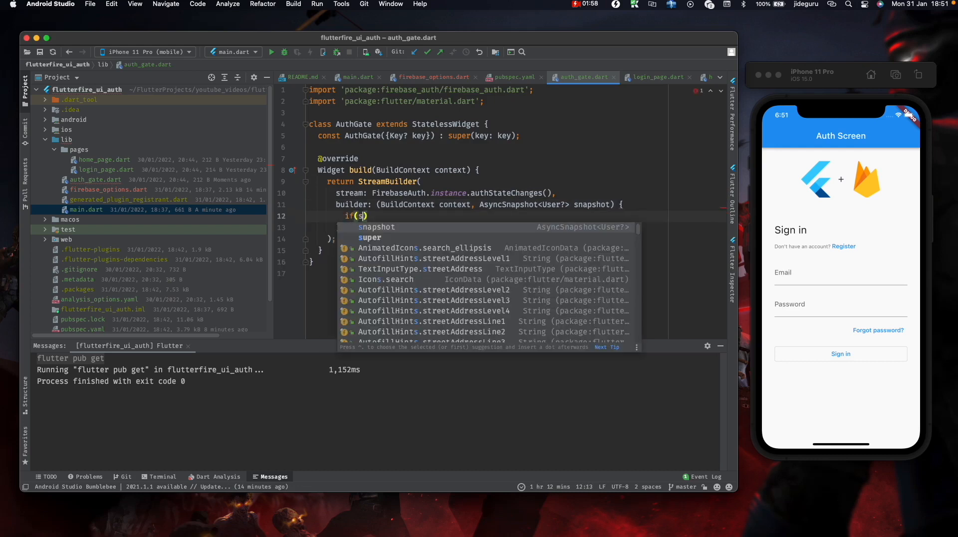
{"action": "type", "text": "snapshot.hasData"}
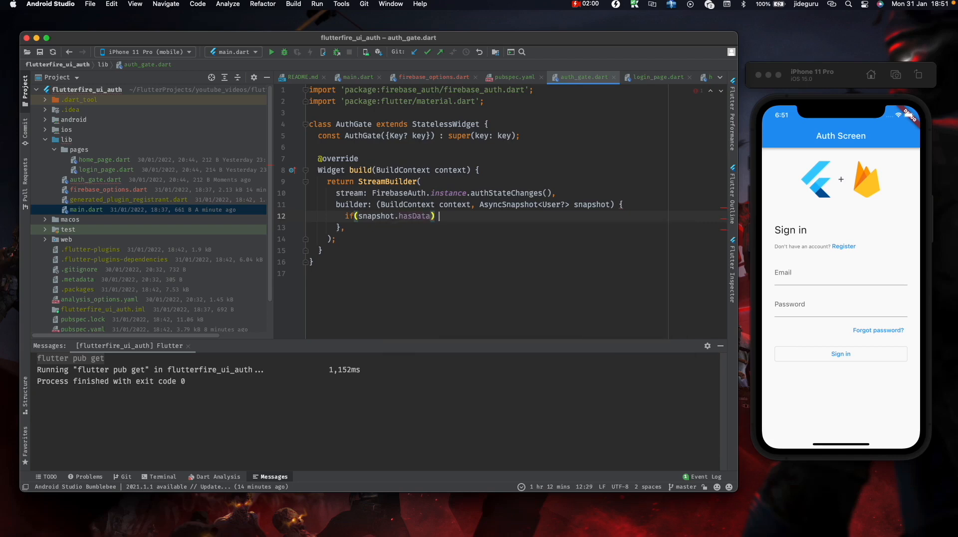
{"action": "type", "text": "retu"}
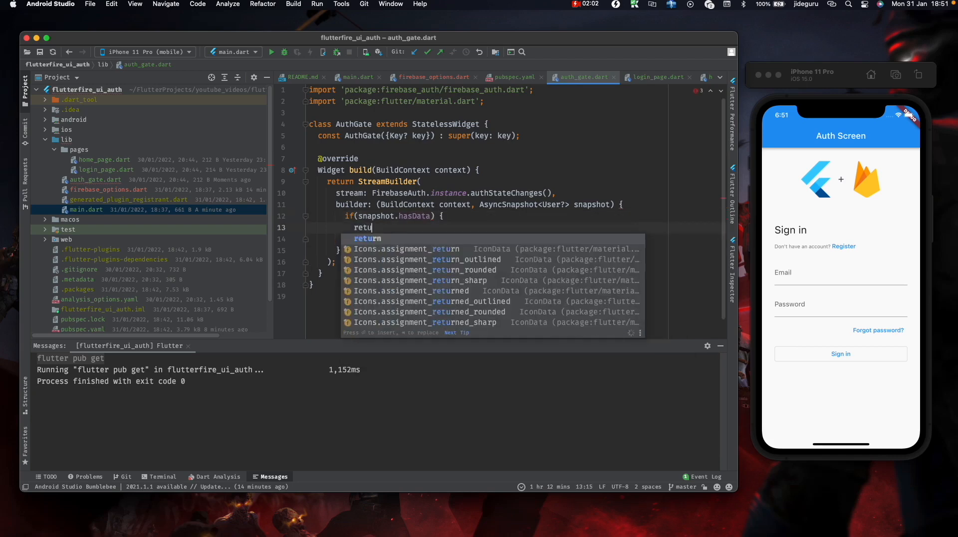
{"action": "type", "text": "HomePage();"}
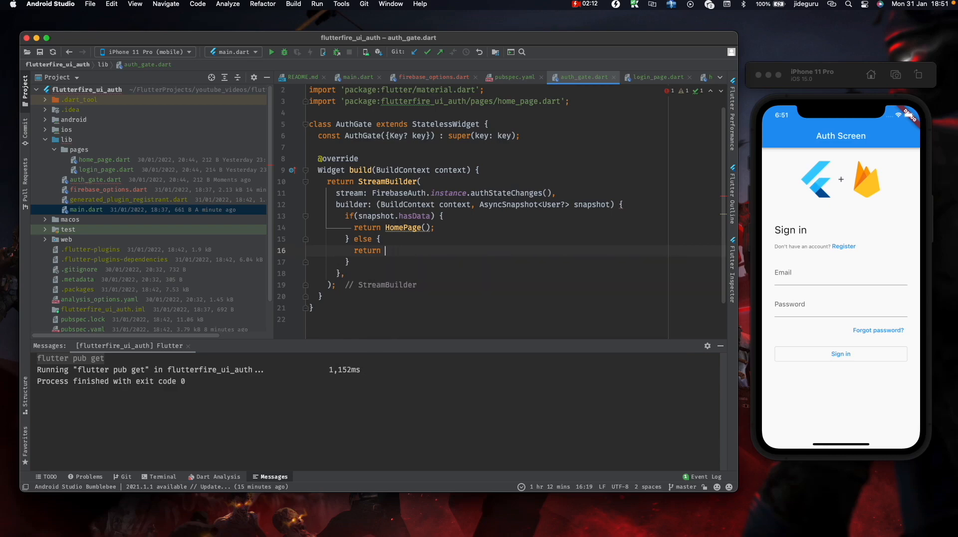
{"action": "type", "text": "LoginPage("}
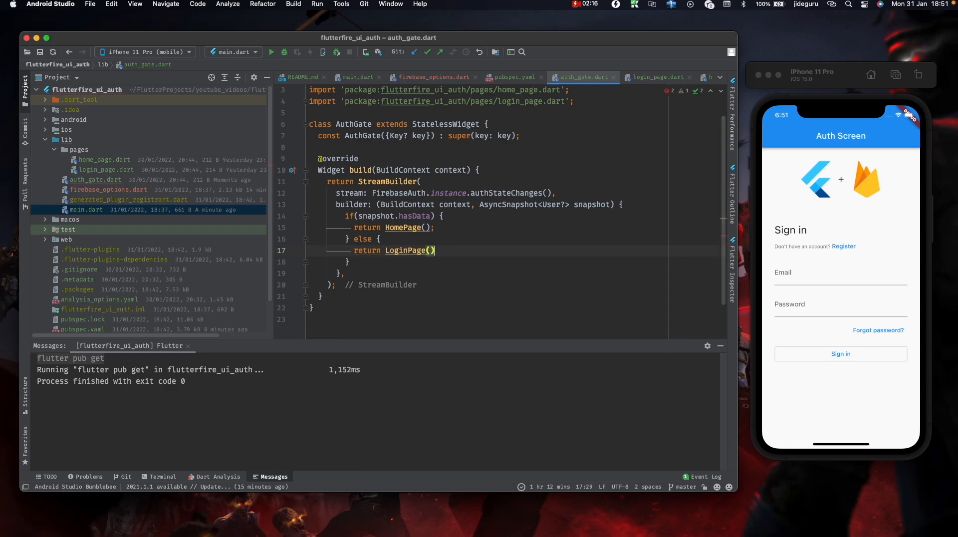
{"action": "type", "text": ";"}
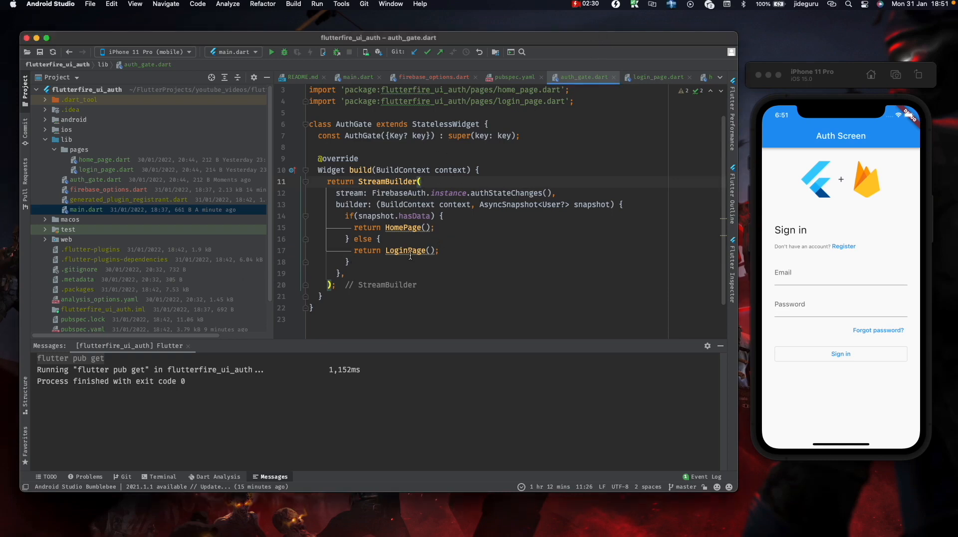
- Make LoginPage return a Scaffold with an AppBar titled 'Auth Screen'
{"action": "left_click", "coordinate": [656, 77]}
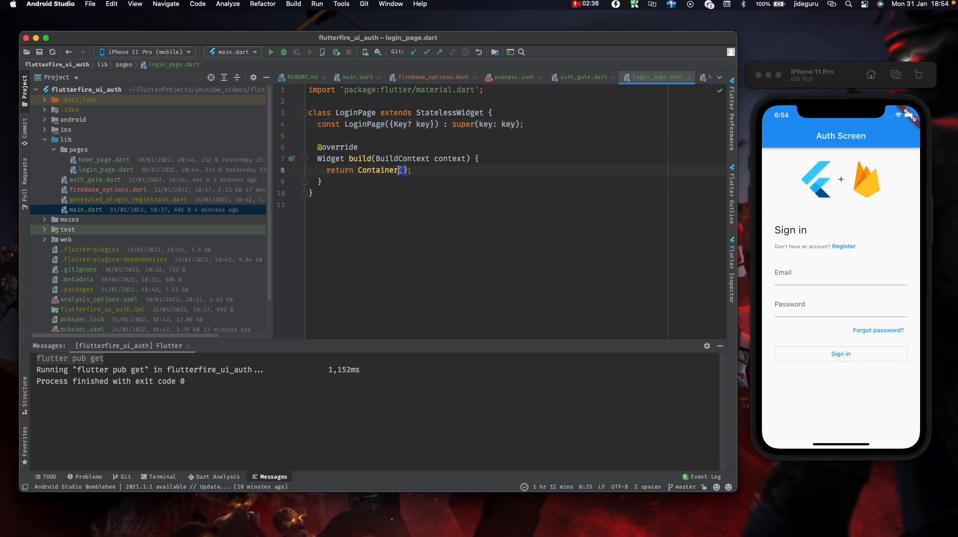
{"action": "type", "text": "Sca;"}
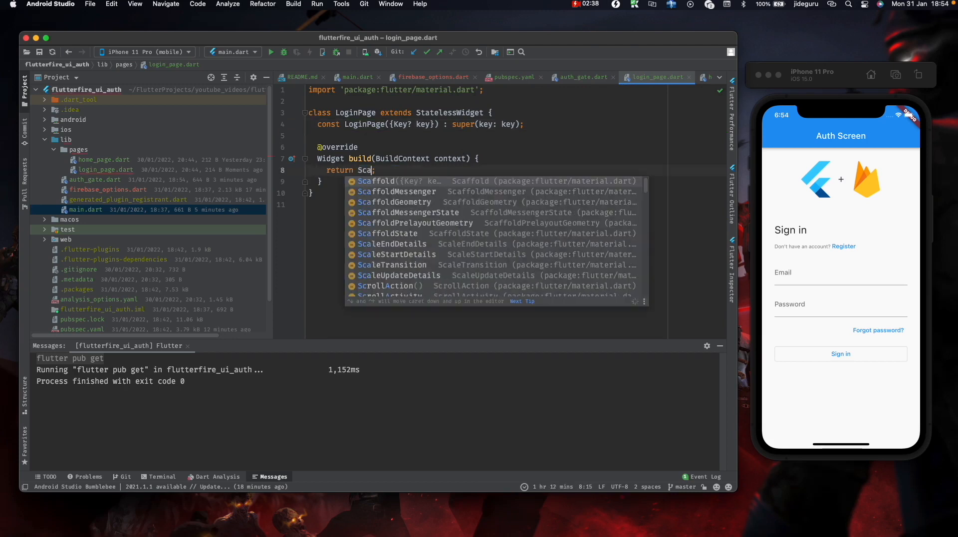
{"action": "key", "text": "Enter"}
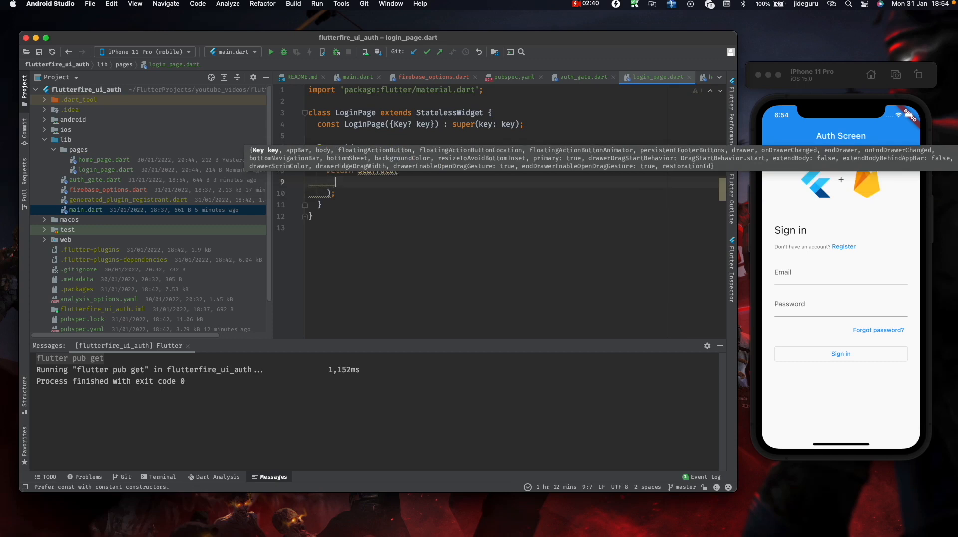
{"action": "type", "text": "appBar: AppBar,"}
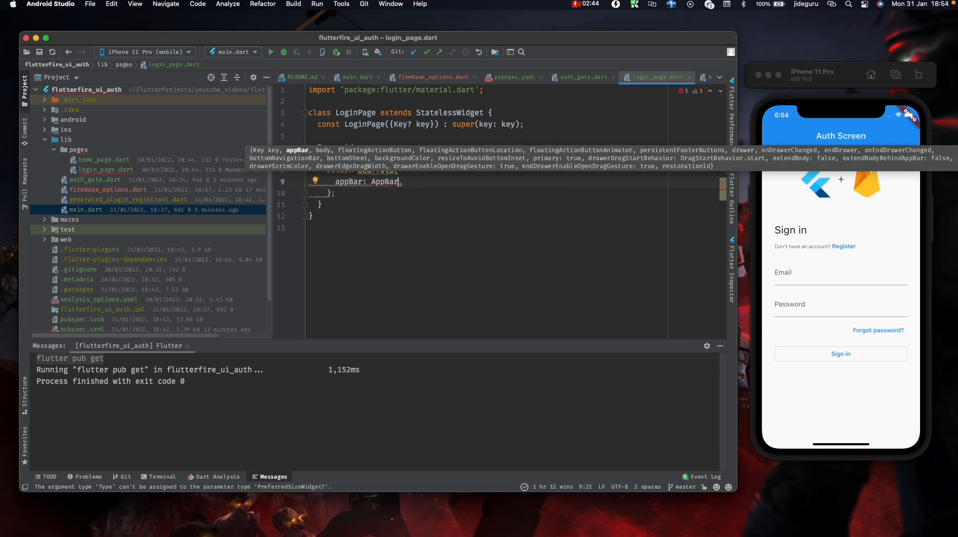
{"action": "type", "text": "()"}
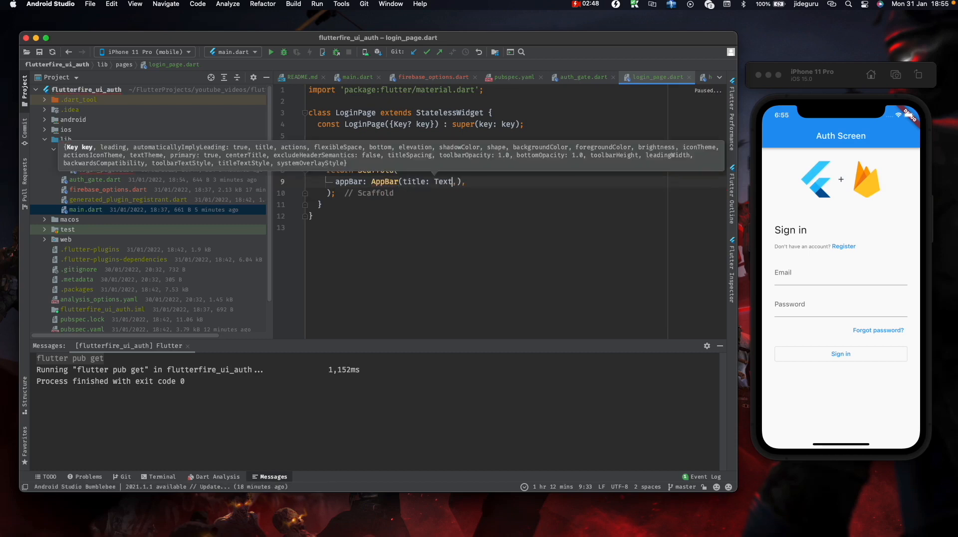
{"action": "type", "text": "'A')"}
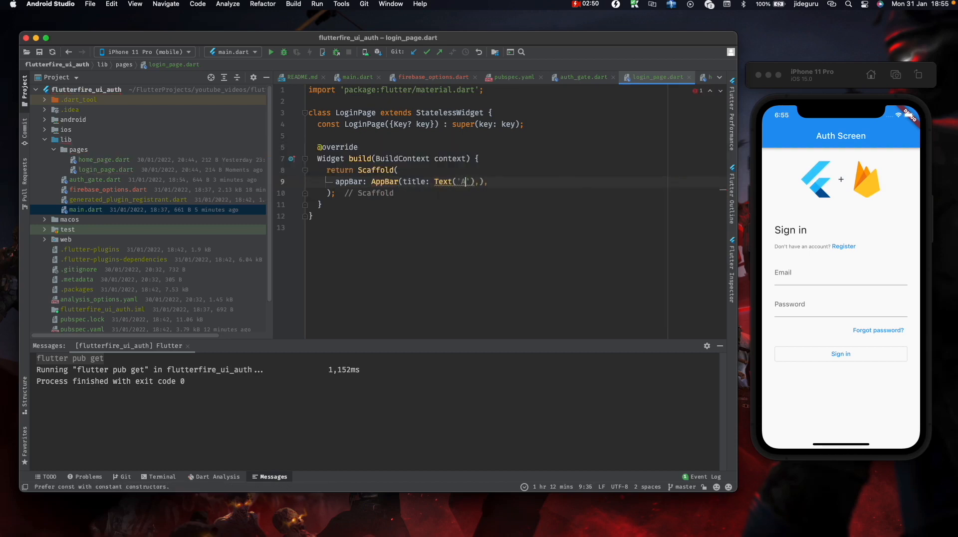
{"action": "type", "text": "uth Screen"}
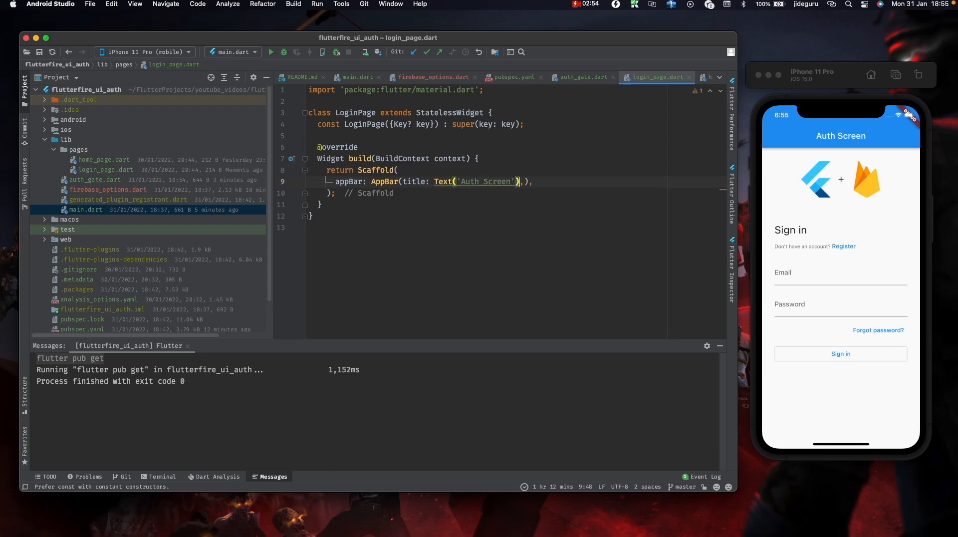
{"action": "type", "text": ","}
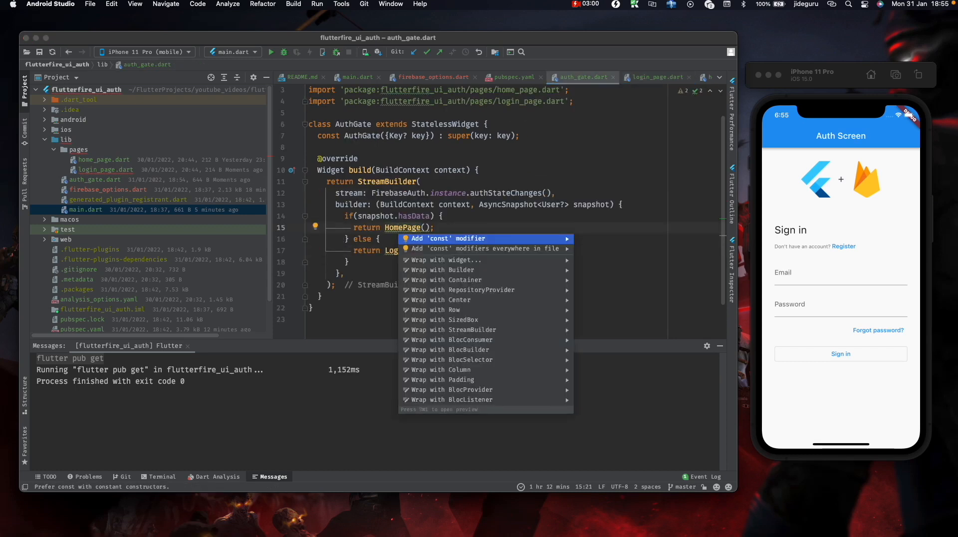
- Add the const modifier to the HomePage and LoginPage constructions in AuthGate
{"action": "left_click", "coordinate": [448, 238]}
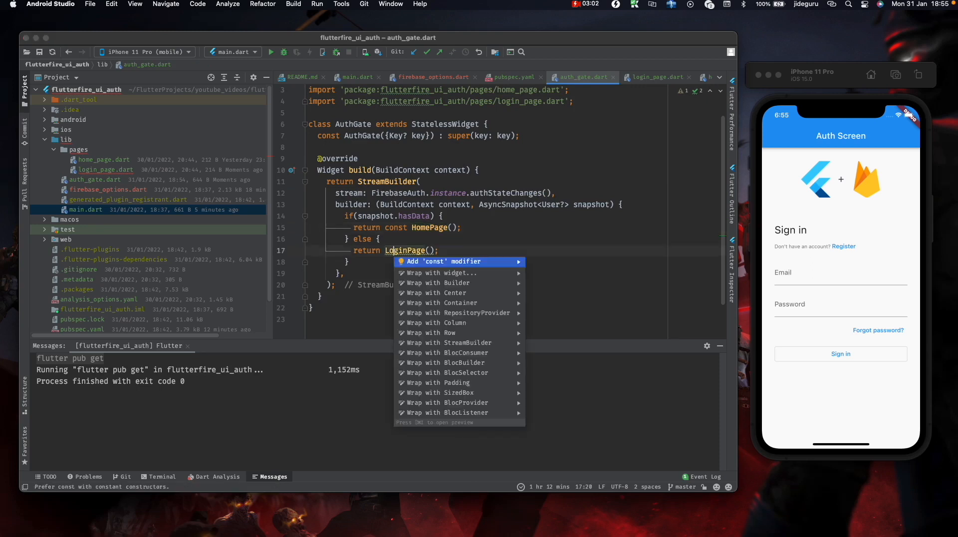
{"action": "left_click", "coordinate": [657, 77]}
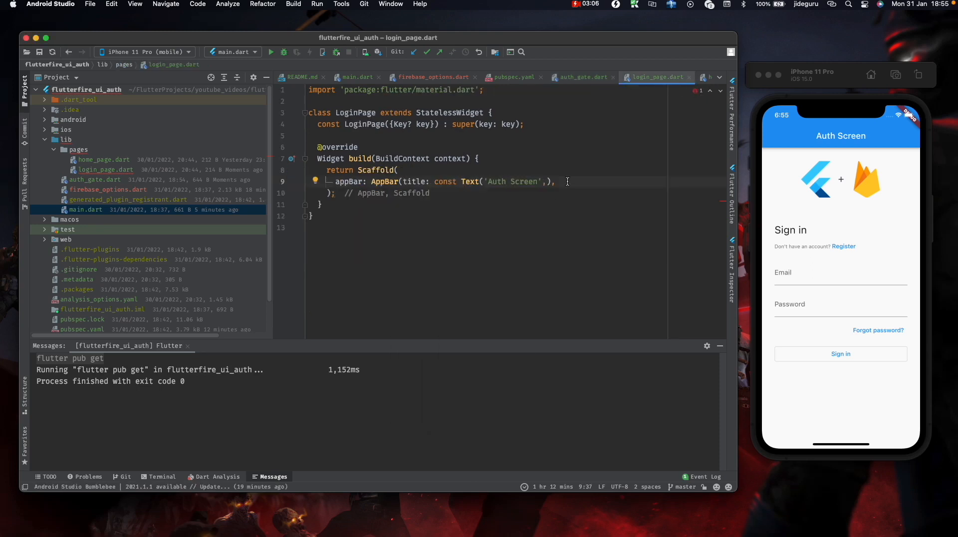
{"action": "type", "text": ")"}
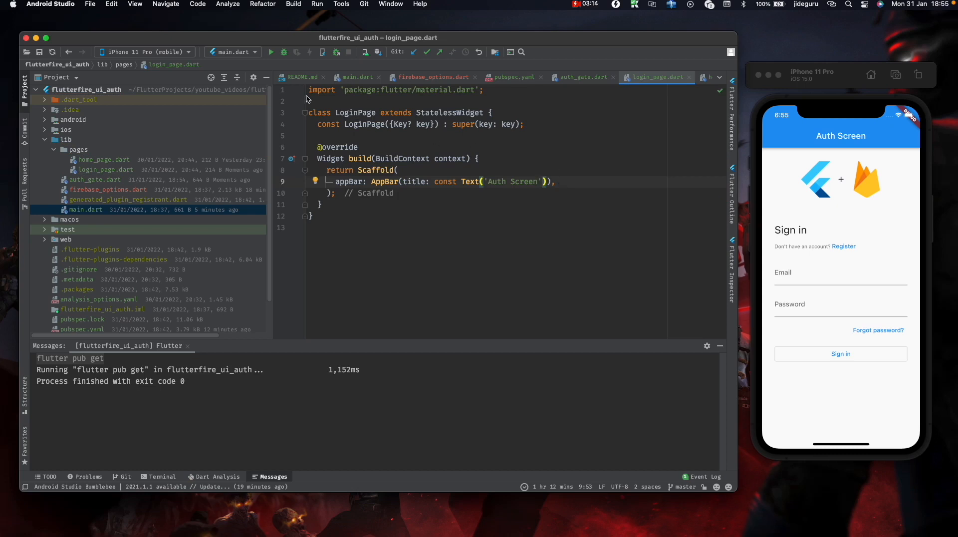
- Run main.dart on iPhone 11 Pro, hit the cloud_firestore CocoaPods deployment-target error, and open the Podfile
{"action": "left_click", "coordinate": [270, 52]}
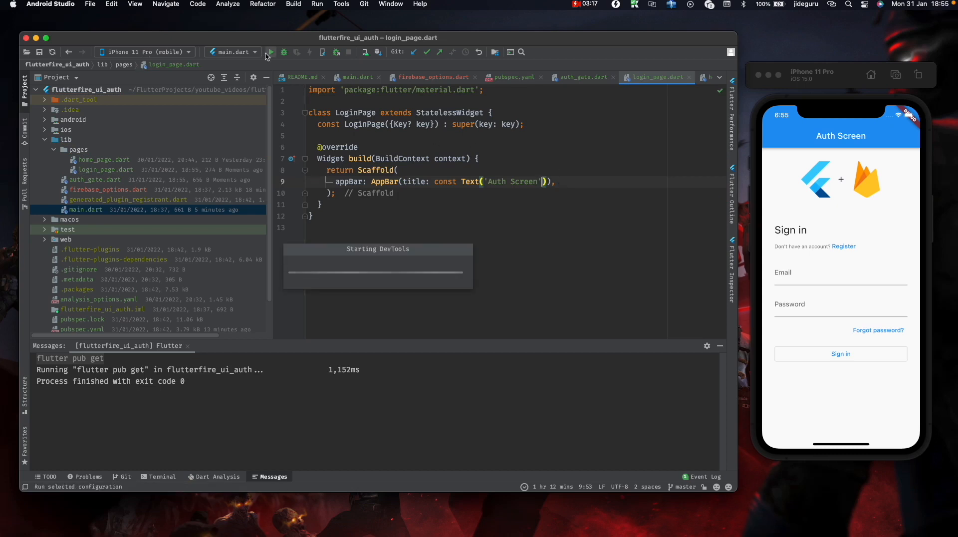
{"action": "left_click", "coordinate": [269, 52]}
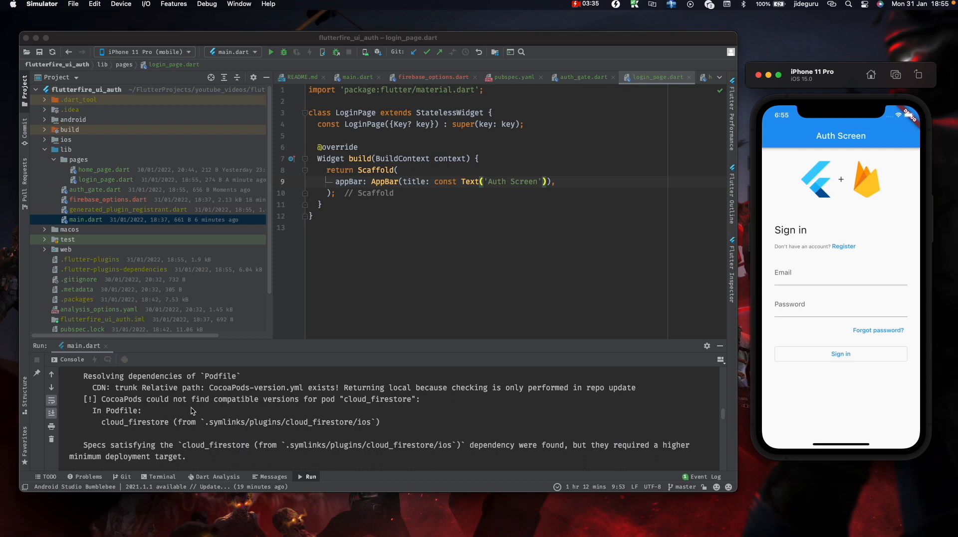
{"action": "mouse_move", "coordinate": [372, 435]}
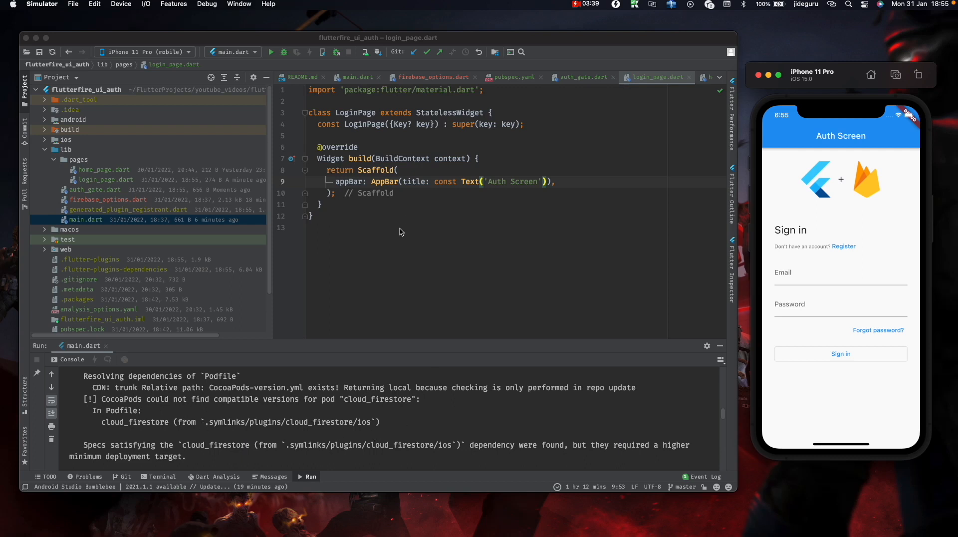
{"action": "mouse_move", "coordinate": [173, 199]}
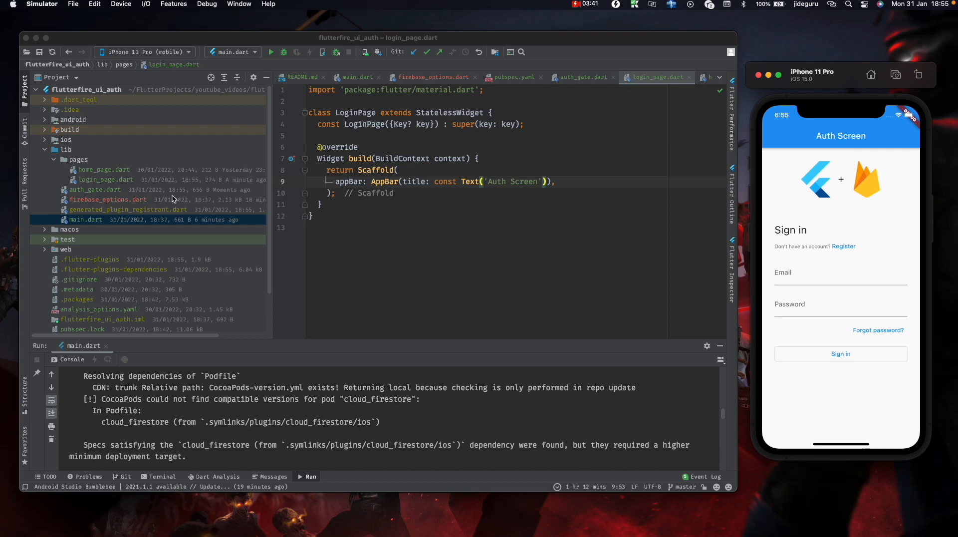
{"action": "left_click", "coordinate": [44, 139]}
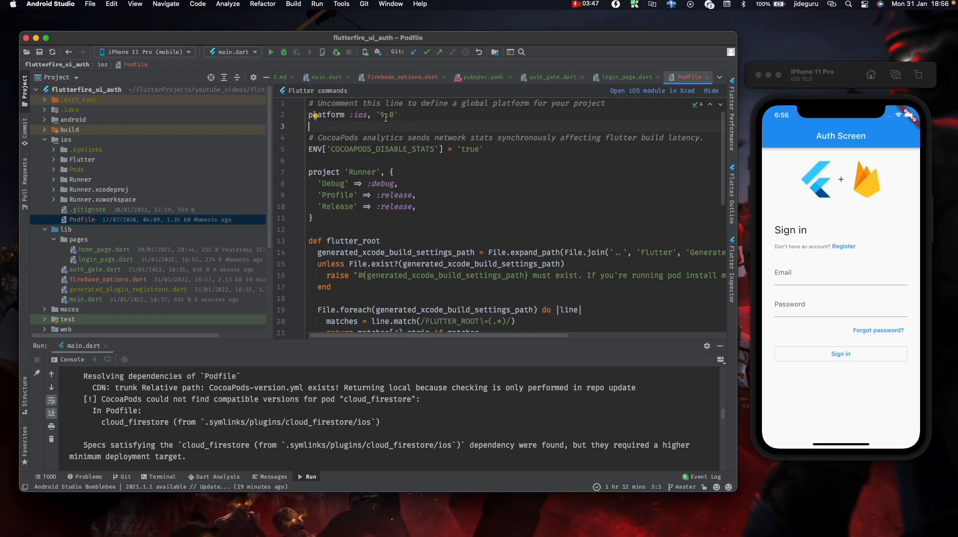
- Uncomment the Podfile platform line and change the iOS version from 9.0 to 10.0
{"action": "type", "text": "10.0"}
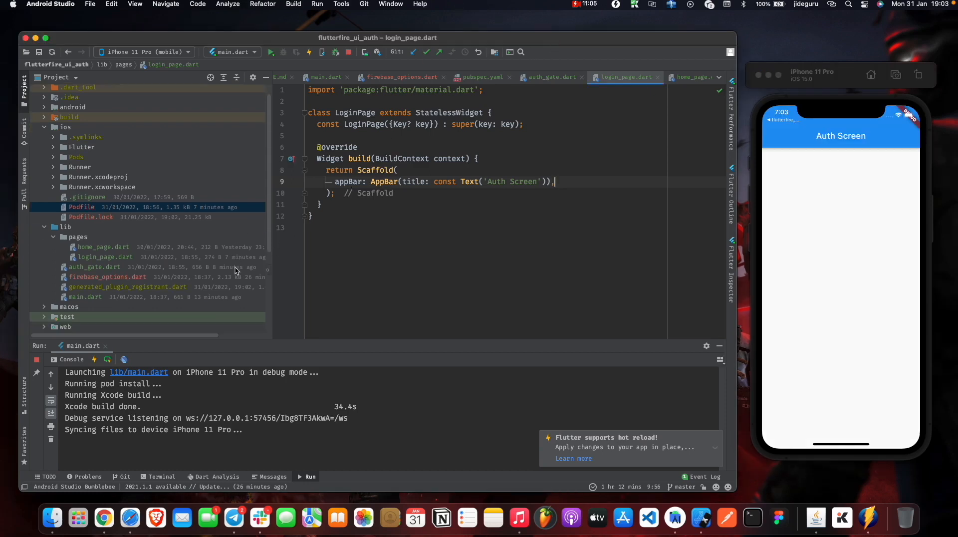
- Re-run so pod install and the Xcode build complete and the blank Auth Screen launches
{"action": "scroll", "scroll_direction": "down", "scroll_amount": 3}
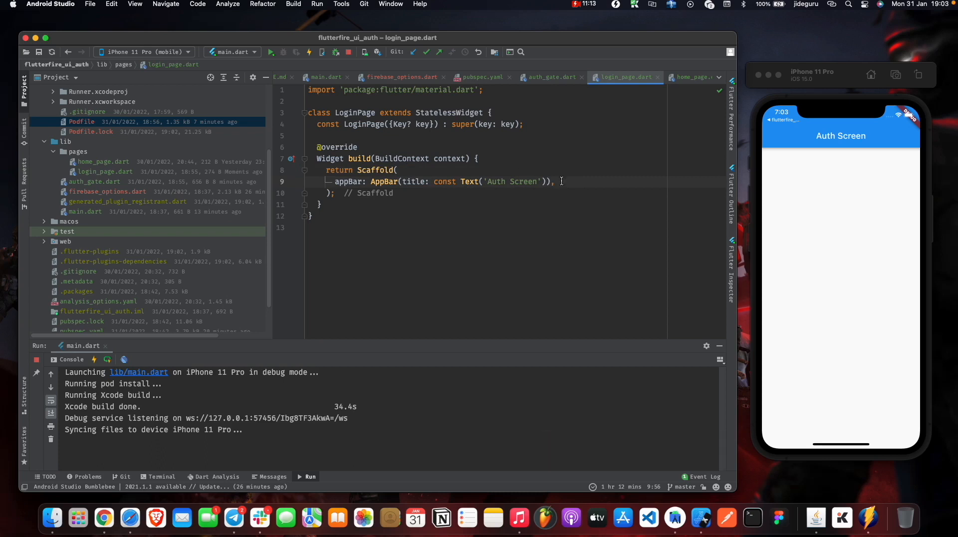
{"action": "key", "text": "enter"}
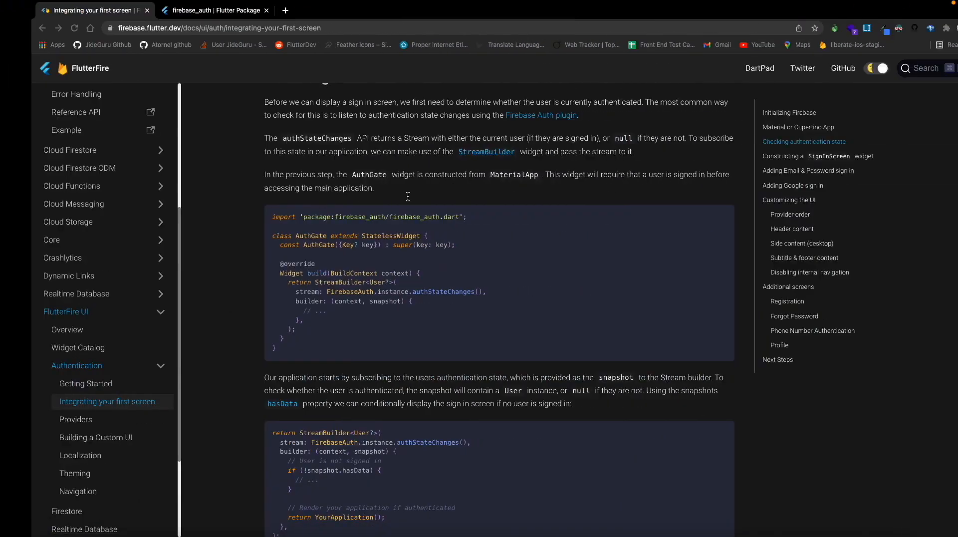
- Browse the FlutterFire UI Widget Catalog down to the SignInScreen and RegisterScreen cards
{"action": "scroll", "scroll_direction": "down", "scroll_amount": 3}
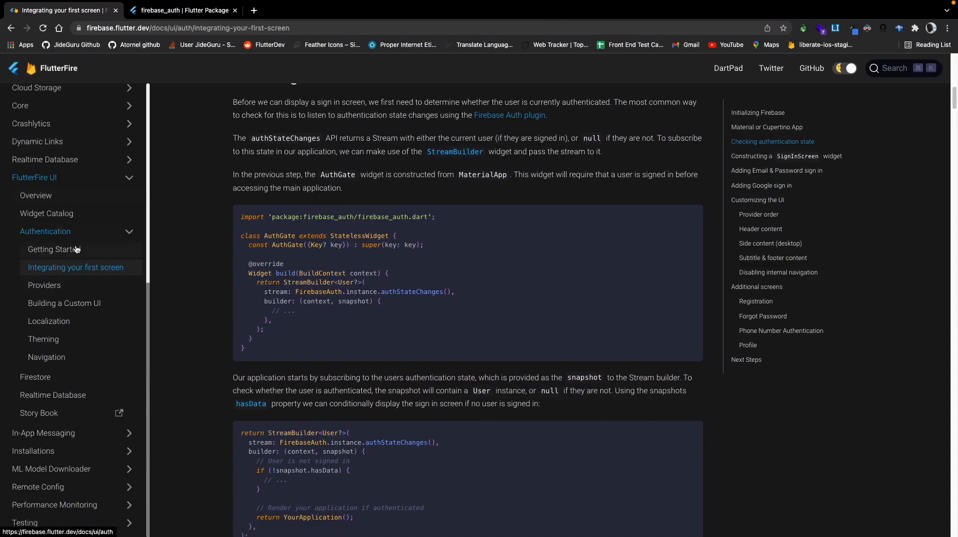
{"action": "left_click", "coordinate": [47, 213]}
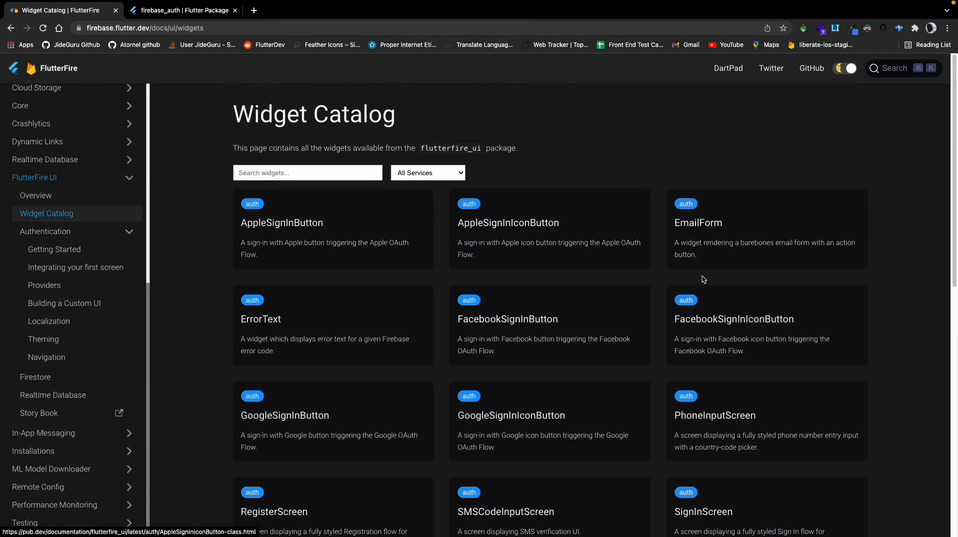
{"action": "scroll", "scroll_direction": "down", "scroll_amount": 3}
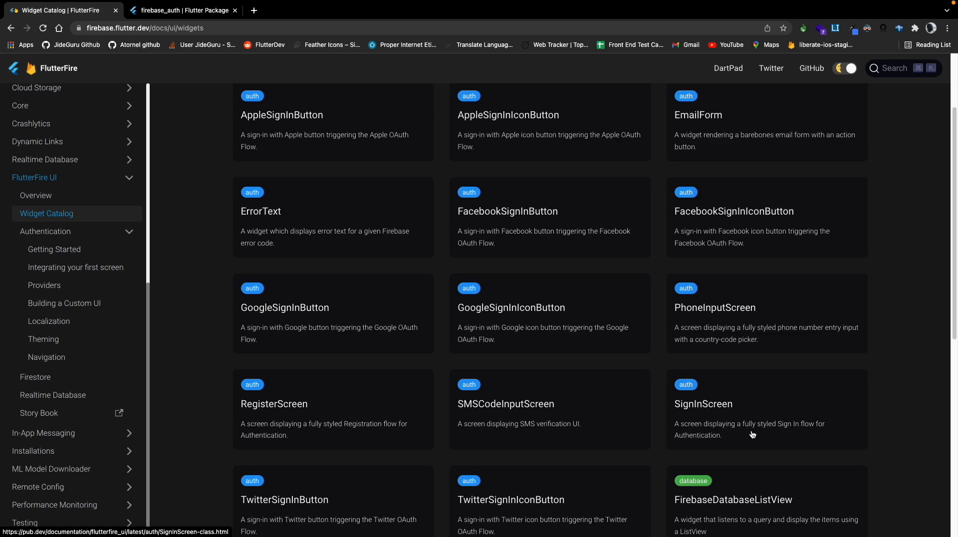
{"action": "mouse_move", "coordinate": [737, 422]}
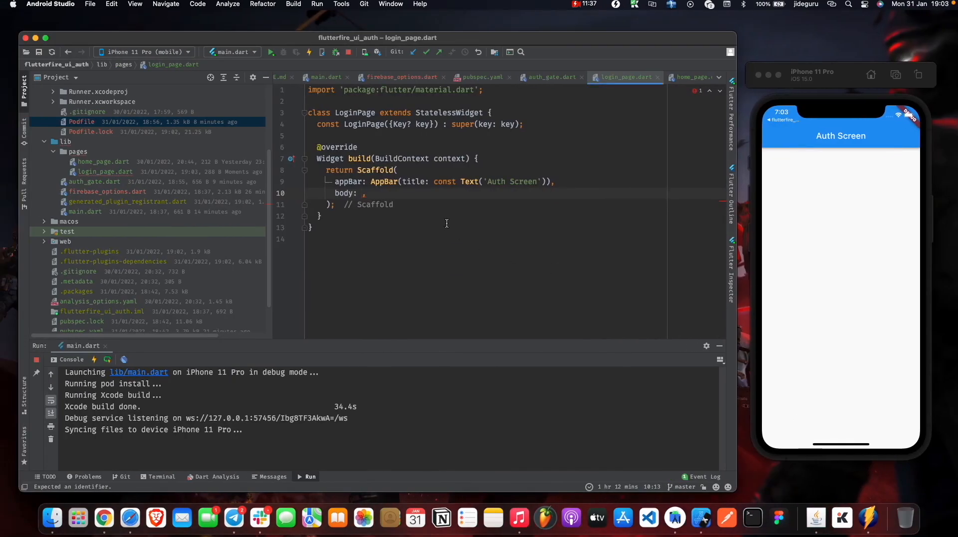
- Set LoginPage's body to const SignInScreen with EmailProviderConfiguration, then hot reload to show the form
{"action": "type", "text": "Sign"}
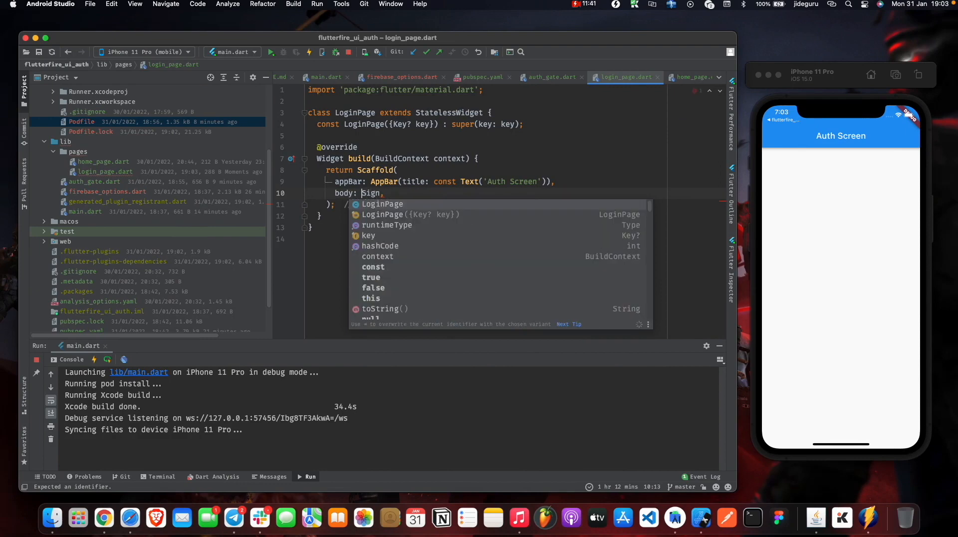
{"action": "type", "text": "ign"}
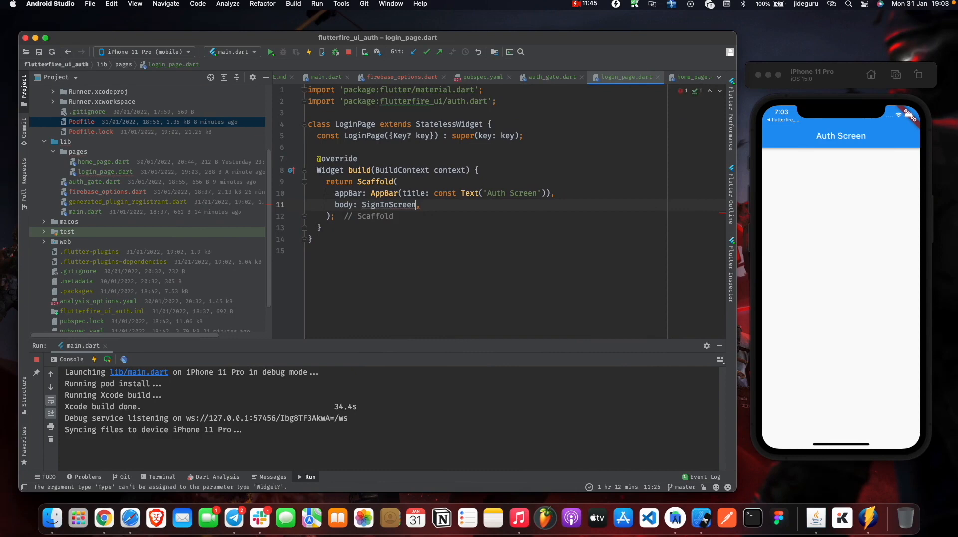
{"action": "type", "text": "()"}
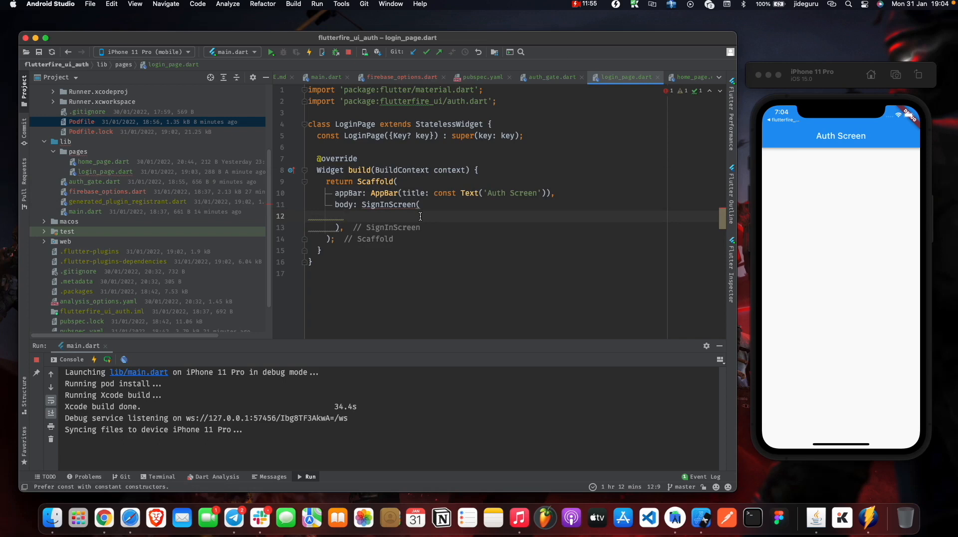
{"action": "type", "text": "providerConfigs: ["}
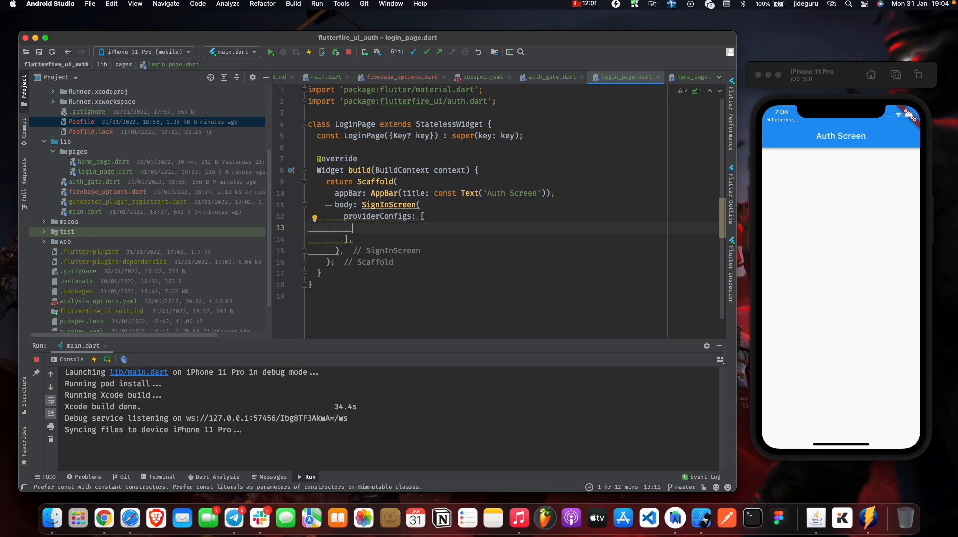
{"action": "type", "text": "Ema"}
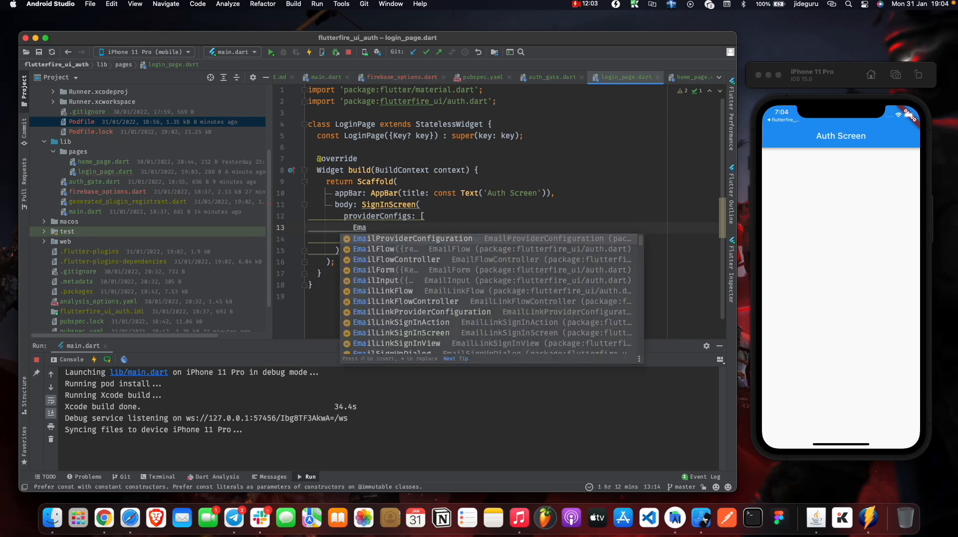
{"action": "left_click", "coordinate": [413, 238]}
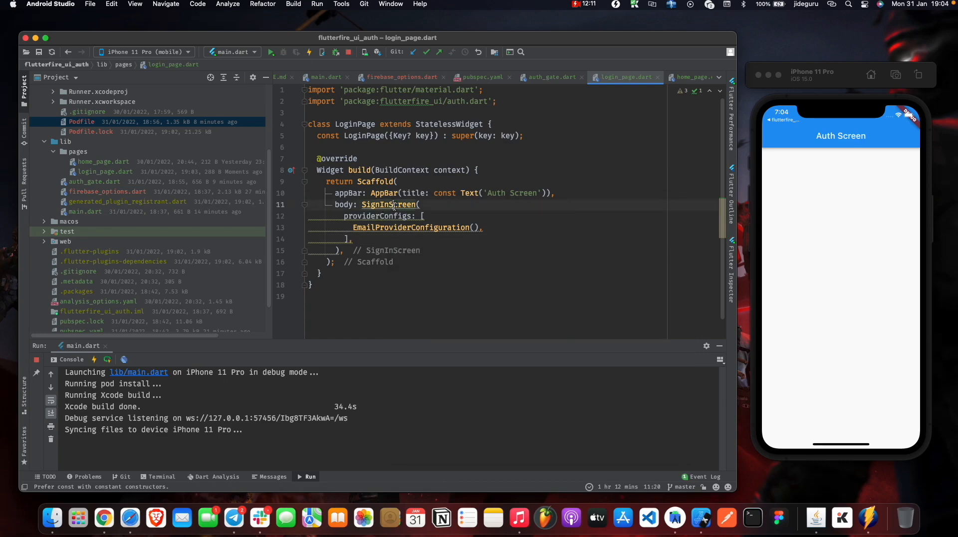
{"action": "type", "text": "const"}
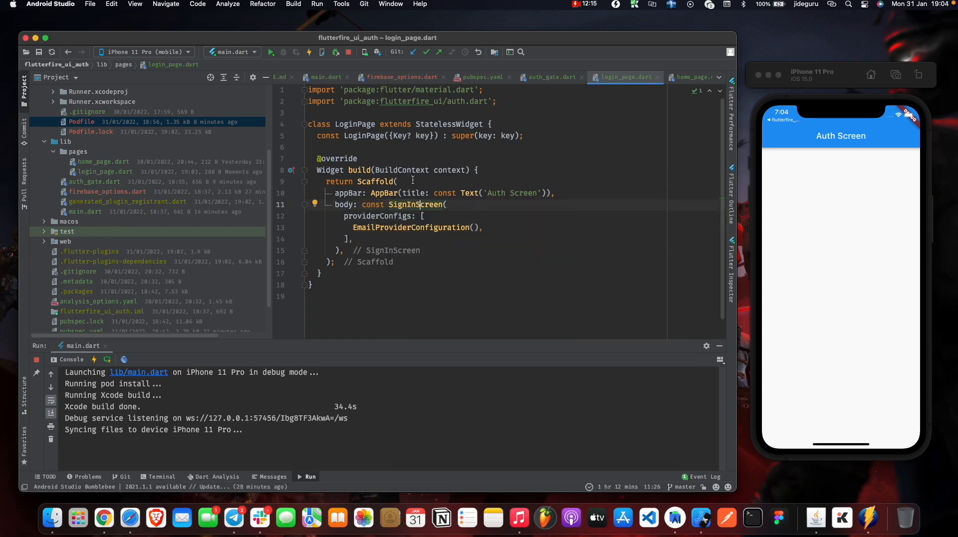
{"action": "left_click", "coordinate": [309, 52]}
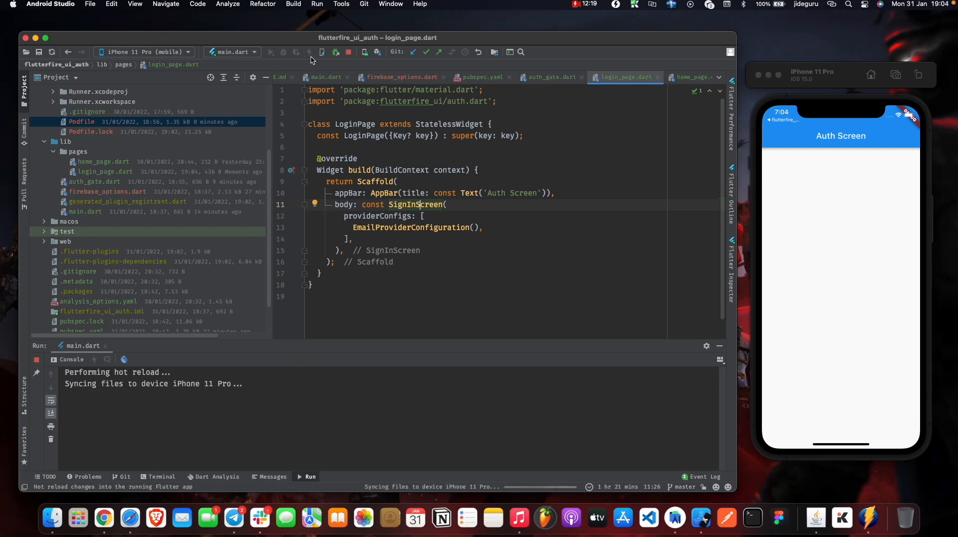
{"action": "left_click", "coordinate": [310, 52]}
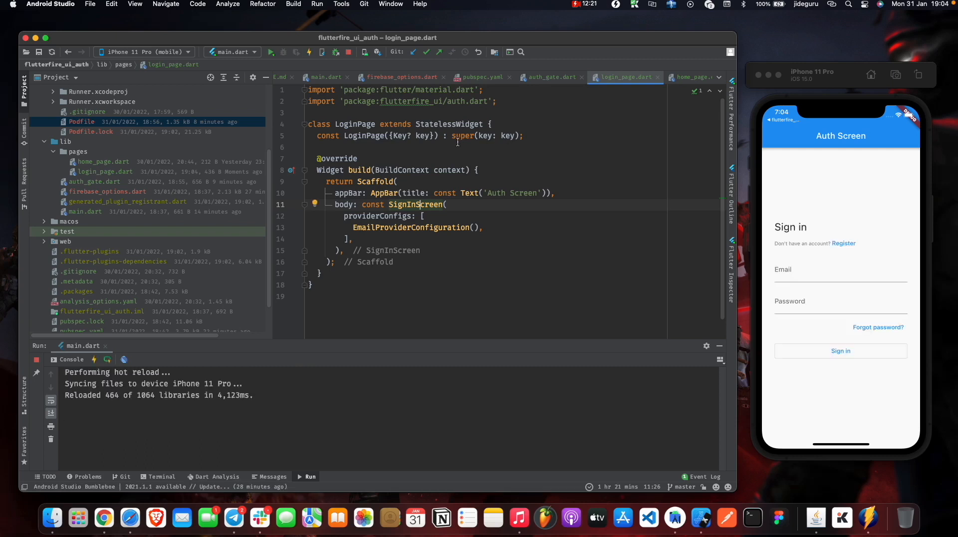
{"action": "mouse_move", "coordinate": [812, 345]}
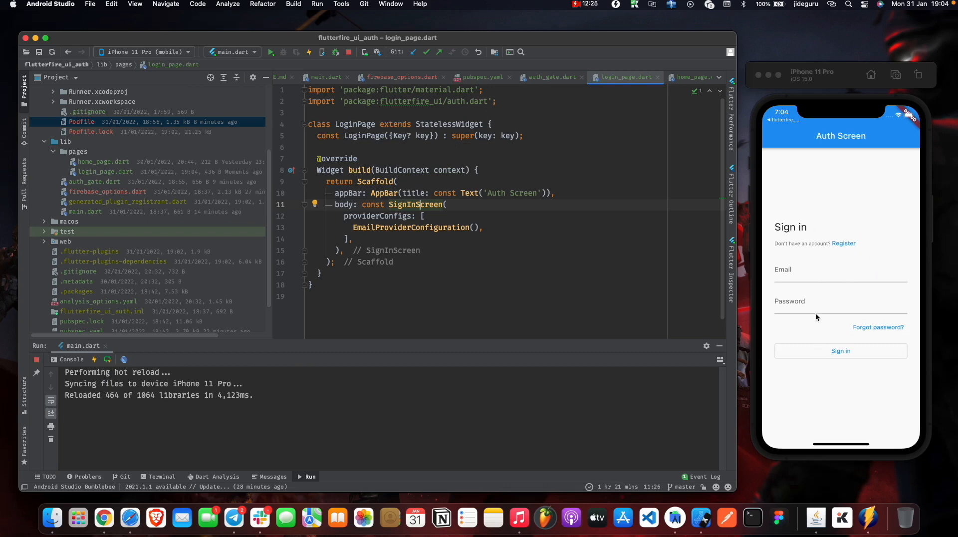
{"action": "mouse_move", "coordinate": [449, 208]}
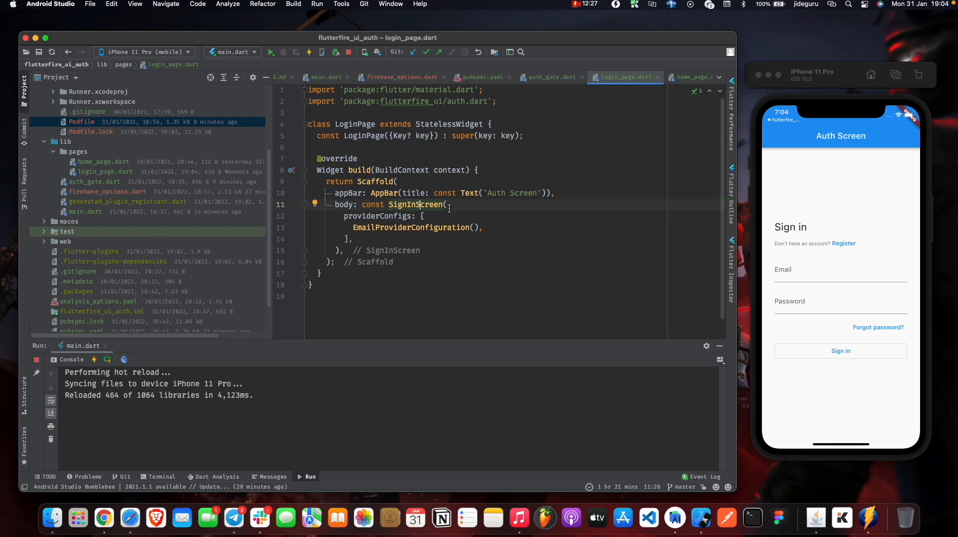
{"action": "mouse_move", "coordinate": [445, 213]}
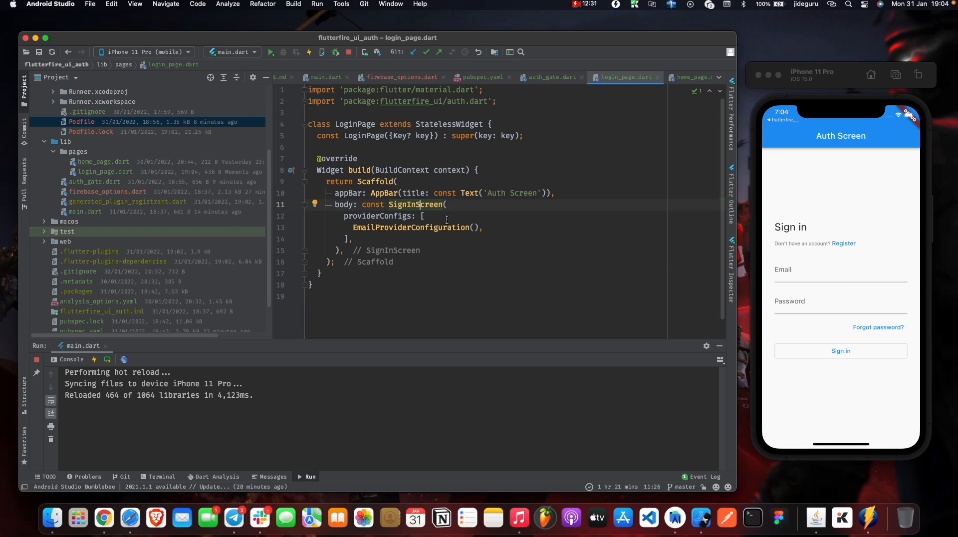
{"action": "mouse_move", "coordinate": [828, 256]}
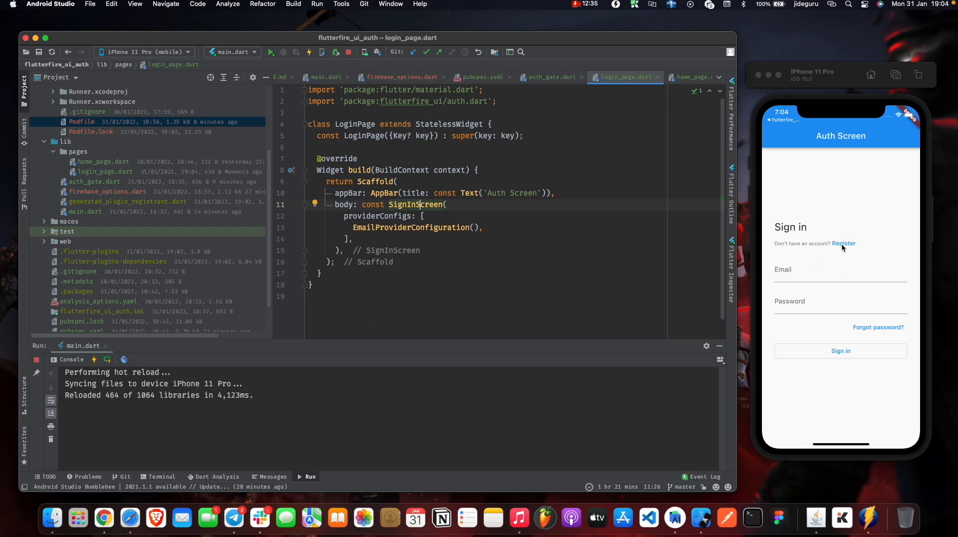
{"action": "left_click", "coordinate": [843, 243]}
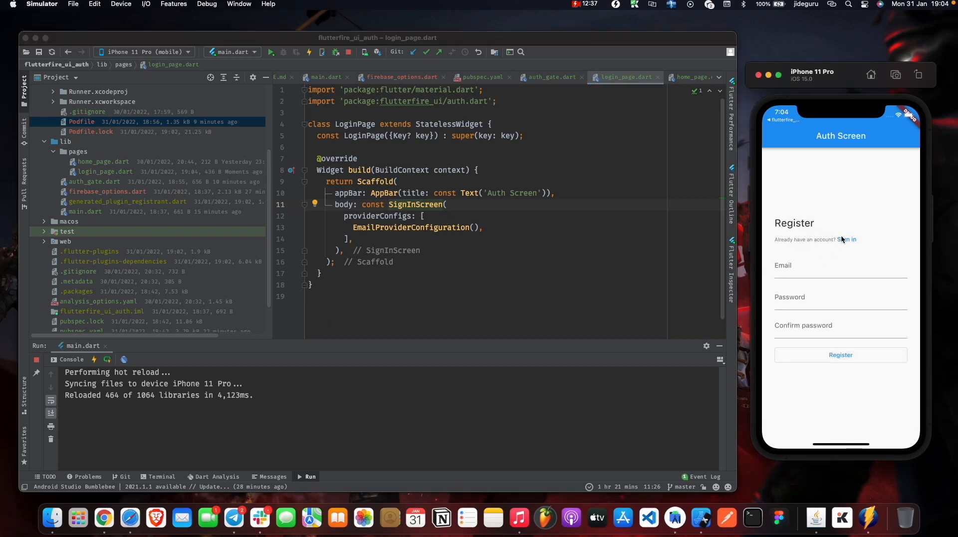
{"action": "left_click", "coordinate": [846, 238]}
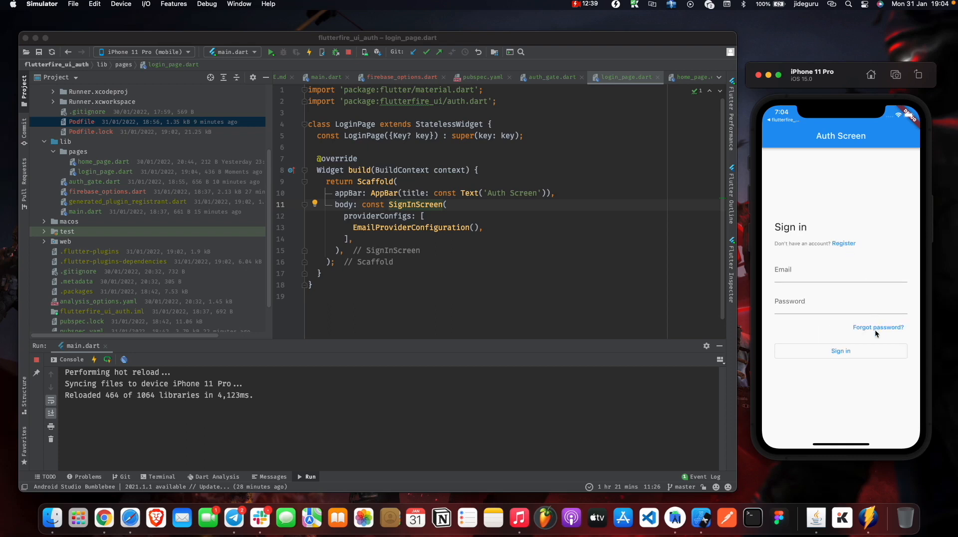
{"action": "left_click", "coordinate": [877, 326]}
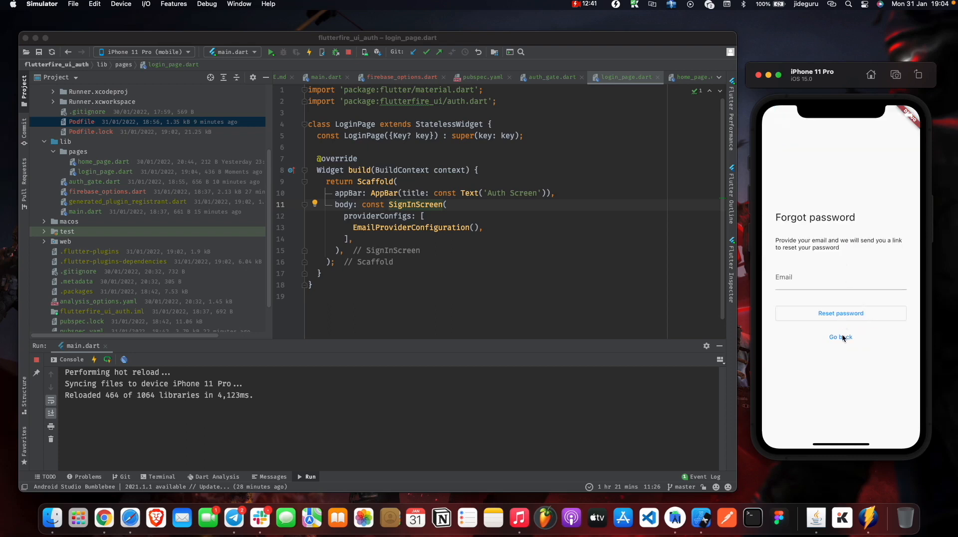
{"action": "left_click", "coordinate": [841, 336]}
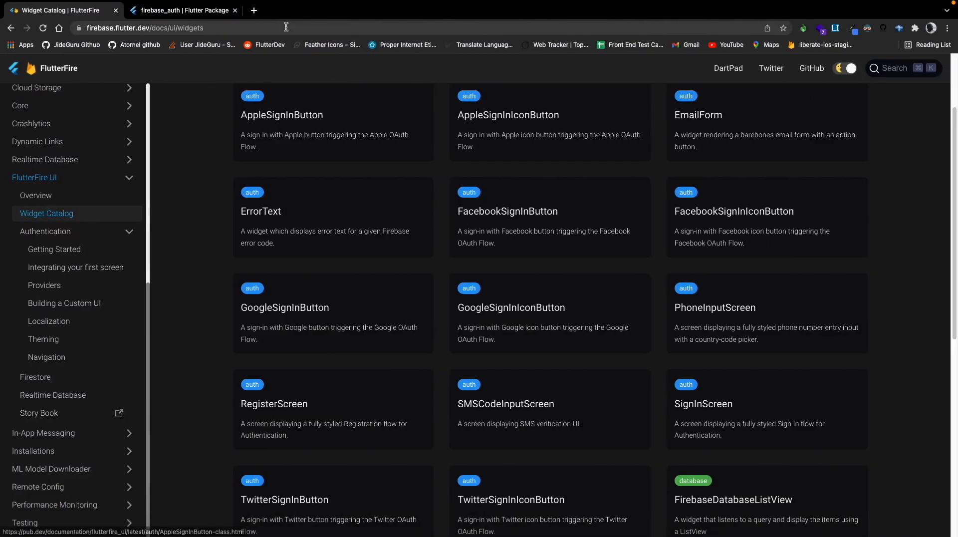
- Search Google for Firebase and open the Firebase console's projects overview
{"action": "left_click", "coordinate": [372, 10]}
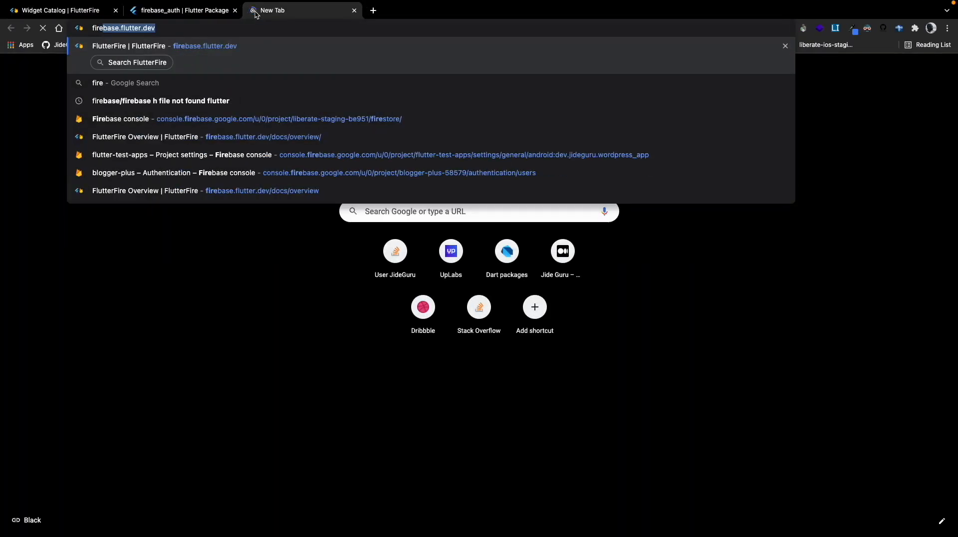
{"action": "type", "text": "firebase conso"}
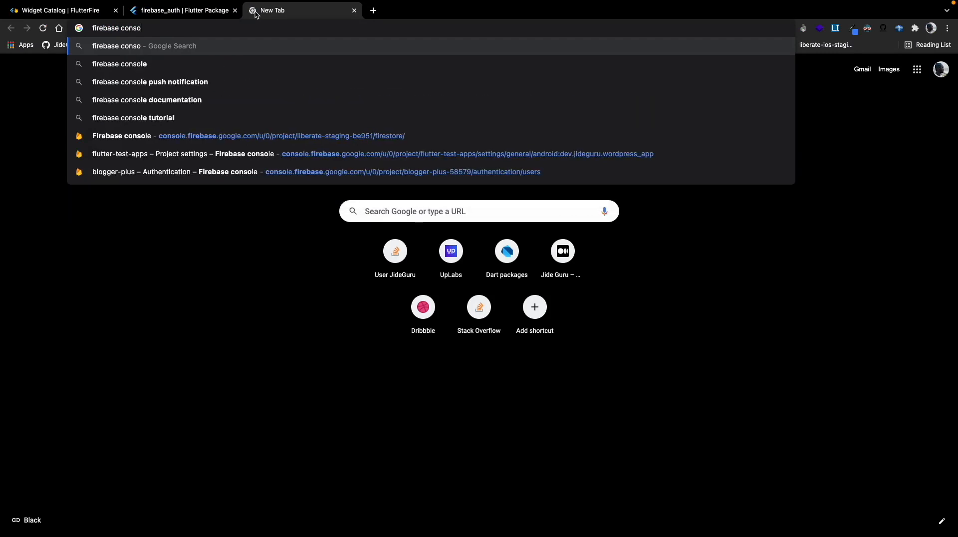
{"action": "left_click", "coordinate": [119, 64]}
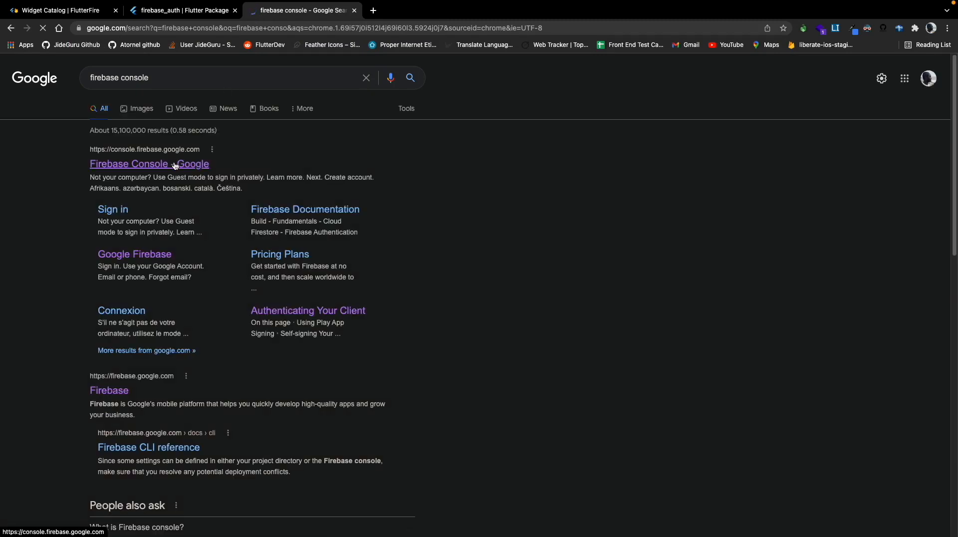
{"action": "left_click", "coordinate": [149, 163]}
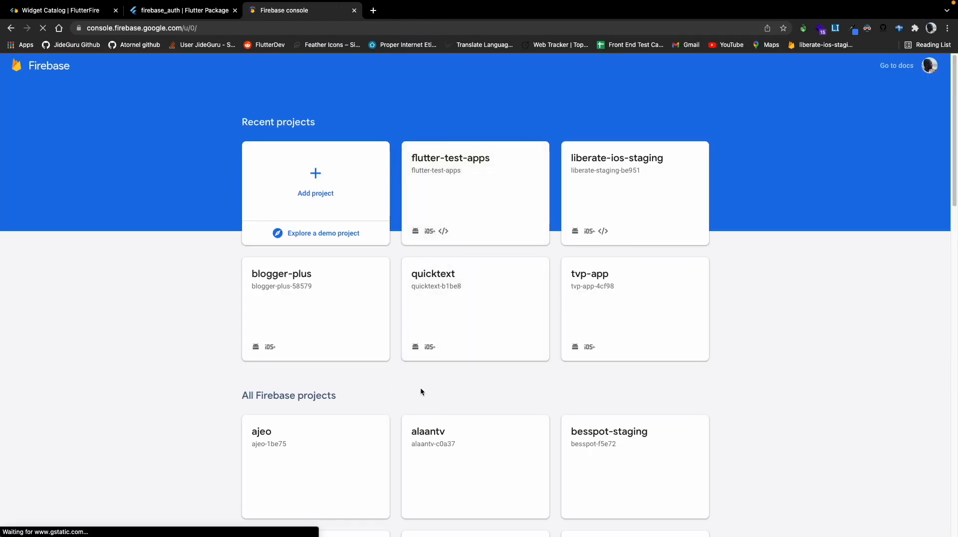
{"action": "scroll", "scroll_direction": "down", "scroll_amount": 3}
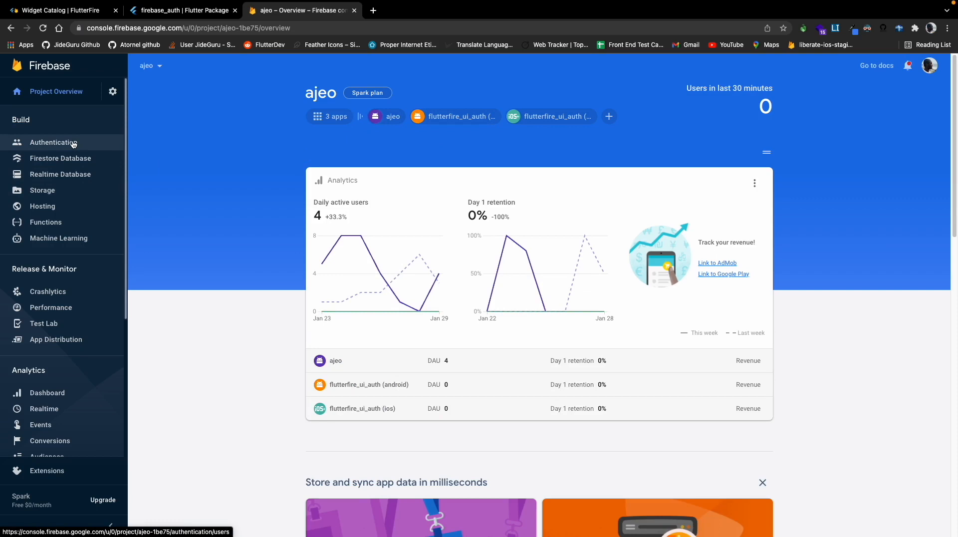
- Enable and save the Email/Password sign-in provider under Authentication for project ajeo
{"action": "left_click", "coordinate": [53, 142]}
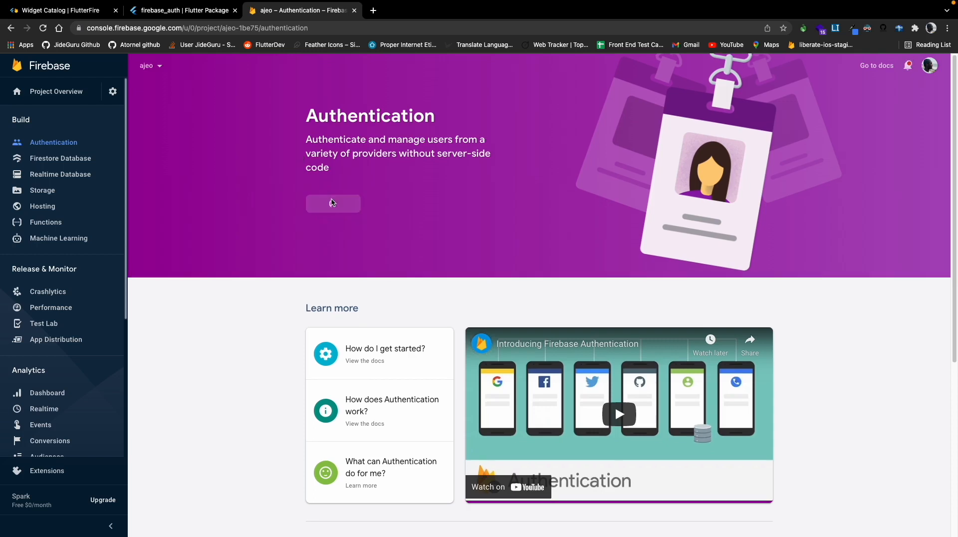
{"action": "left_click", "coordinate": [333, 202]}
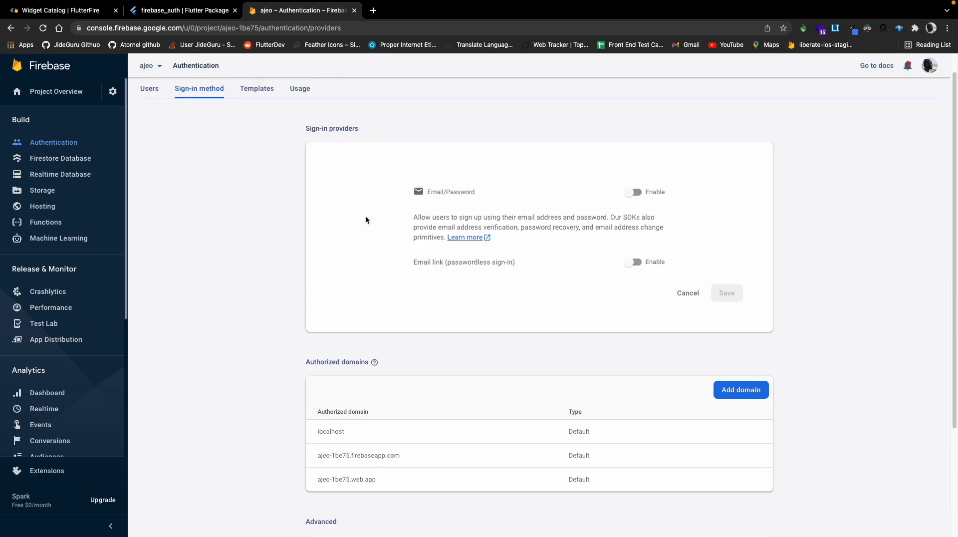
{"action": "left_click", "coordinate": [631, 192]}
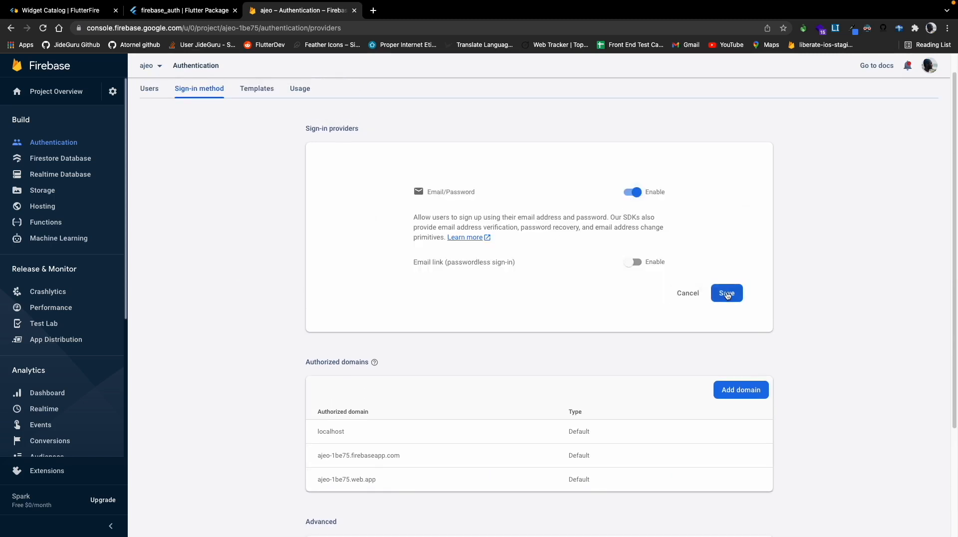
{"action": "left_click", "coordinate": [726, 292]}
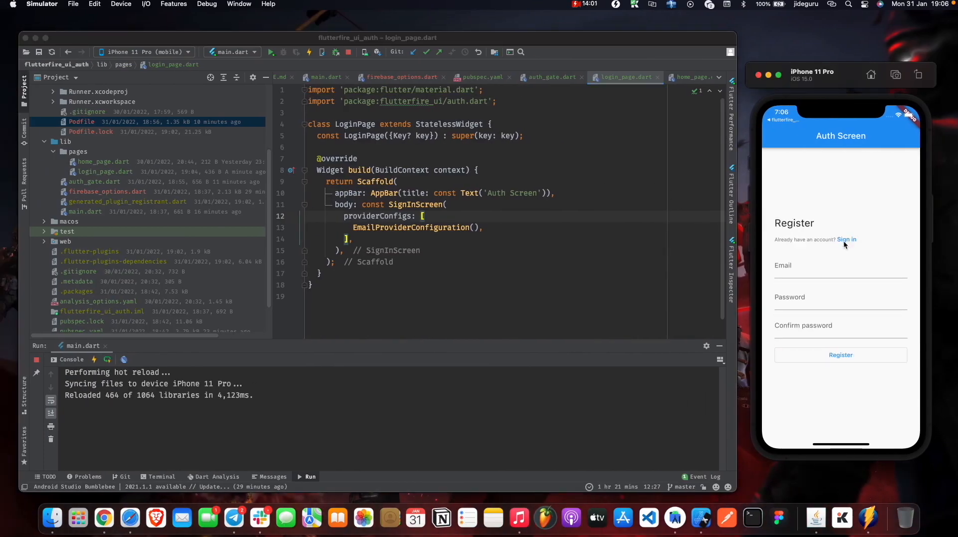
- Register a 'testuser' account in the simulator's Register form, then open home_page.dart
{"action": "left_click", "coordinate": [840, 269]}
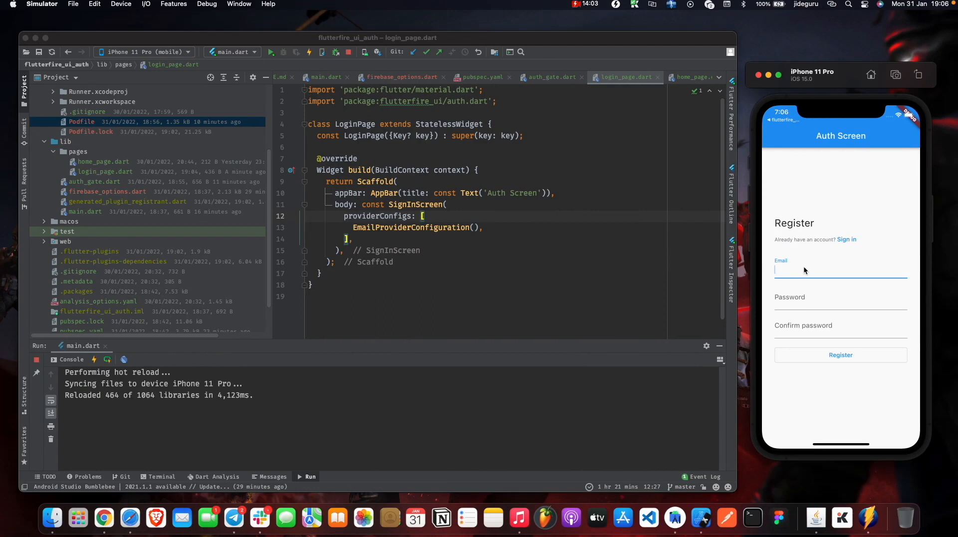
{"action": "type", "text": "testuser@gmail.com"}
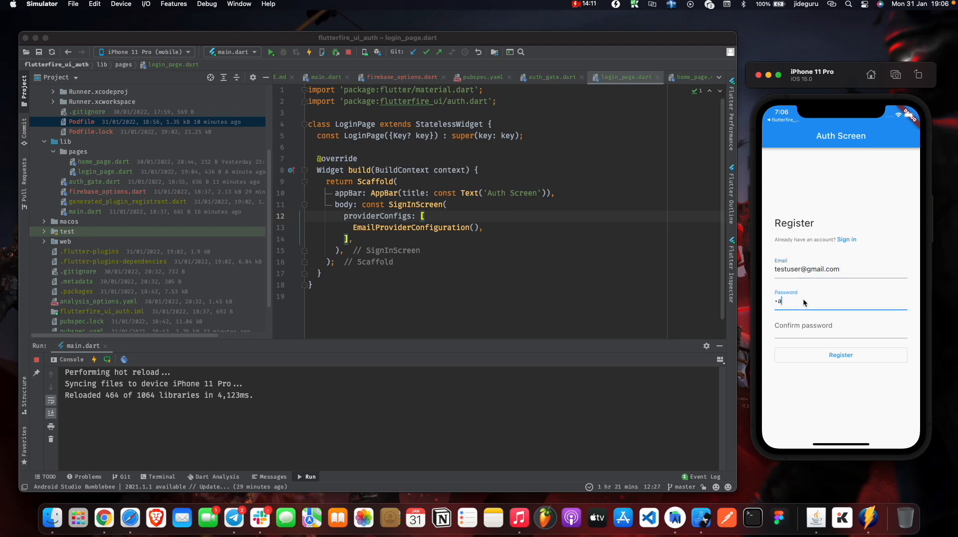
{"action": "left_click", "coordinate": [840, 330]}
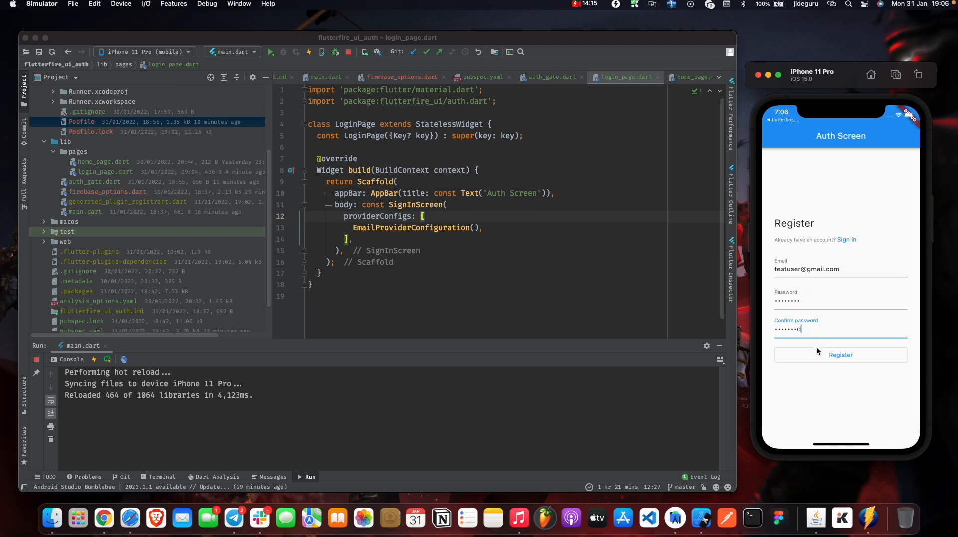
{"action": "left_click", "coordinate": [840, 354]}
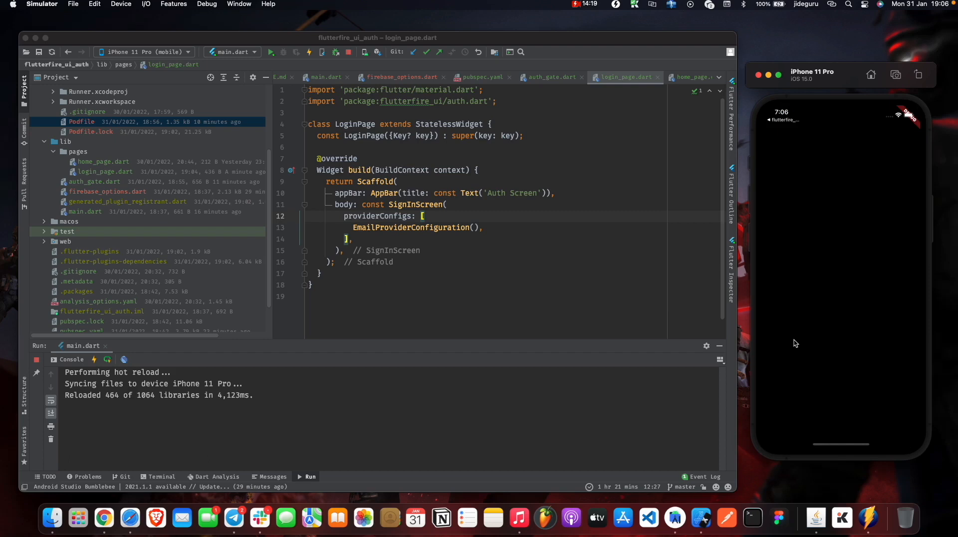
{"action": "mouse_move", "coordinate": [642, 265]}
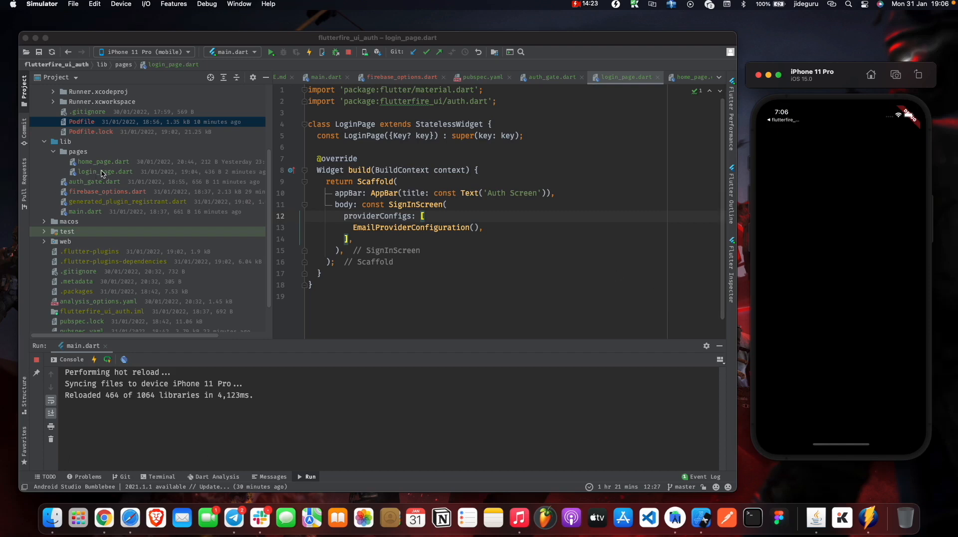
{"action": "left_click", "coordinate": [102, 161]}
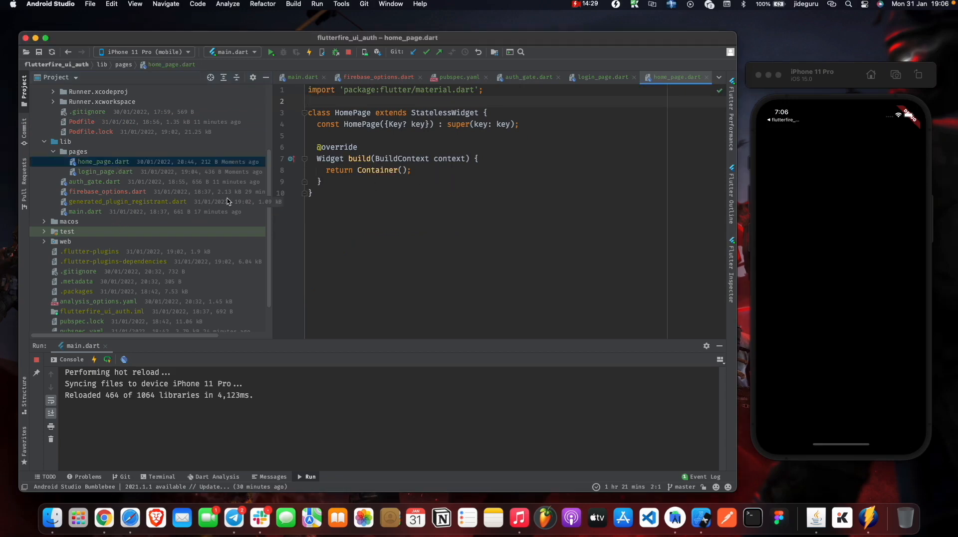
- Glance at the Firebase Users list and scroll through the FlutterFire UI Widget Catalog
{"action": "double_click", "coordinate": [378, 170]}
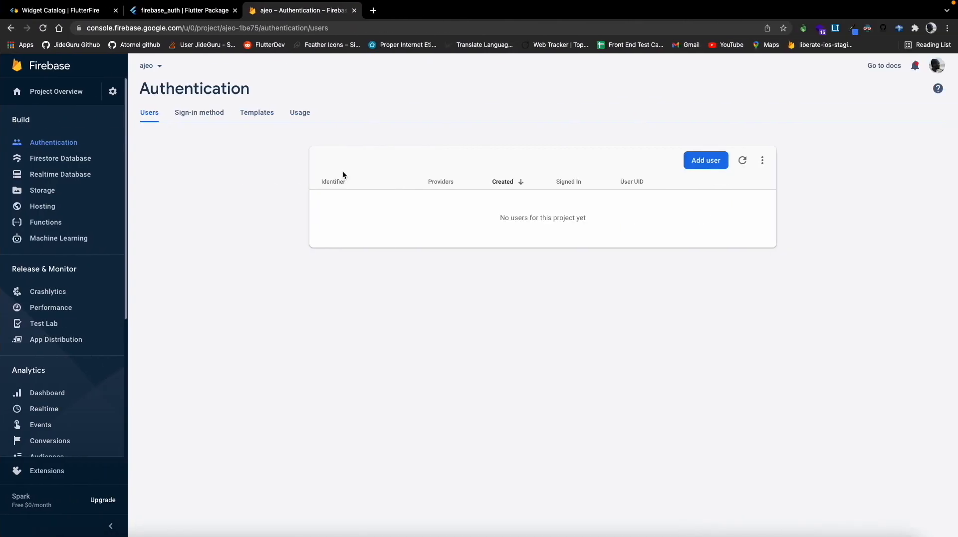
{"action": "left_click", "coordinate": [60, 10]}
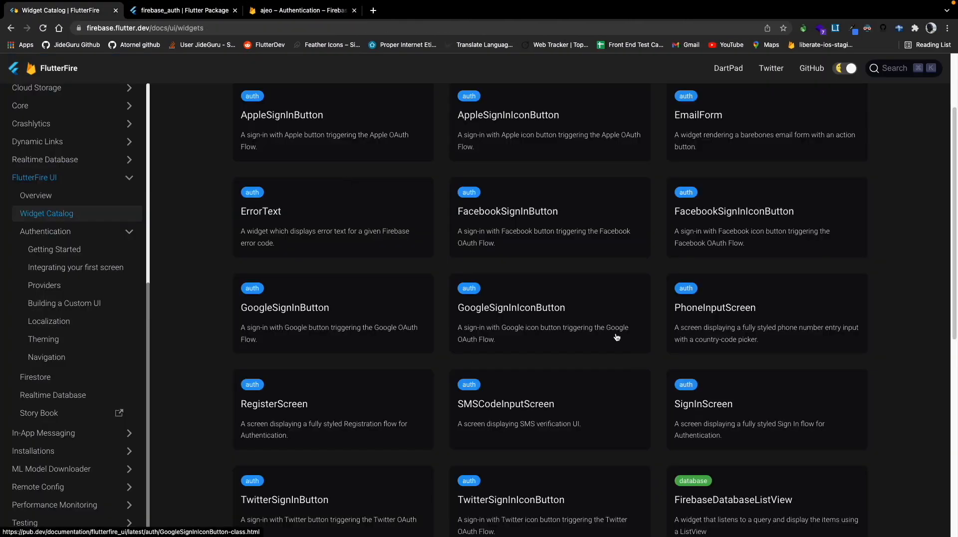
{"action": "scroll", "scroll_direction": "down", "scroll_amount": 3}
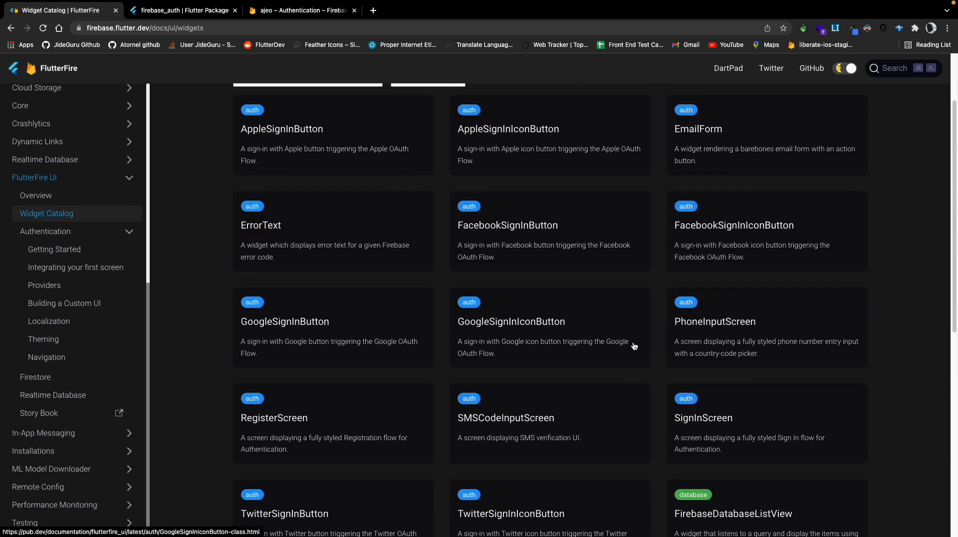
{"action": "scroll", "scroll_direction": "down", "scroll_amount": 3}
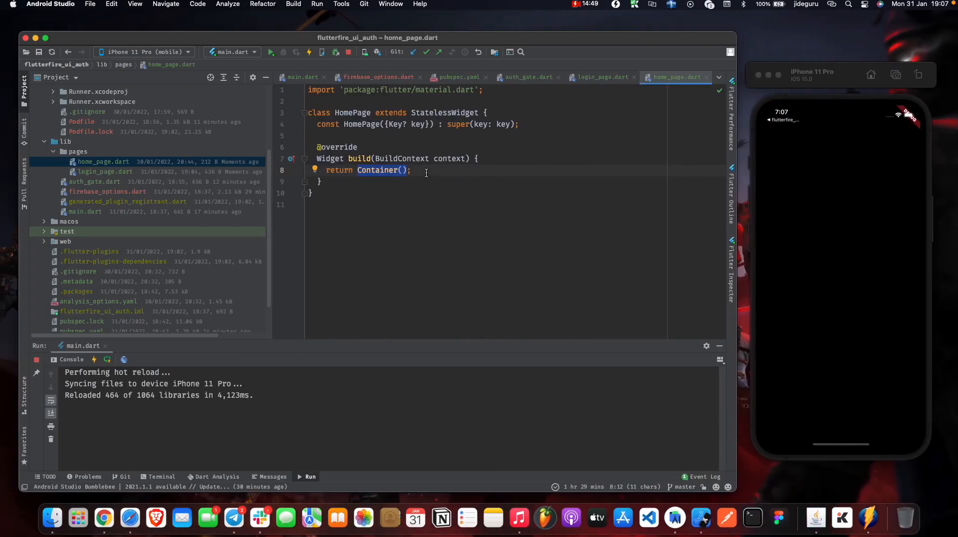
- Make HomePage return const ProfileScreen with EmailProviderConfiguration and avatarSize 70
{"action": "type", "text": "Preo"}
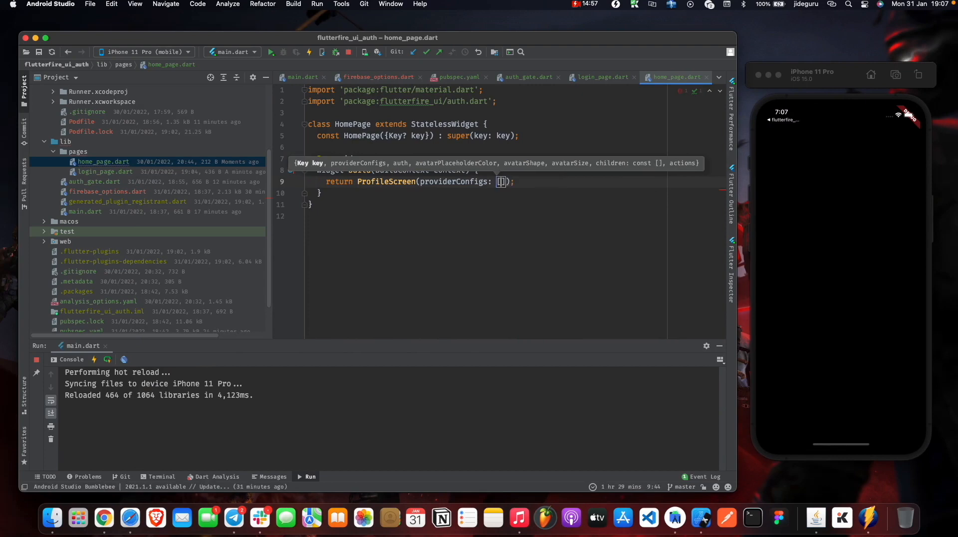
{"action": "type", "text": "EmailProviderConfiguration("}
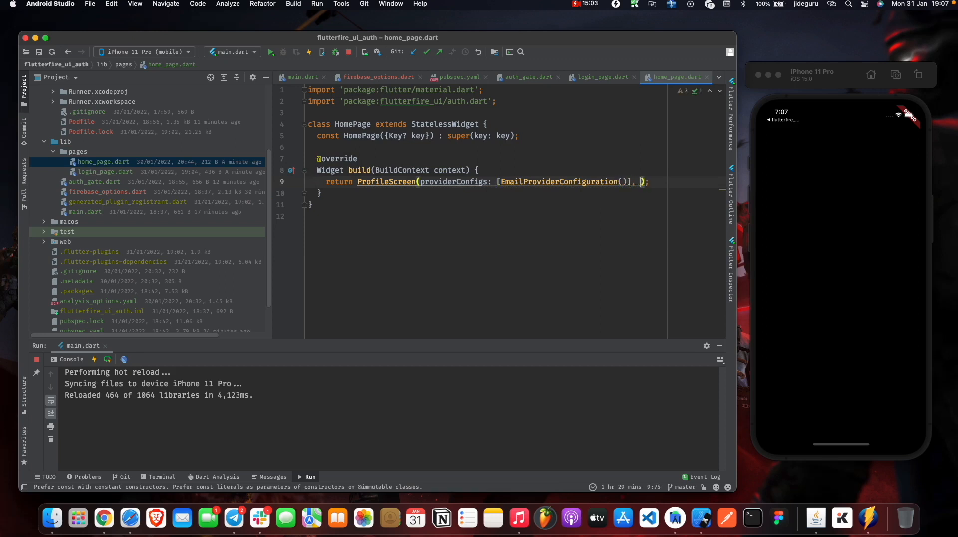
{"action": "type", "text": "a"}
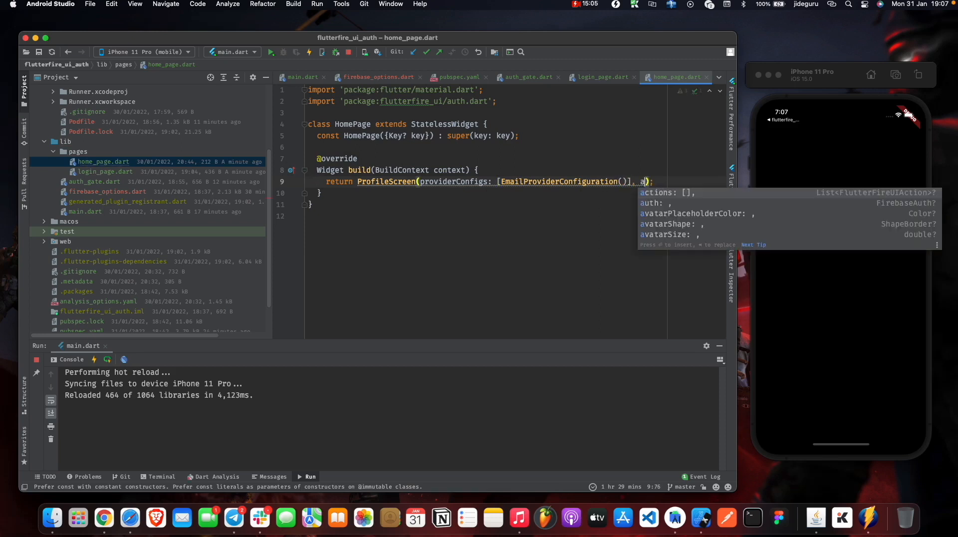
{"action": "type", "text": "avatarSize: ,"}
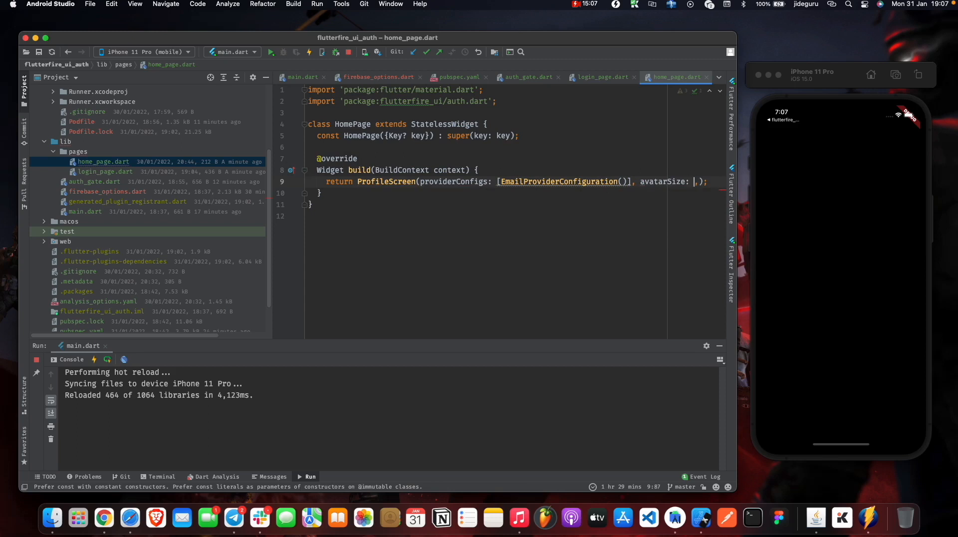
{"action": "type", "text": "70.0"}
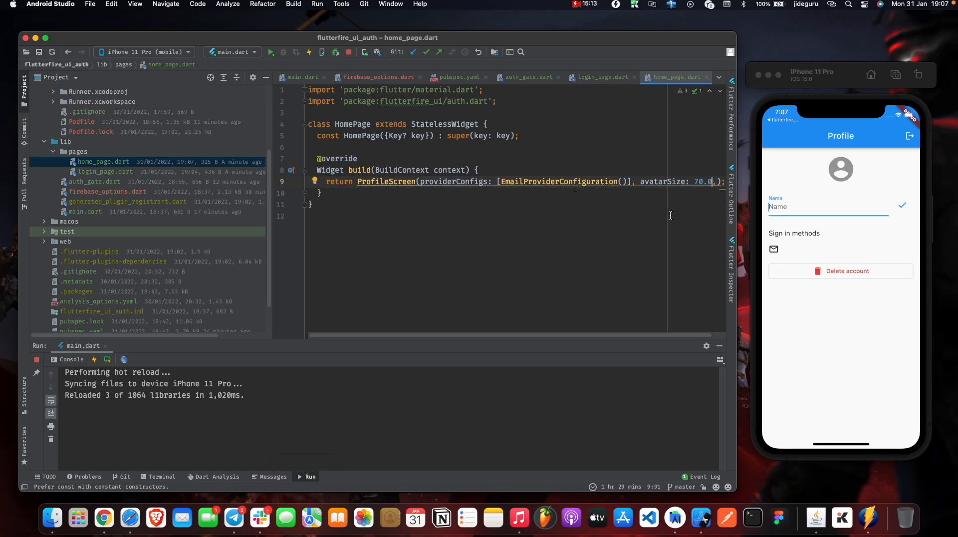
{"action": "key", "text": "cmd+alt+l"}
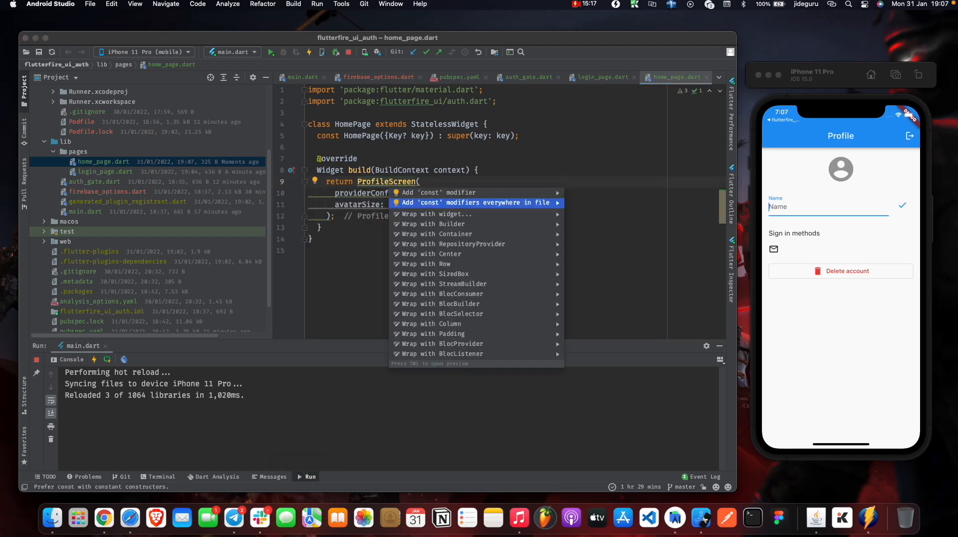
{"action": "left_click", "coordinate": [476, 202]}
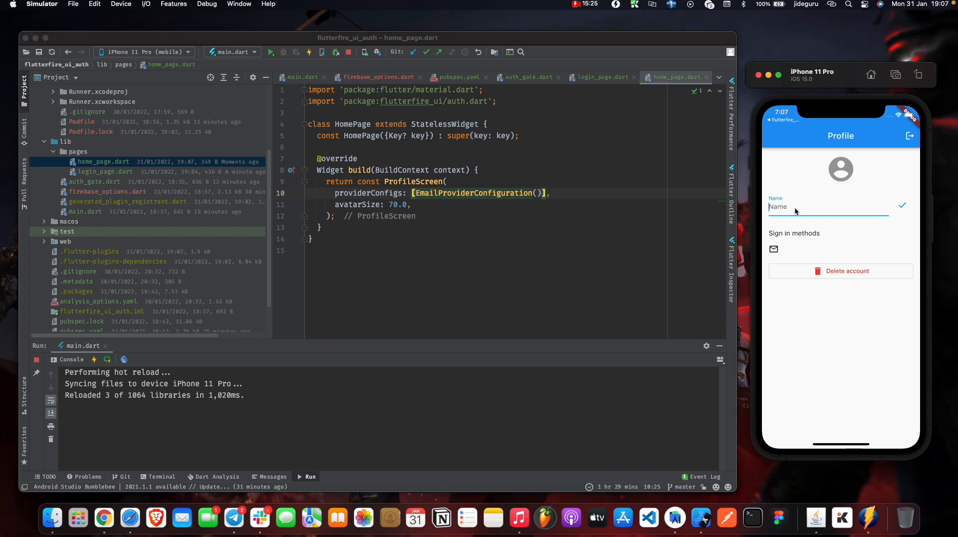
- Save the profile name as 'Test', then sign out to the sign-in screen
{"action": "type", "text": "Test"}
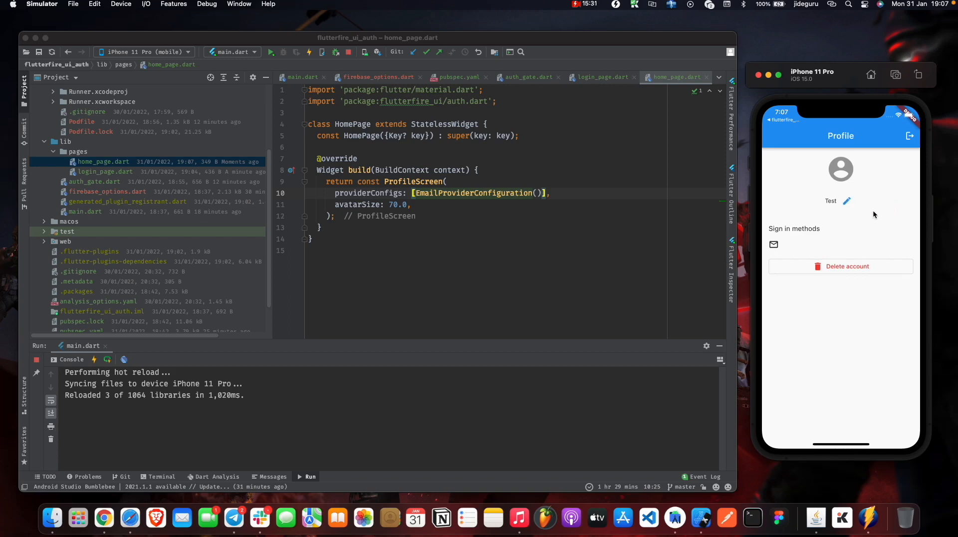
{"action": "mouse_move", "coordinate": [791, 230]}
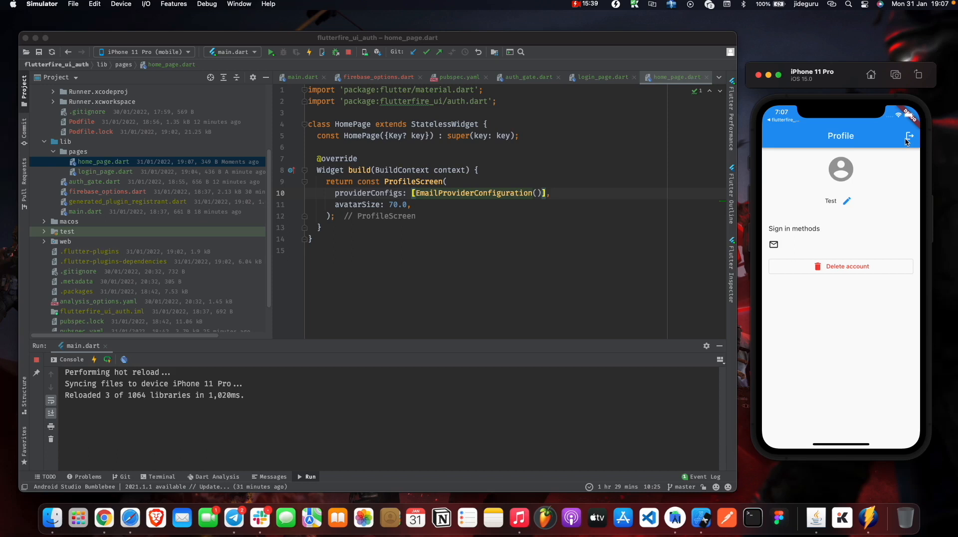
{"action": "left_click", "coordinate": [909, 136]}
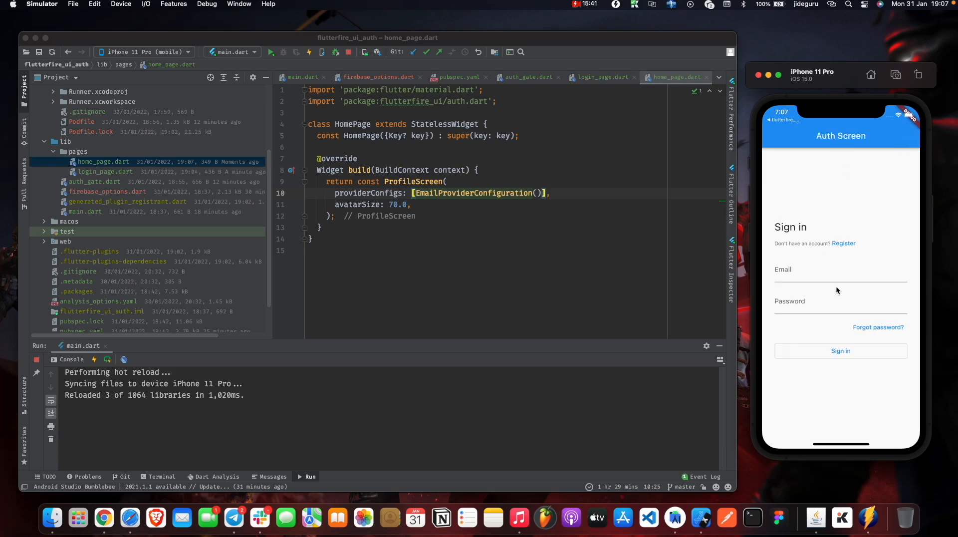
{"action": "mouse_move", "coordinate": [841, 282]}
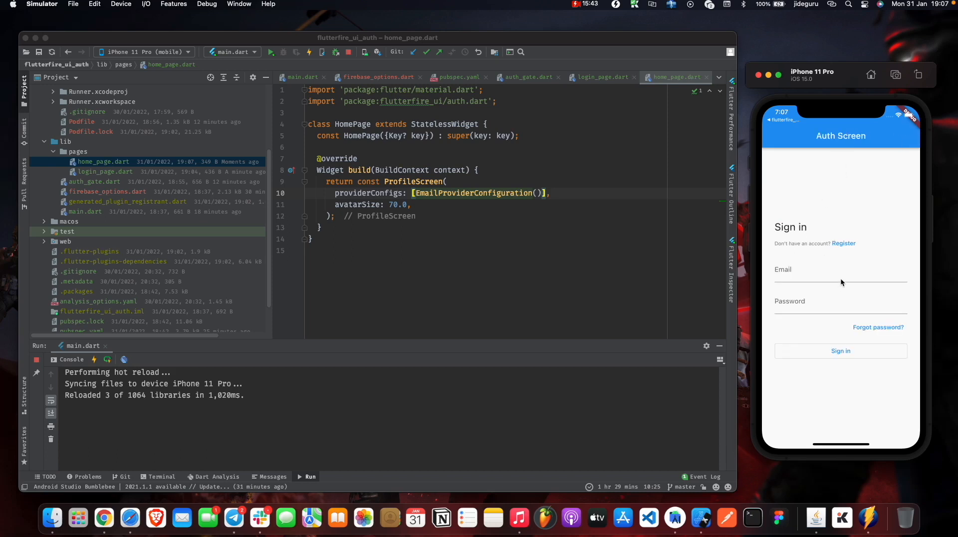
{"action": "mouse_move", "coordinate": [820, 250]}
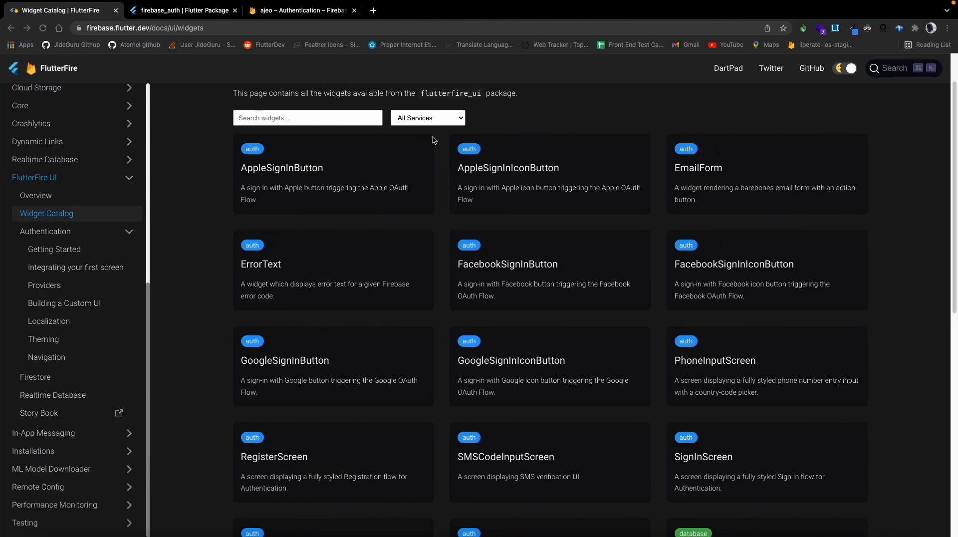
- Bring up the top of the FlutterFire UI Widget Catalog page in Chrome
{"action": "left_click", "coordinate": [299, 11]}
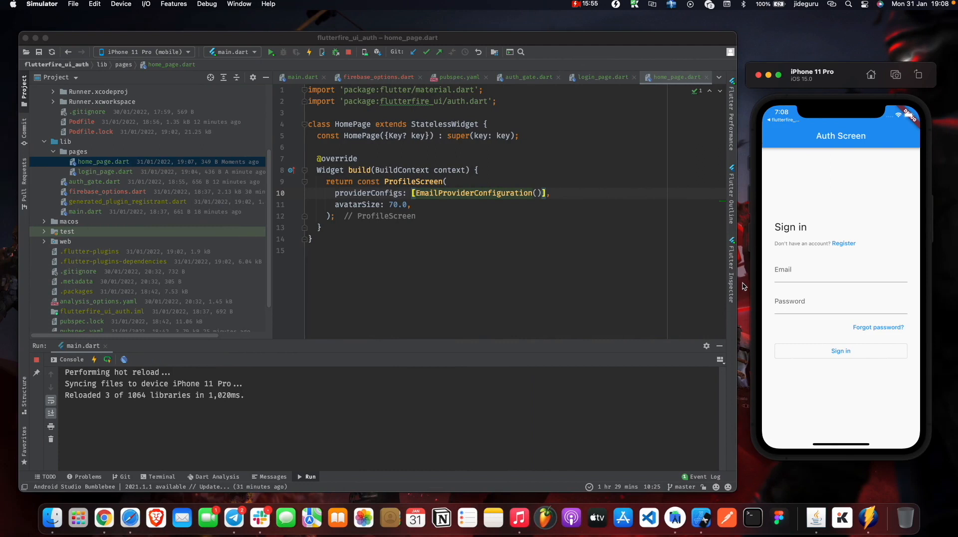
{"action": "mouse_move", "coordinate": [807, 281]}
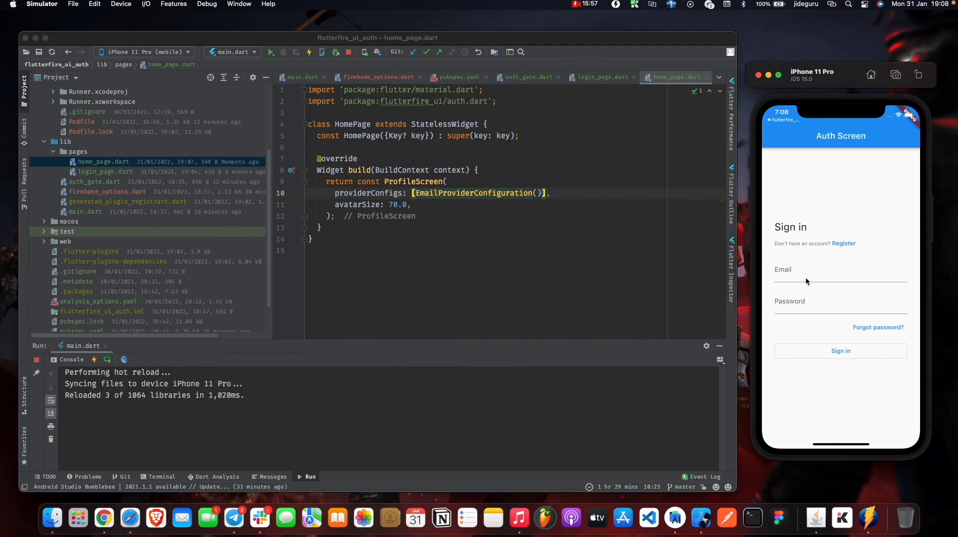
{"action": "mouse_move", "coordinate": [817, 275]}
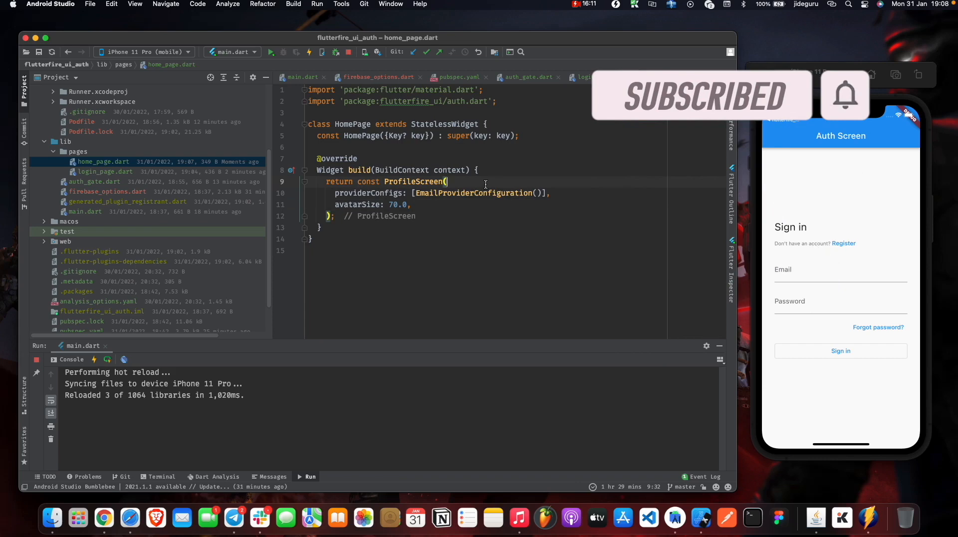
{"action": "left_click", "coordinate": [583, 5]}
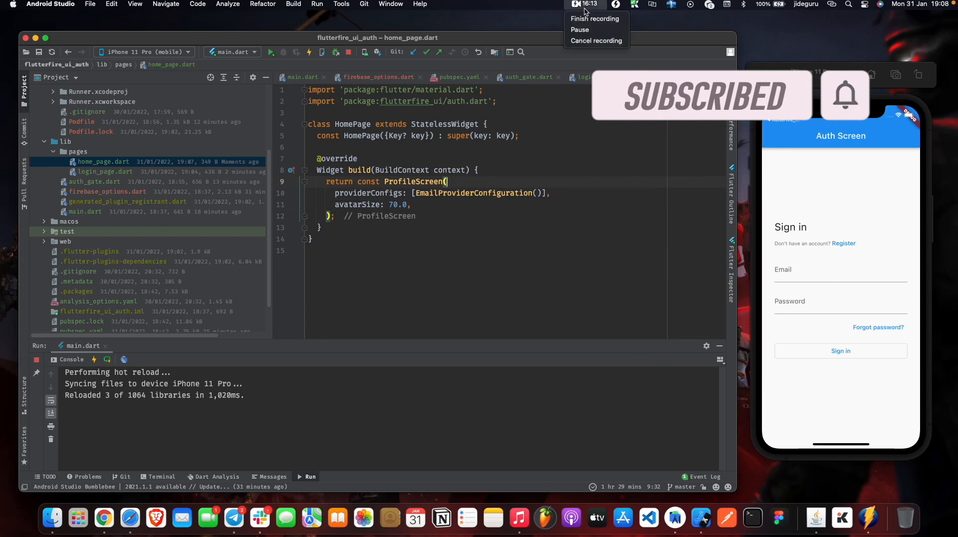